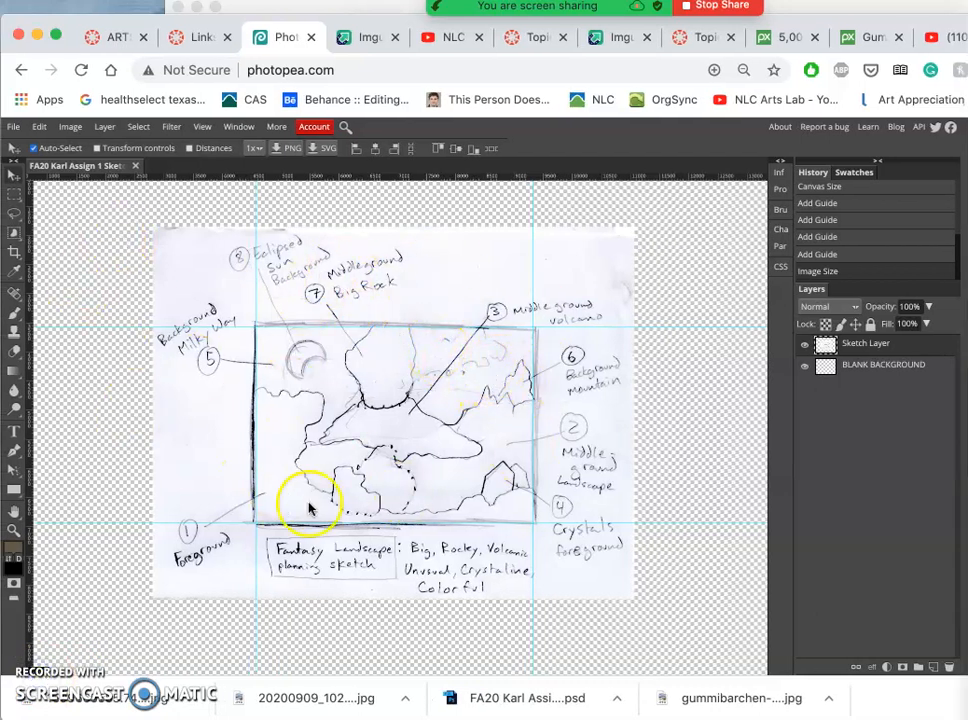
mouse_move(484, 480)
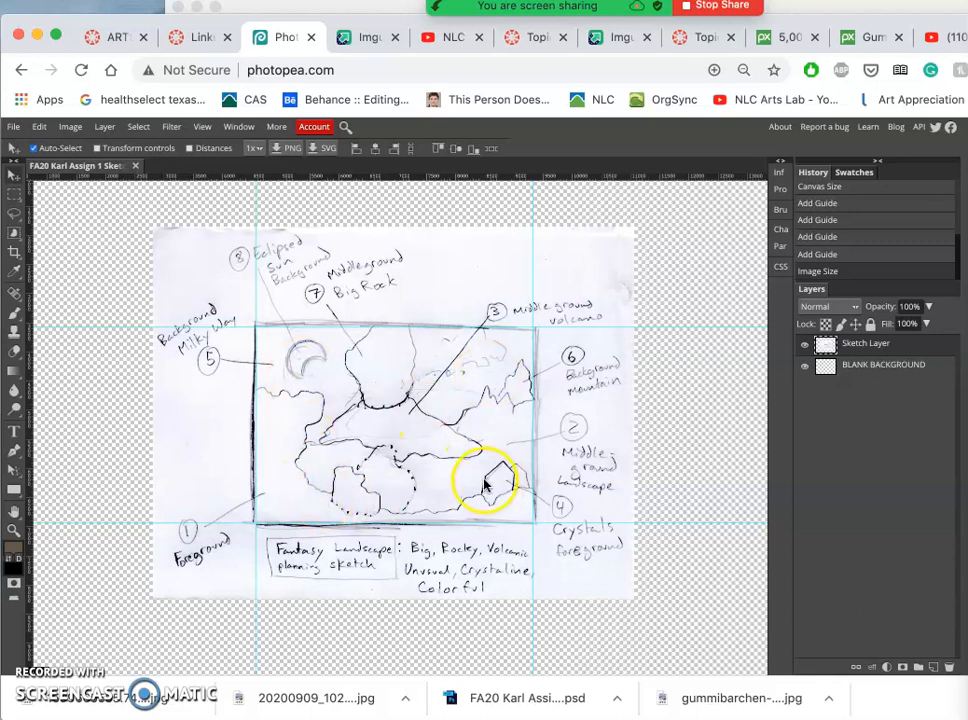
mouse_move(260, 336)
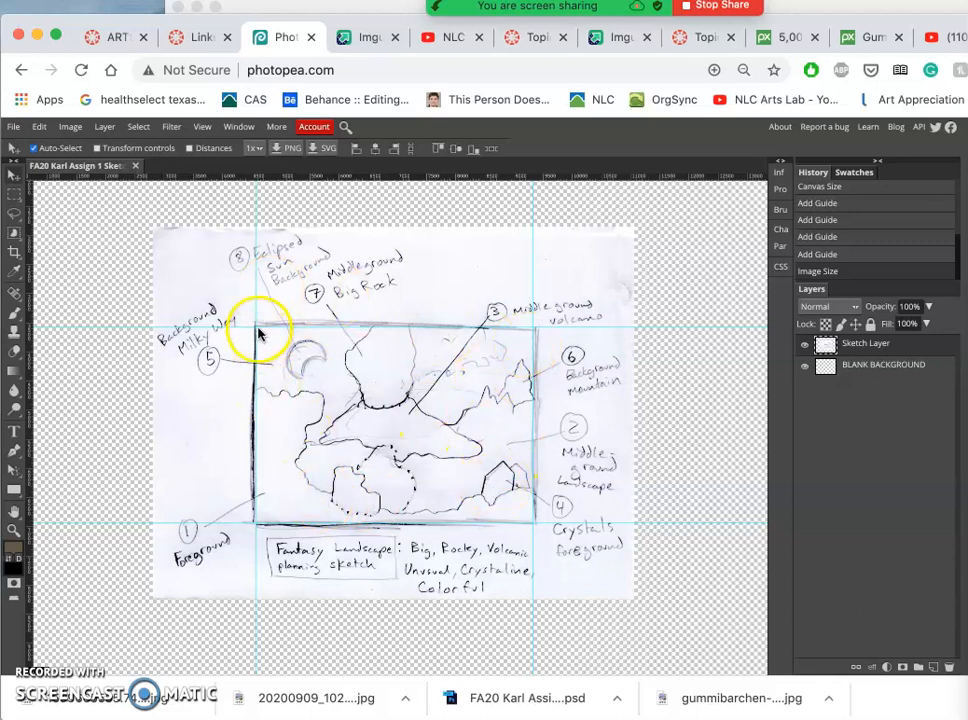
mouse_move(504, 396)
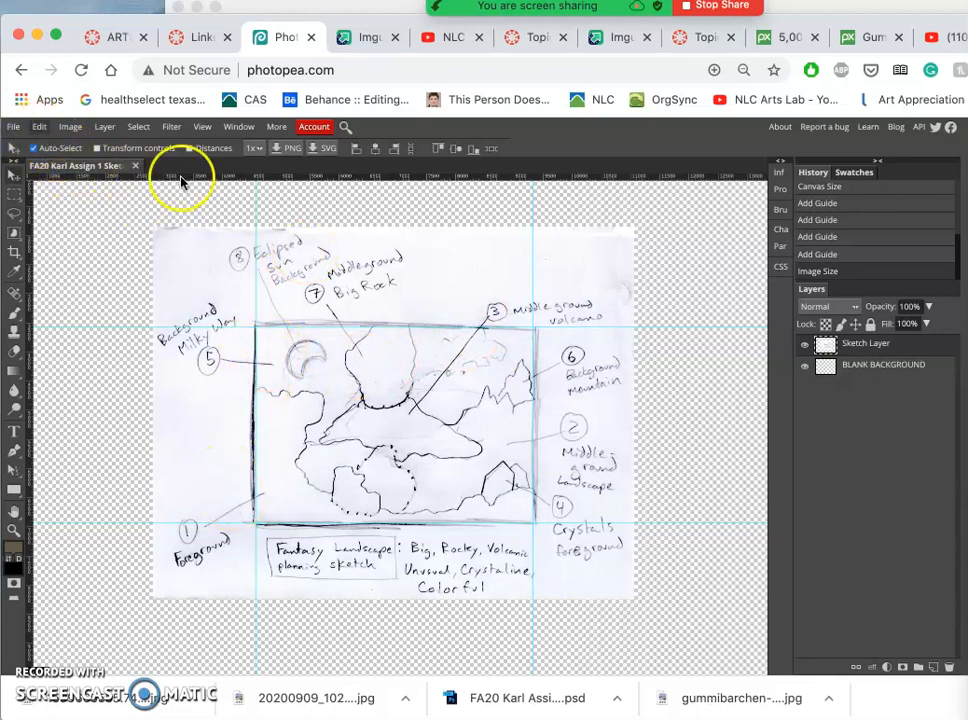
mouse_move(276, 480)
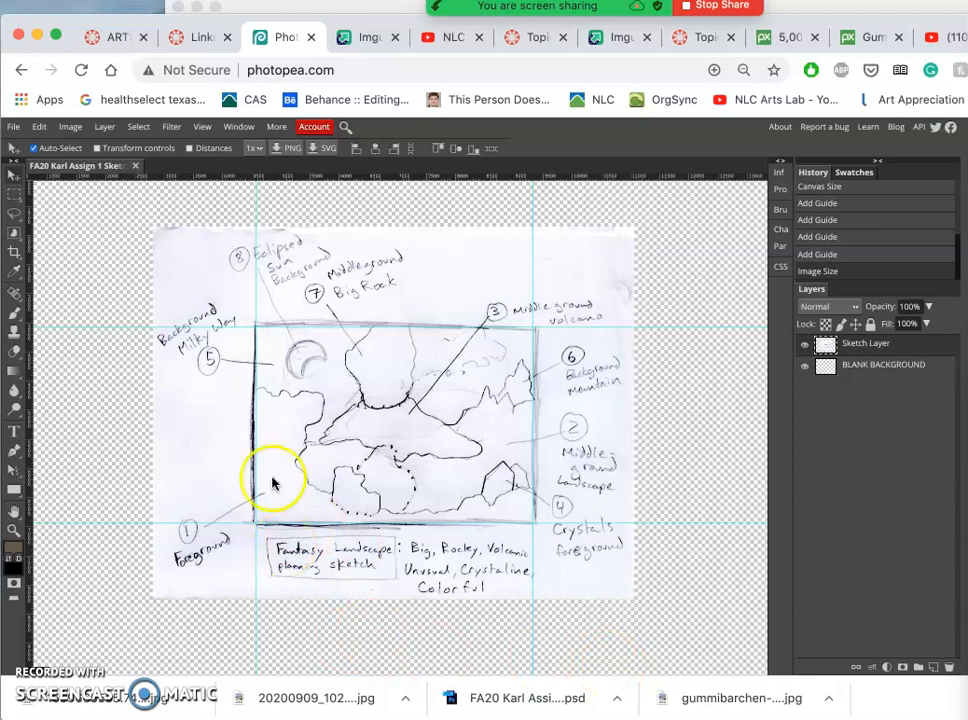
mouse_move(16, 132)
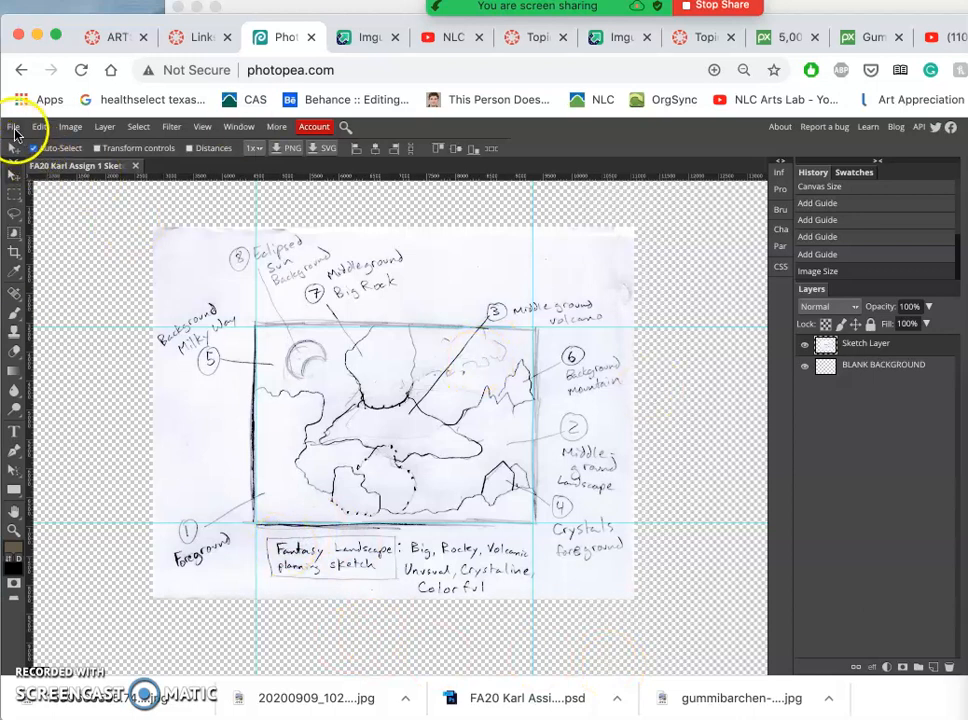
Show the File menu commands over the unchanged sketch document
click(14, 126)
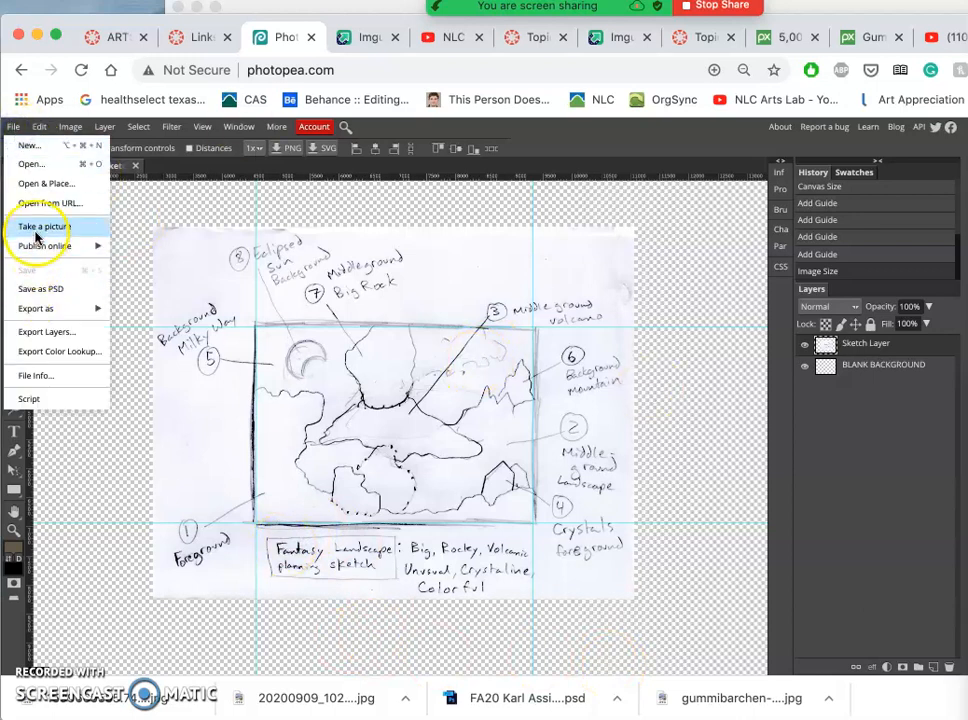
mouse_move(40, 288)
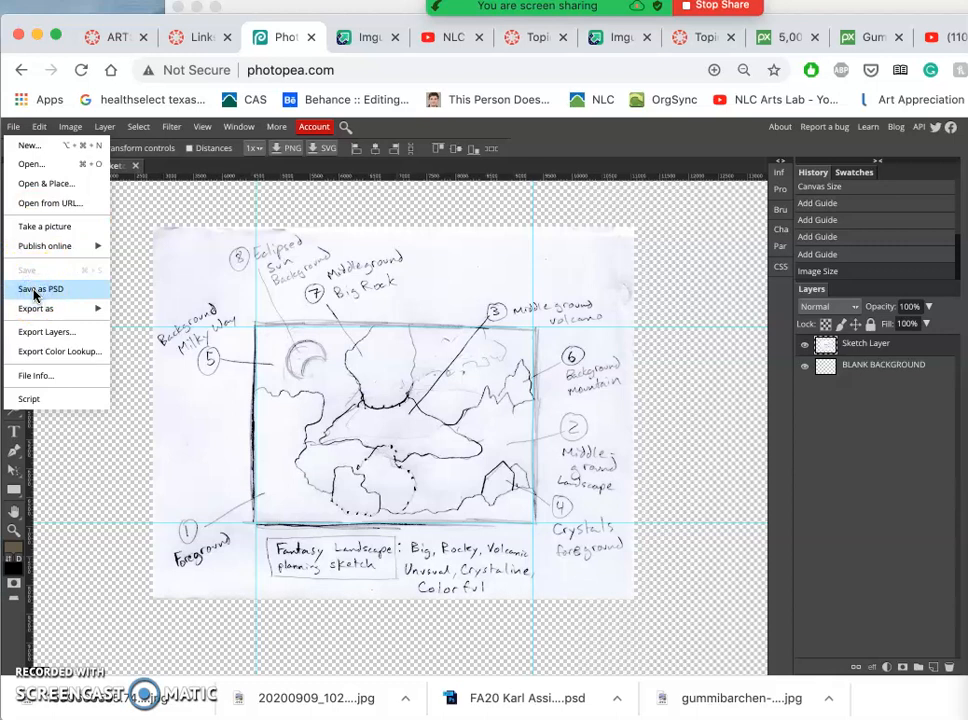
mouse_move(140, 300)
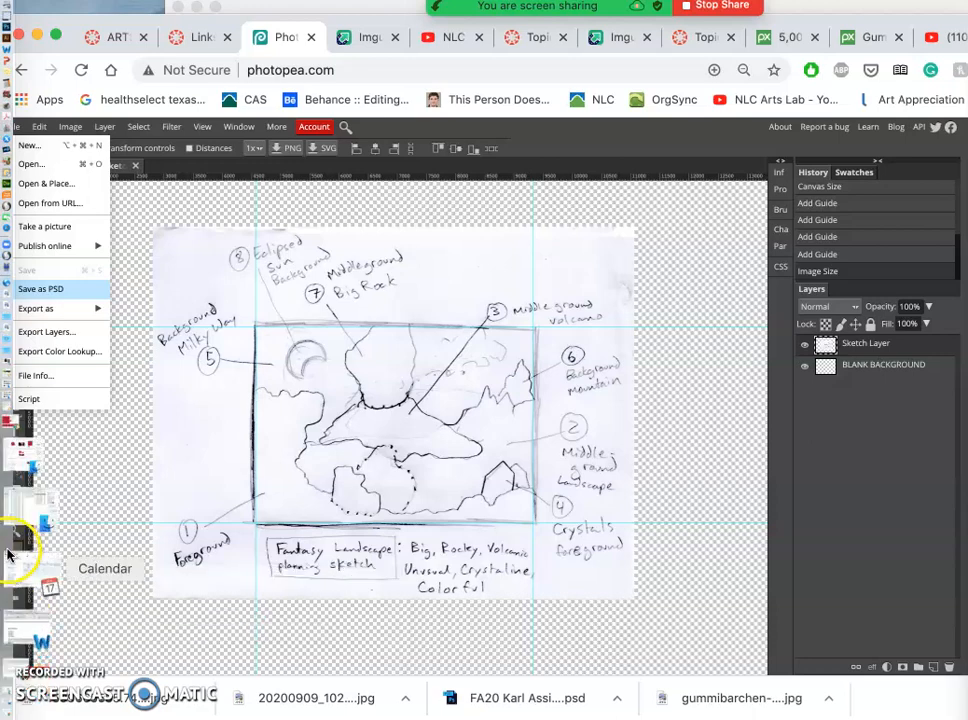
mouse_move(16, 458)
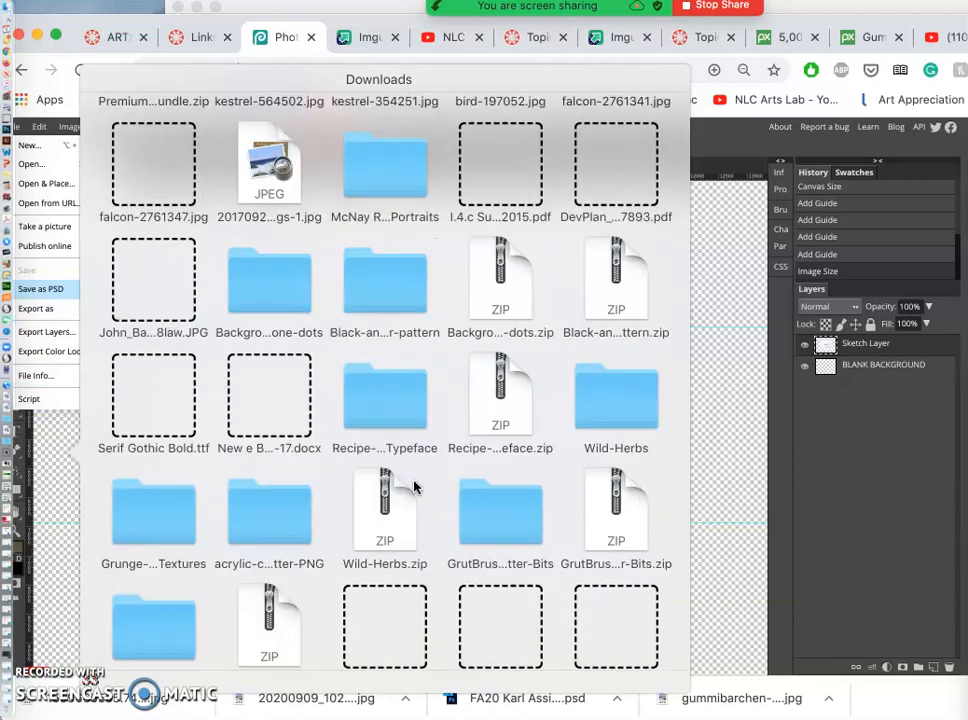
Rename the sketch PSD in Downloads to 'FA20 Karl Assign 1 Composite.psd'
scroll(down, 3)
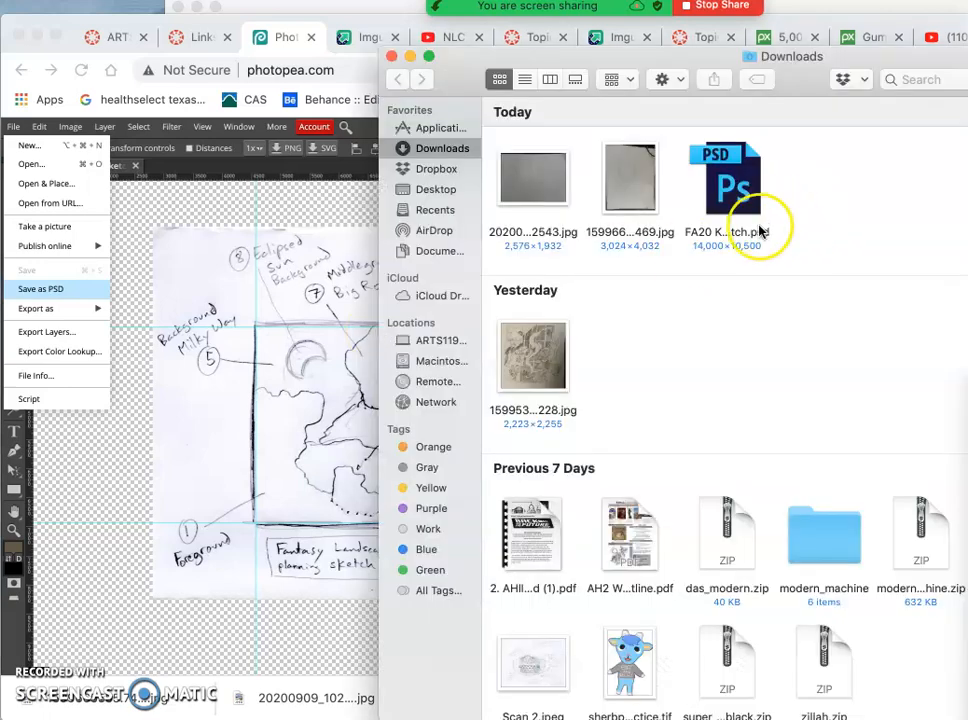
click(726, 180)
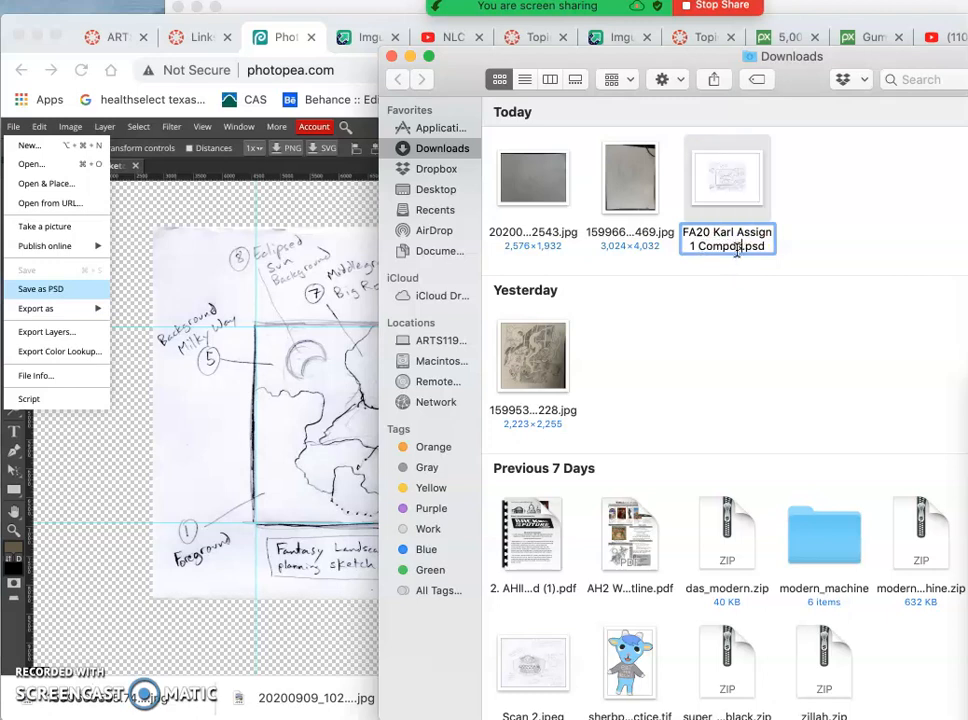
click(816, 248)
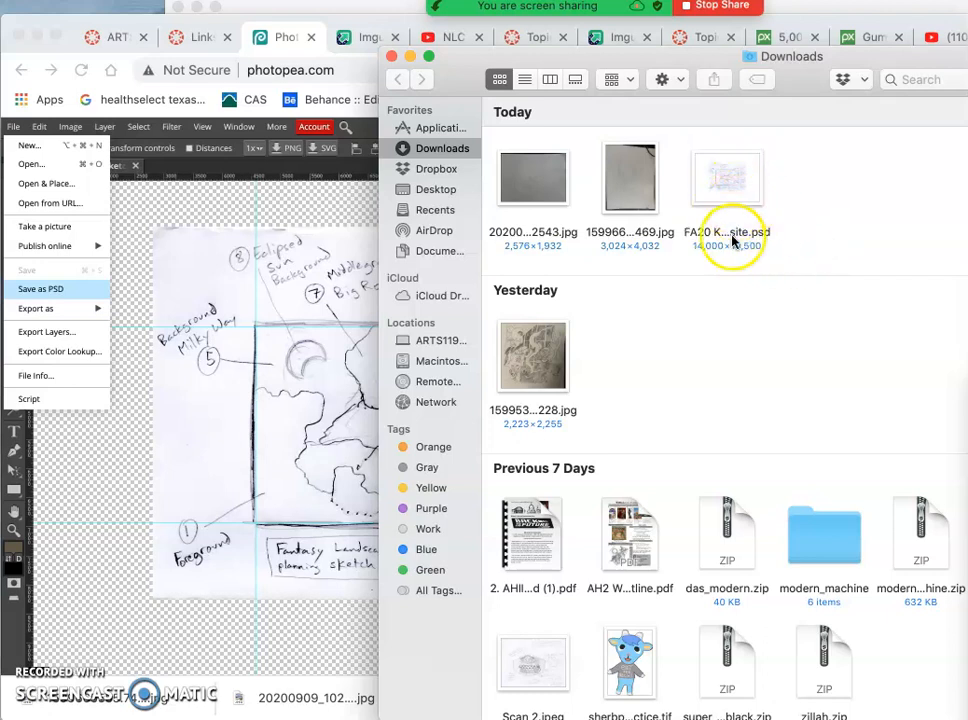
mouse_move(736, 258)
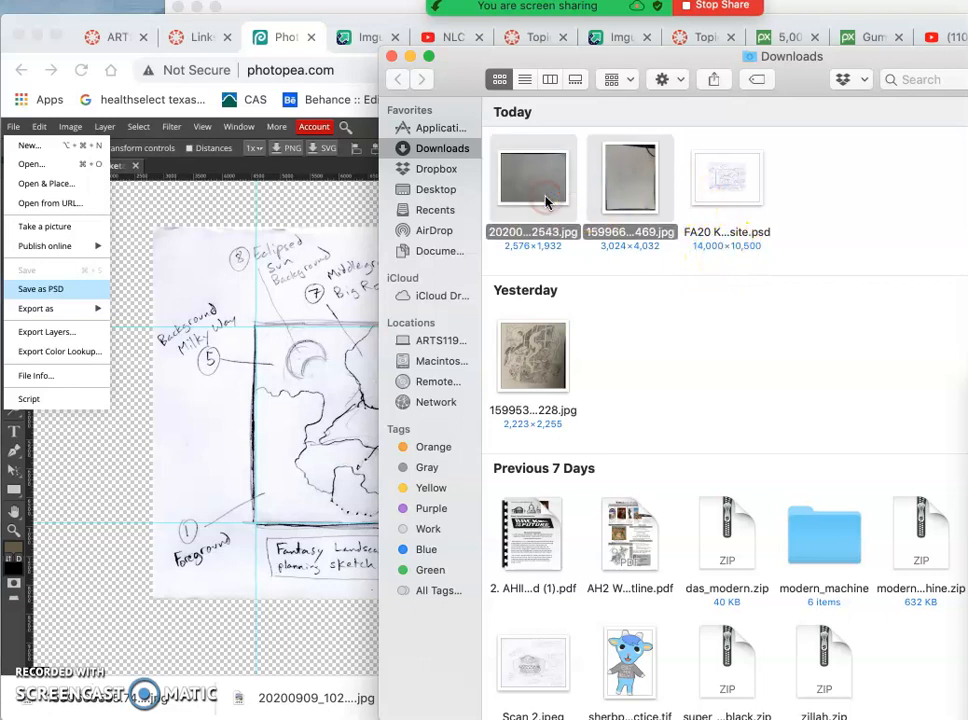
Move the two photo JPEGs in Downloads to the Trash
right_click(532, 180)
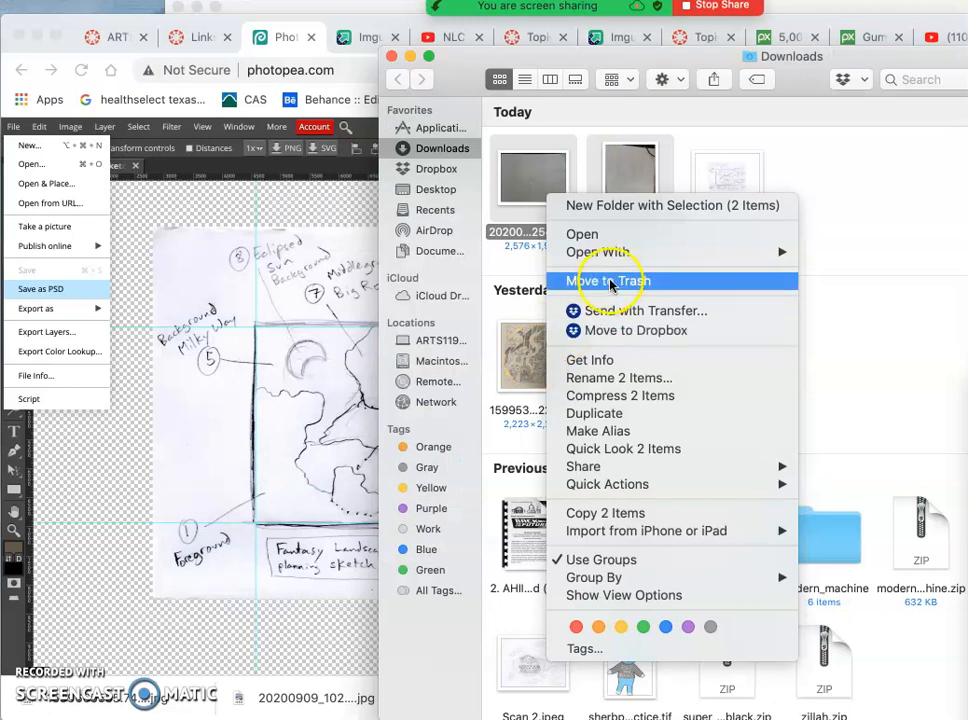
click(610, 280)
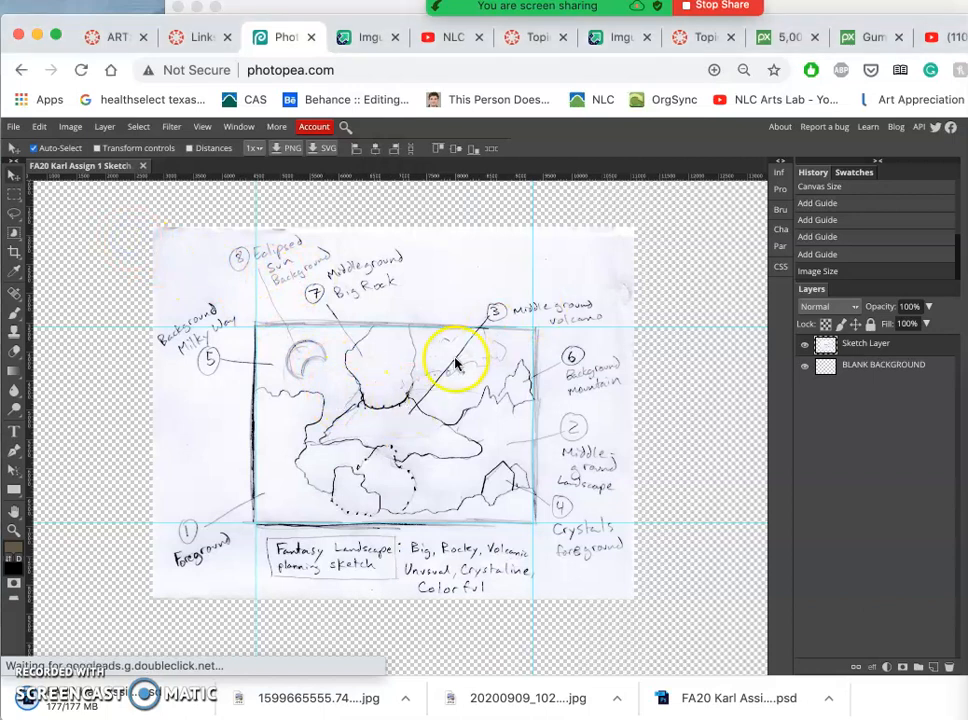
mouse_move(296, 244)
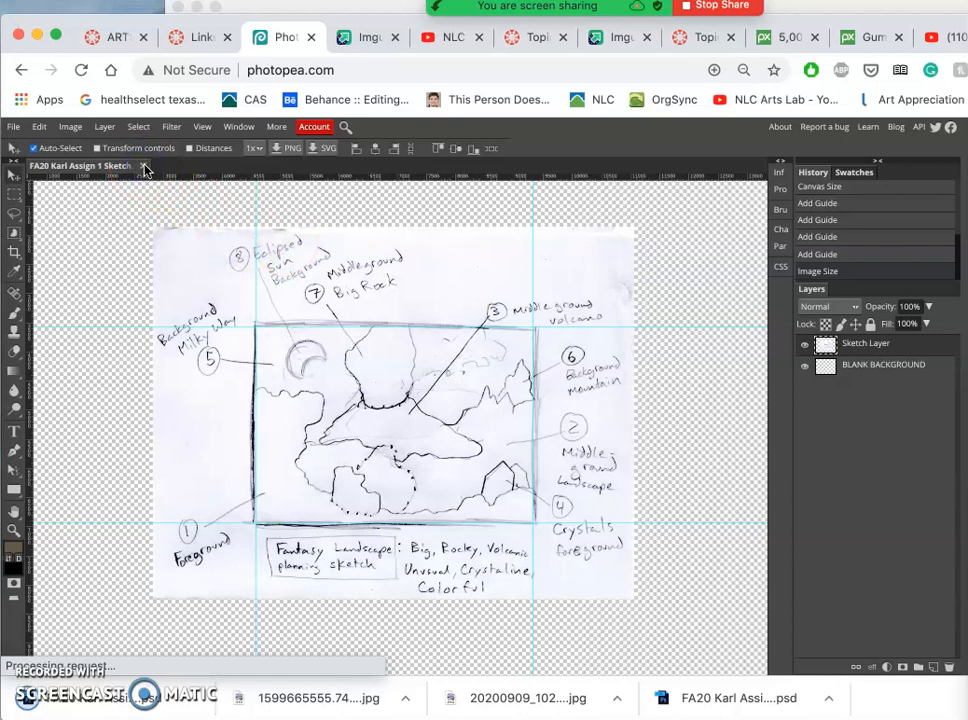
Close the sketch document so Photopea shows its empty start screen
click(146, 164)
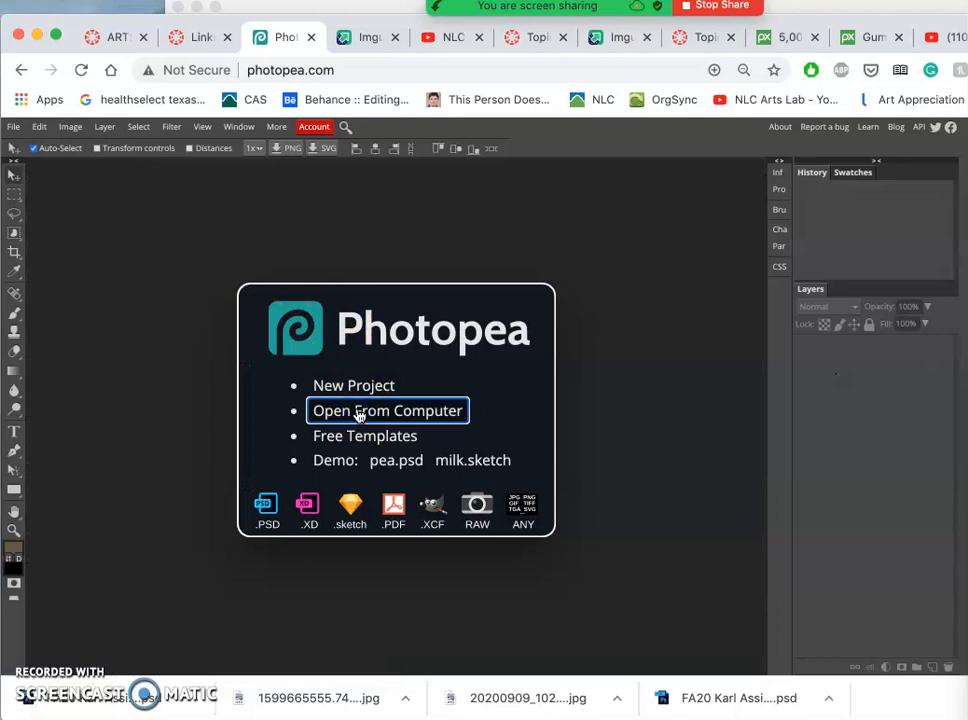
Start opening 'FA20 Karl Assign 1 Composite.psd' from the Downloads folder
click(388, 410)
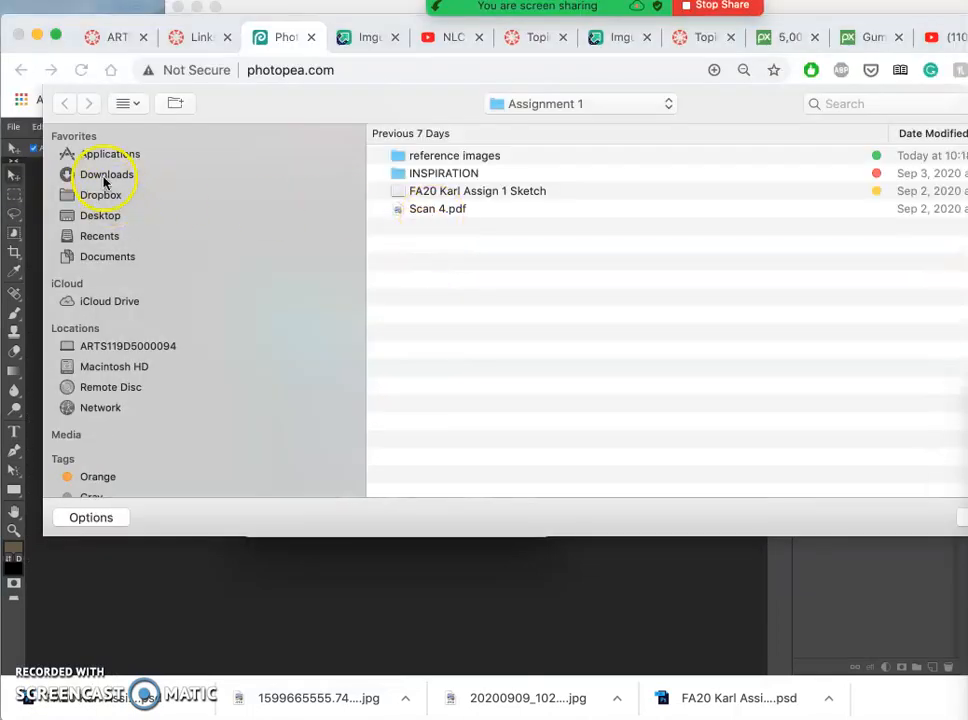
click(106, 174)
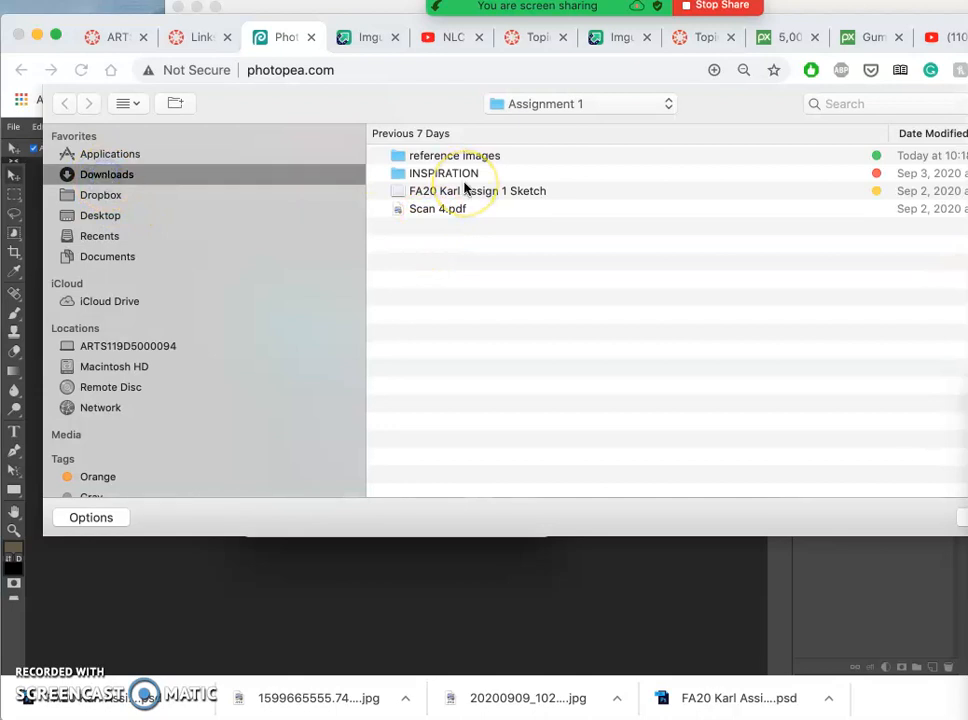
click(108, 174)
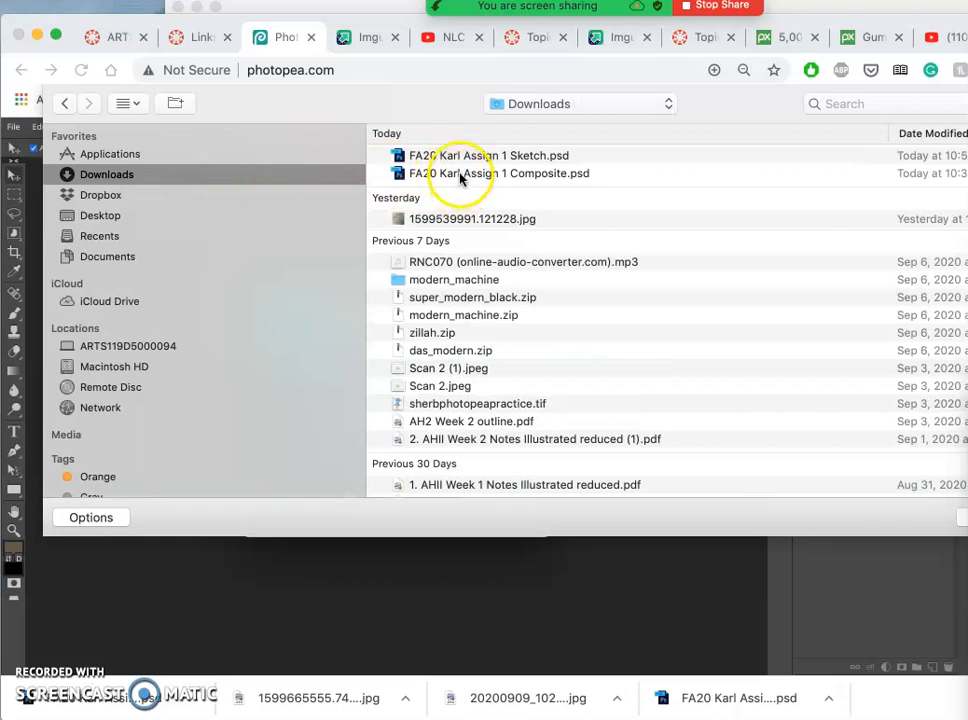
click(500, 172)
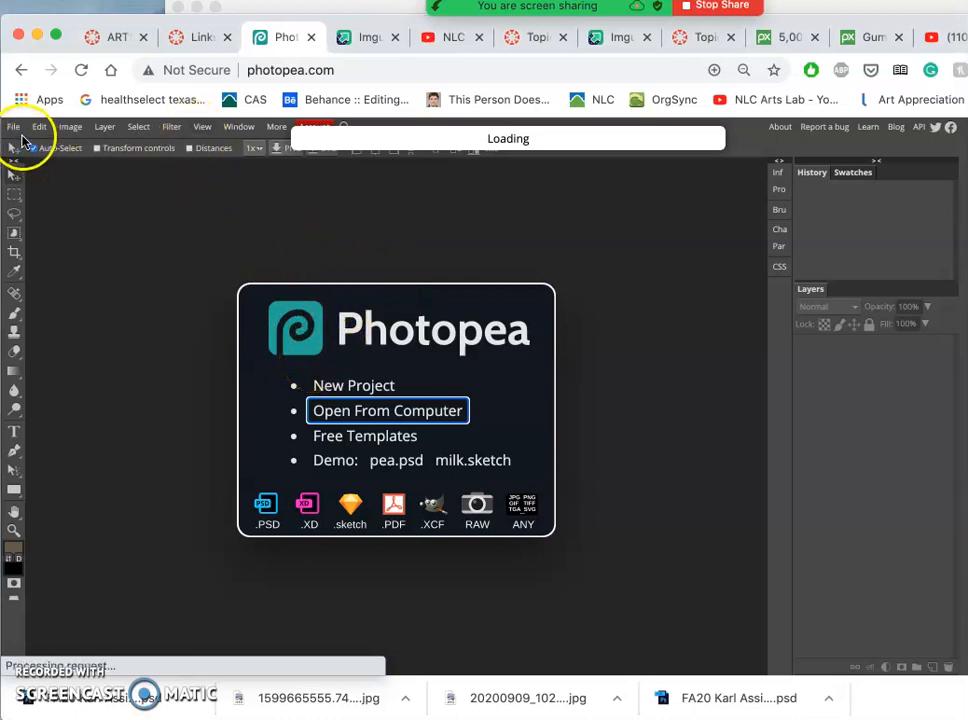
mouse_move(196, 344)
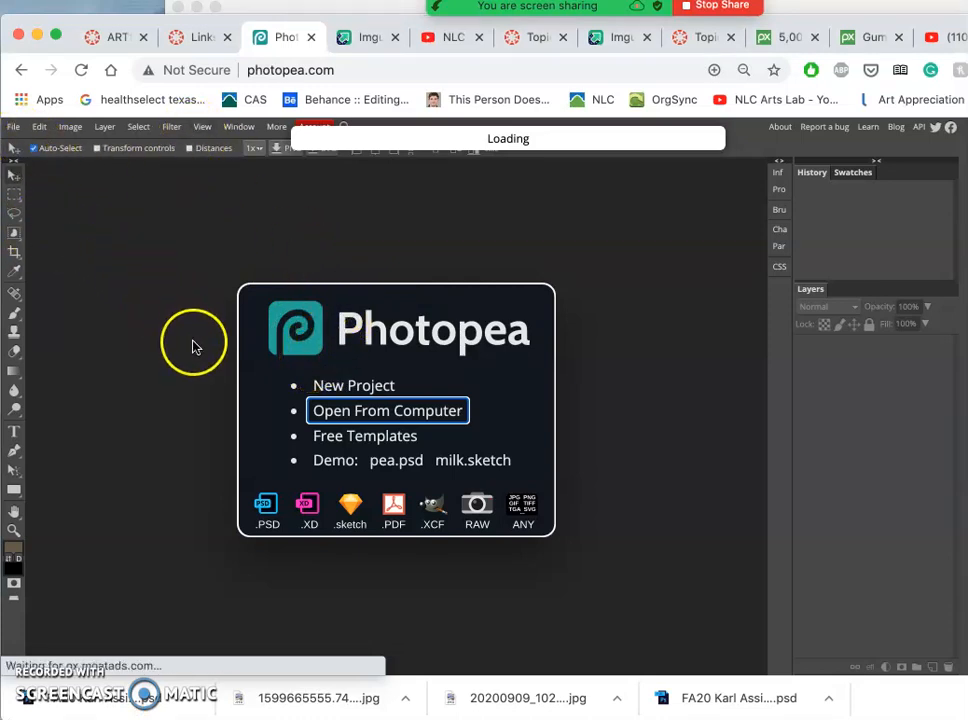
mouse_move(110, 196)
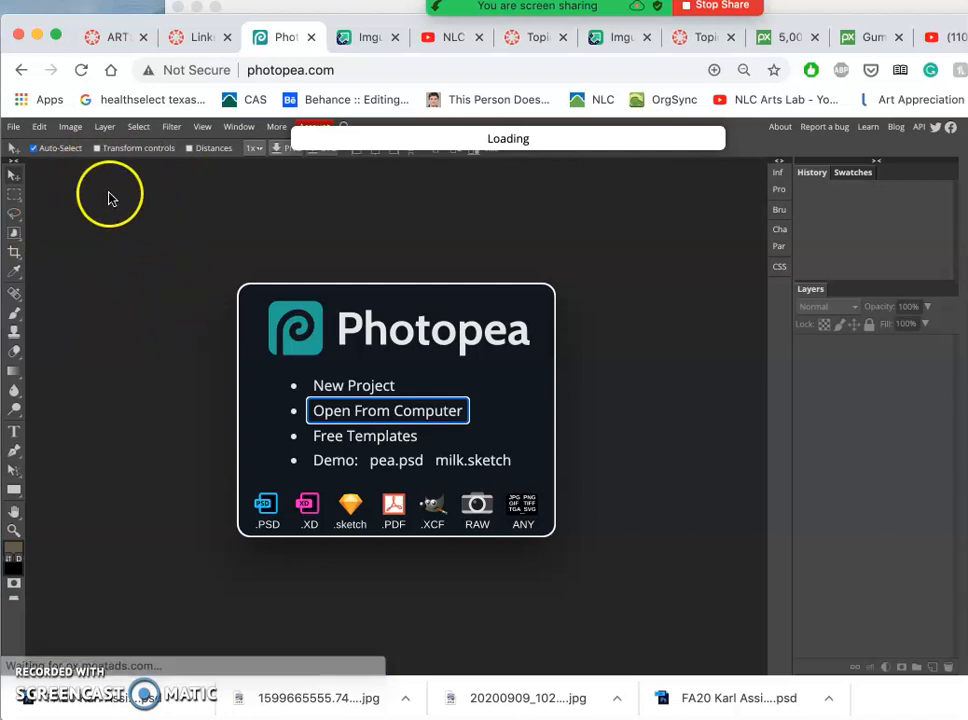
mouse_move(304, 296)
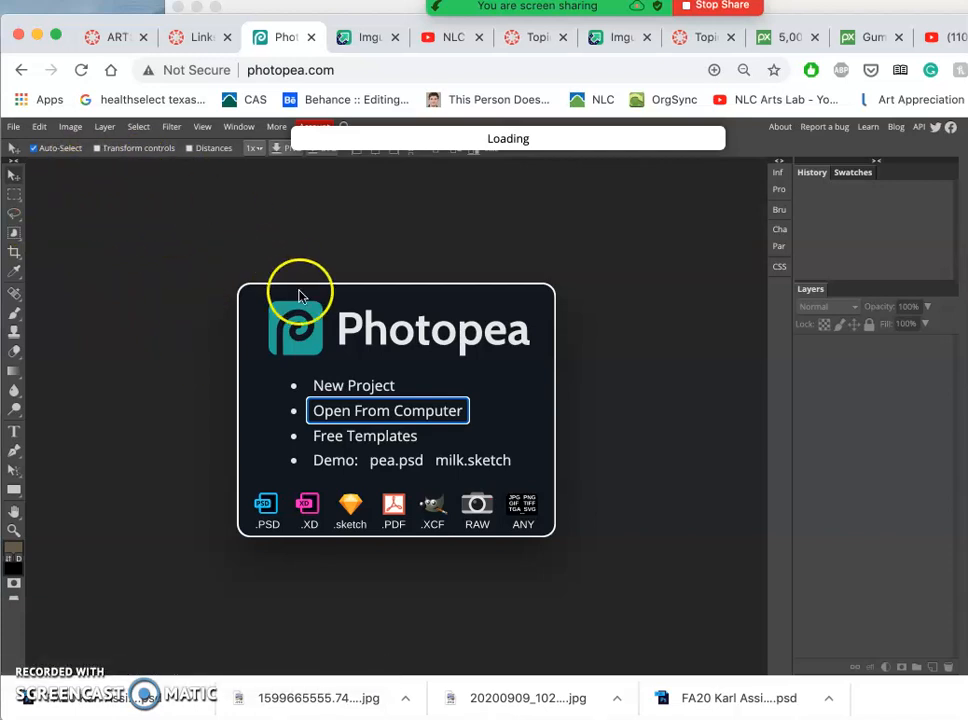
mouse_move(350, 420)
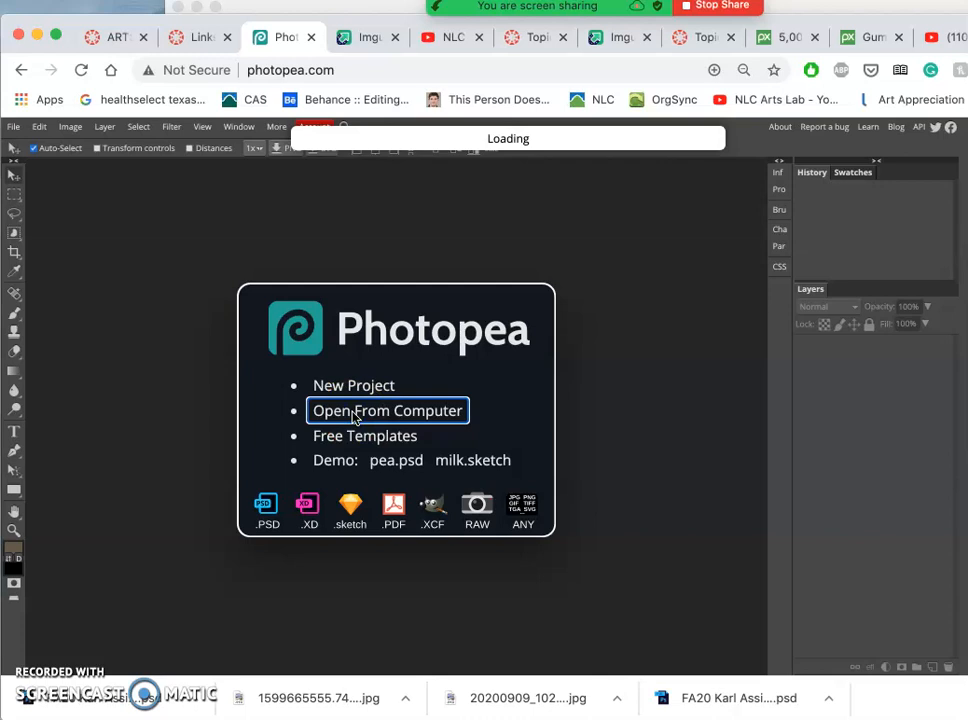
mouse_move(330, 278)
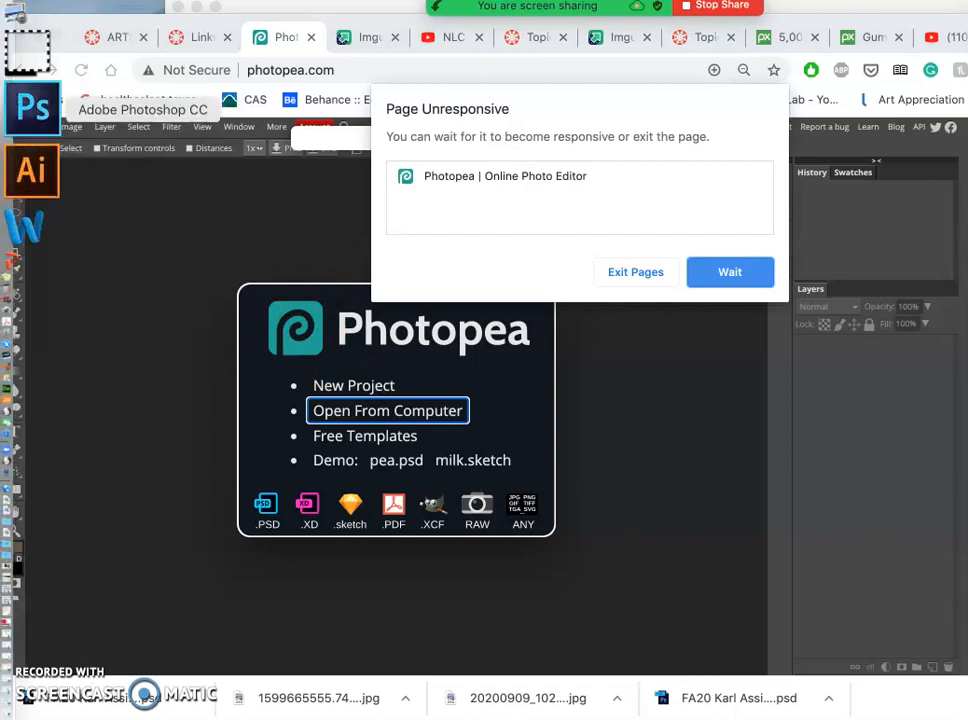
mouse_move(30, 170)
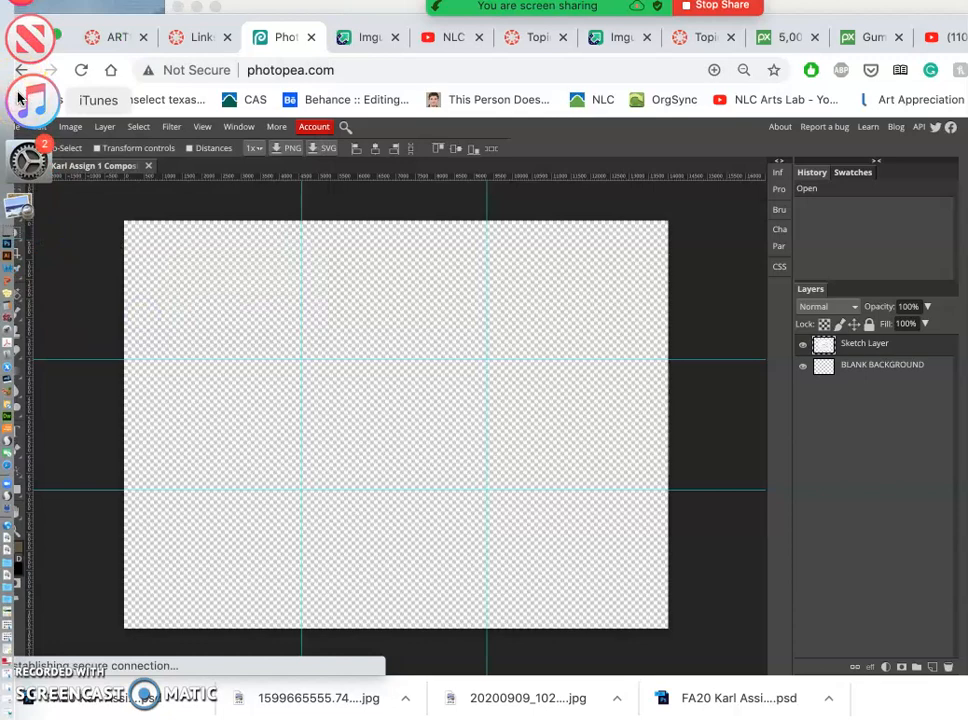
Look over the History and Layers panels of the composite document
right_click(32, 100)
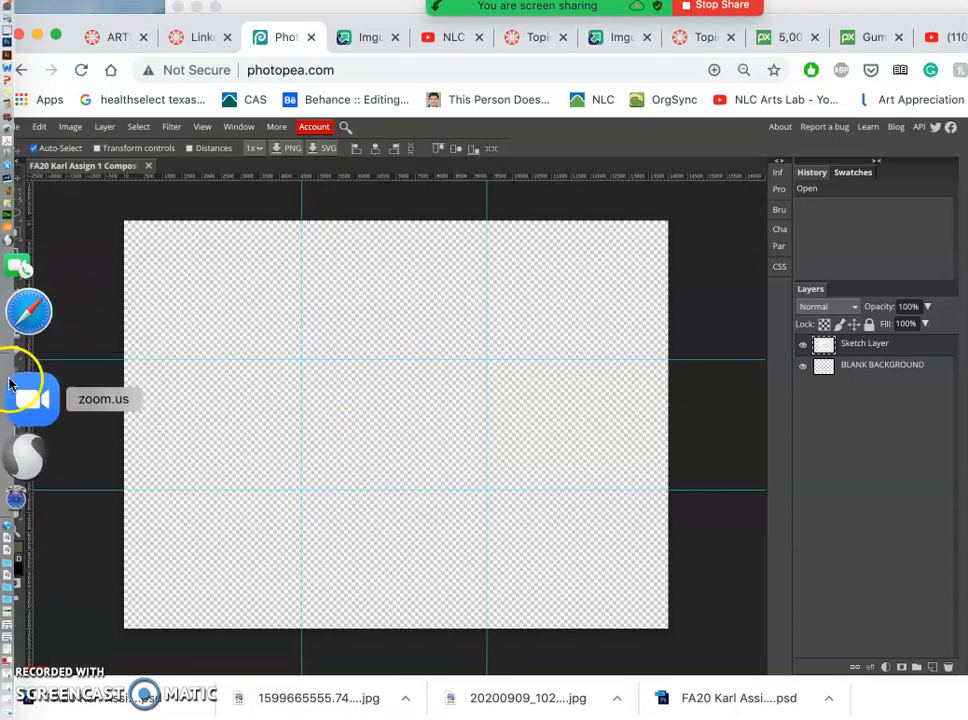
mouse_move(32, 352)
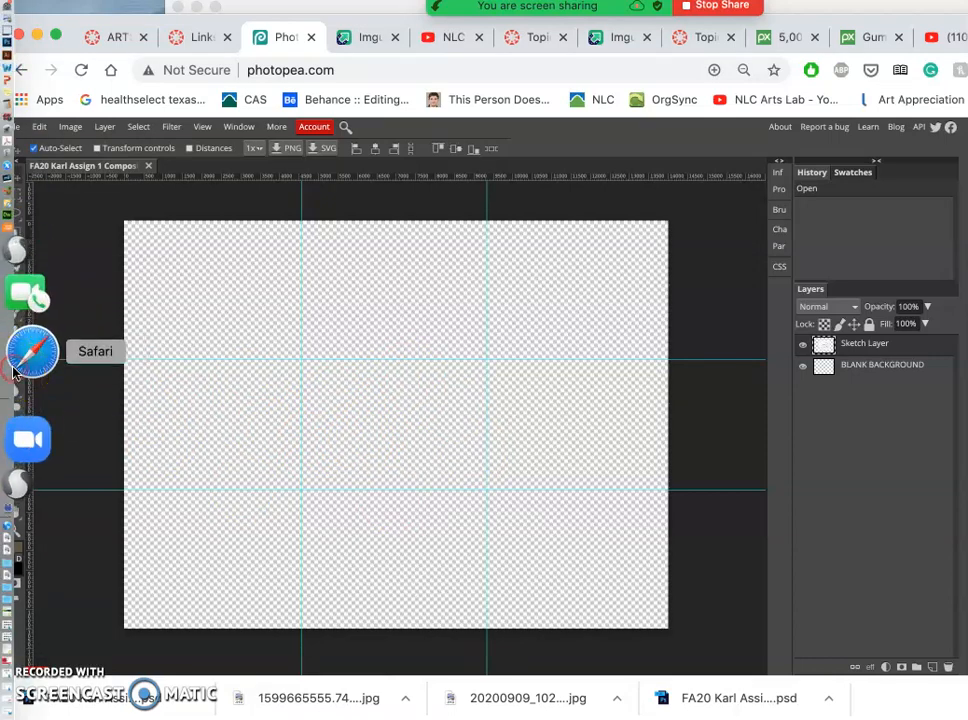
right_click(32, 352)
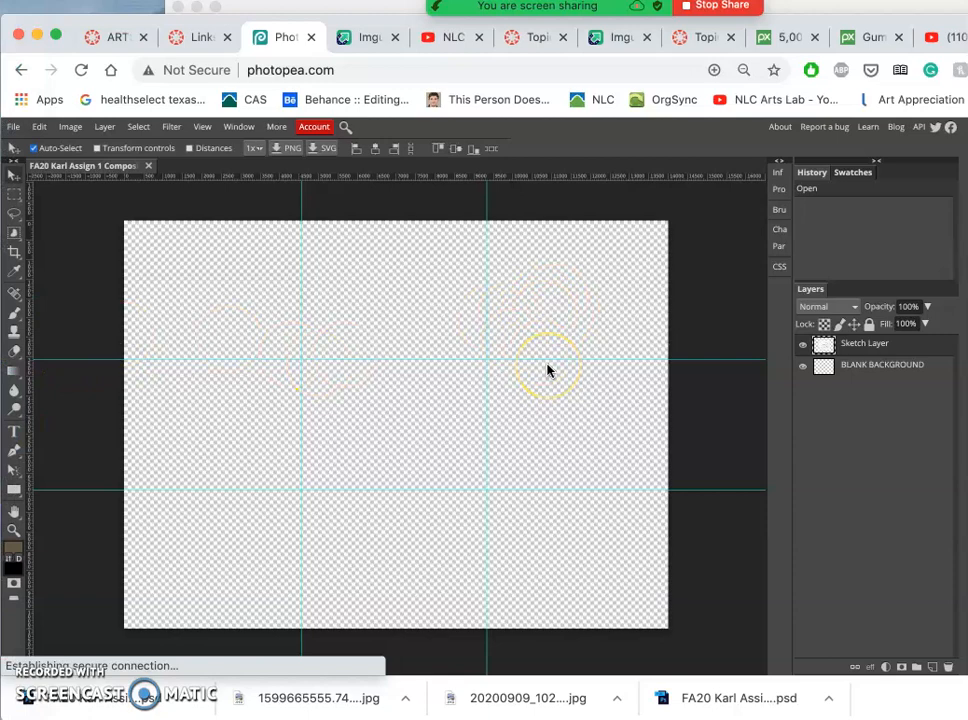
mouse_move(588, 300)
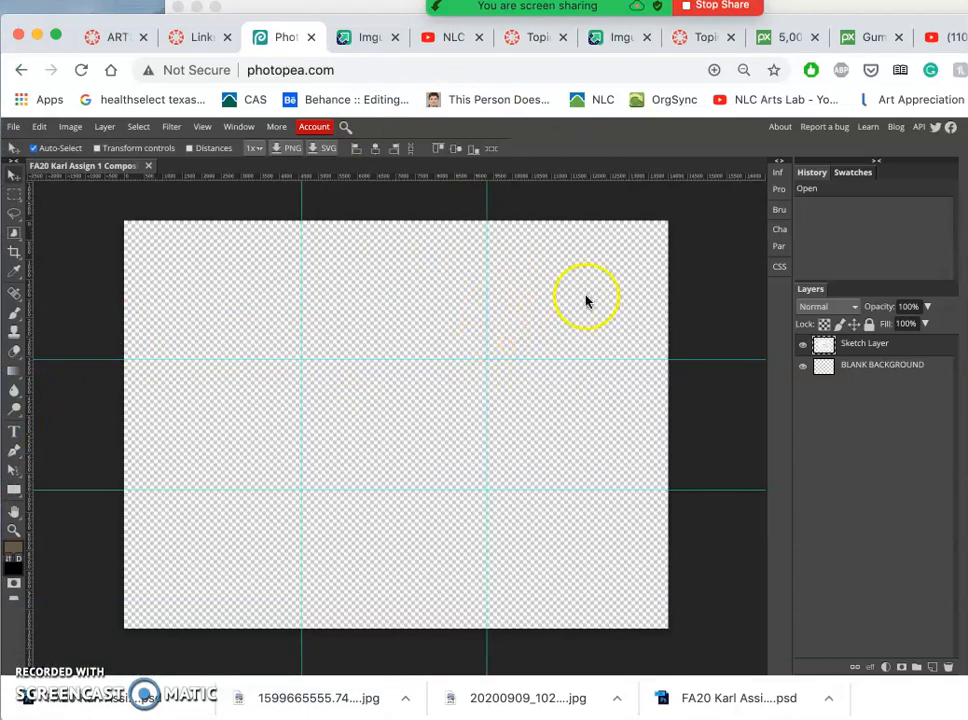
mouse_move(564, 396)
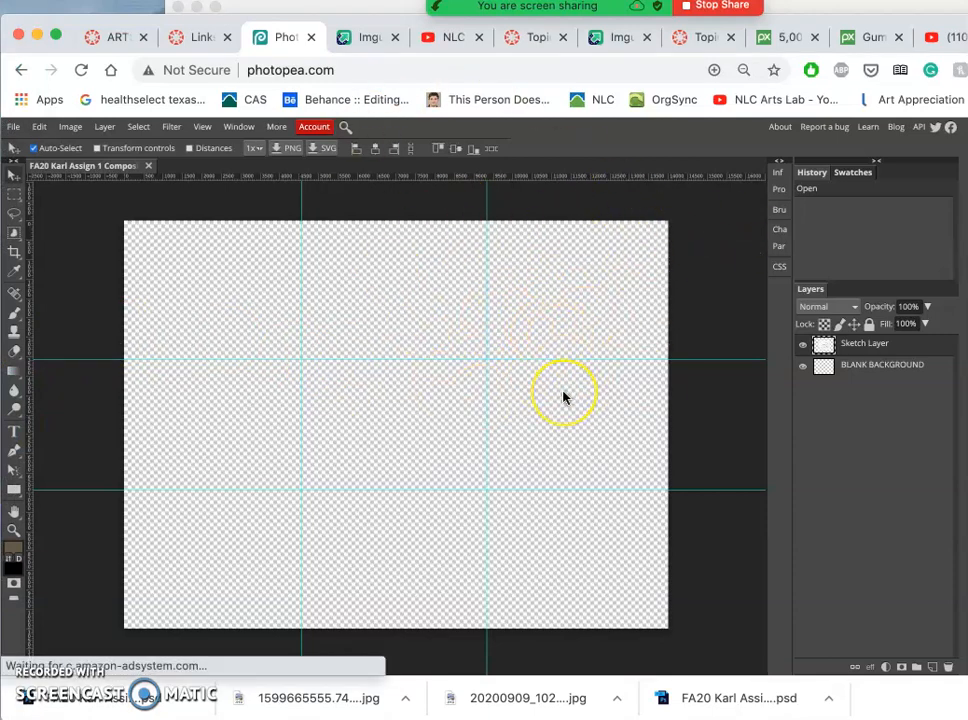
mouse_move(504, 330)
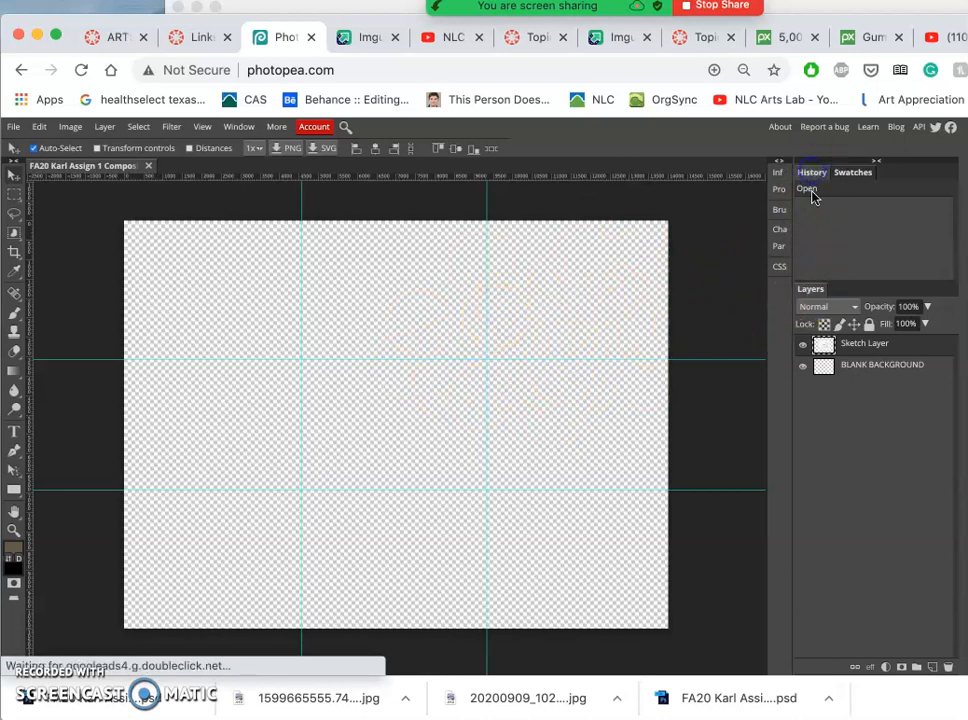
click(802, 344)
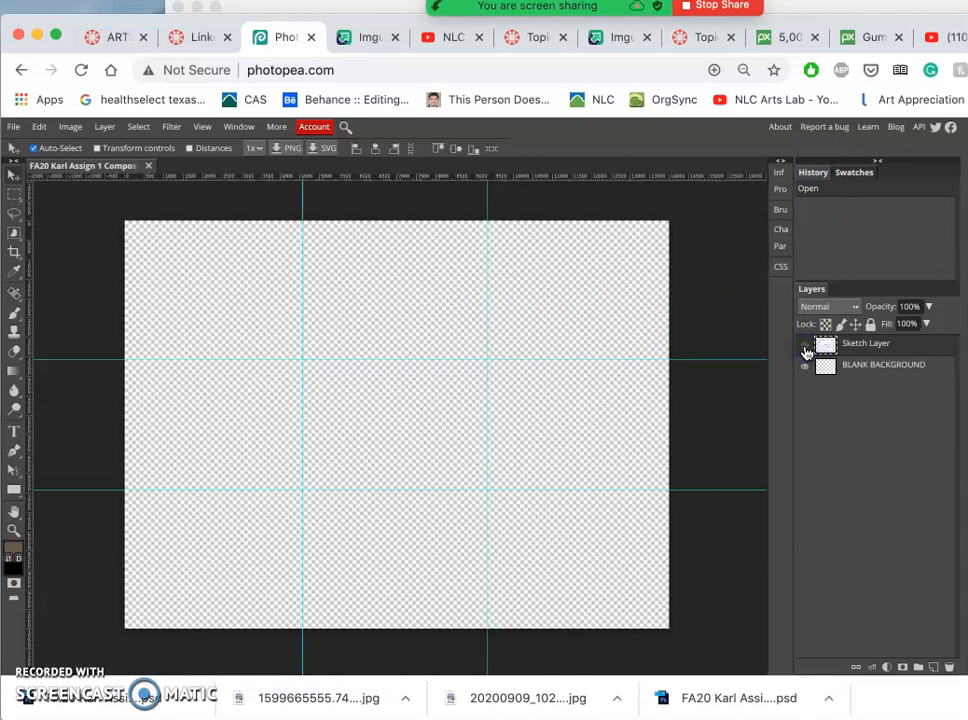
click(804, 344)
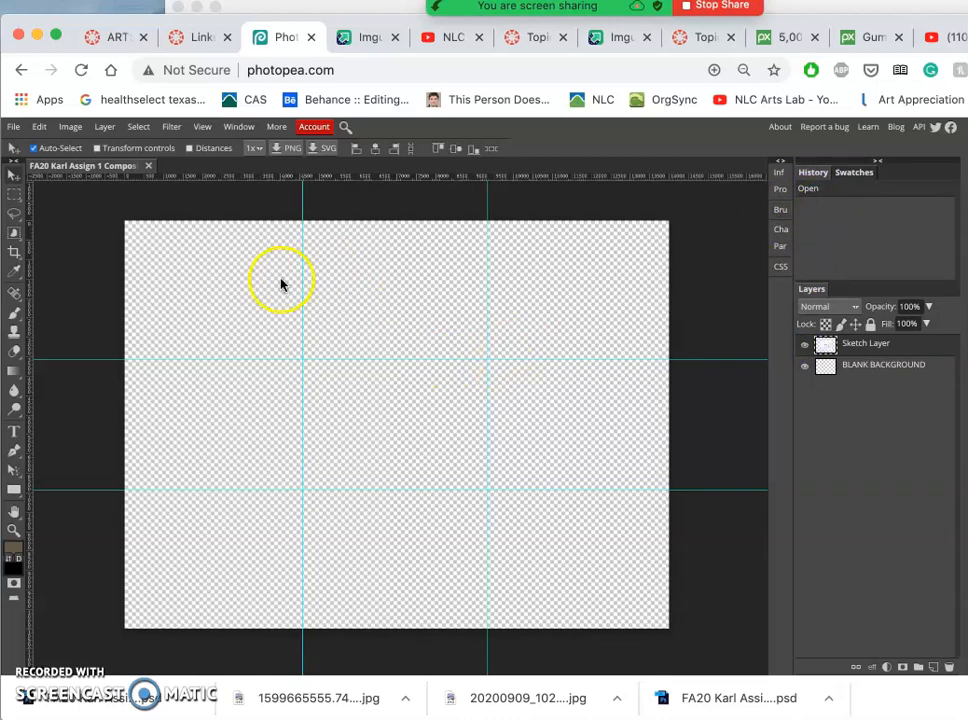
click(804, 344)
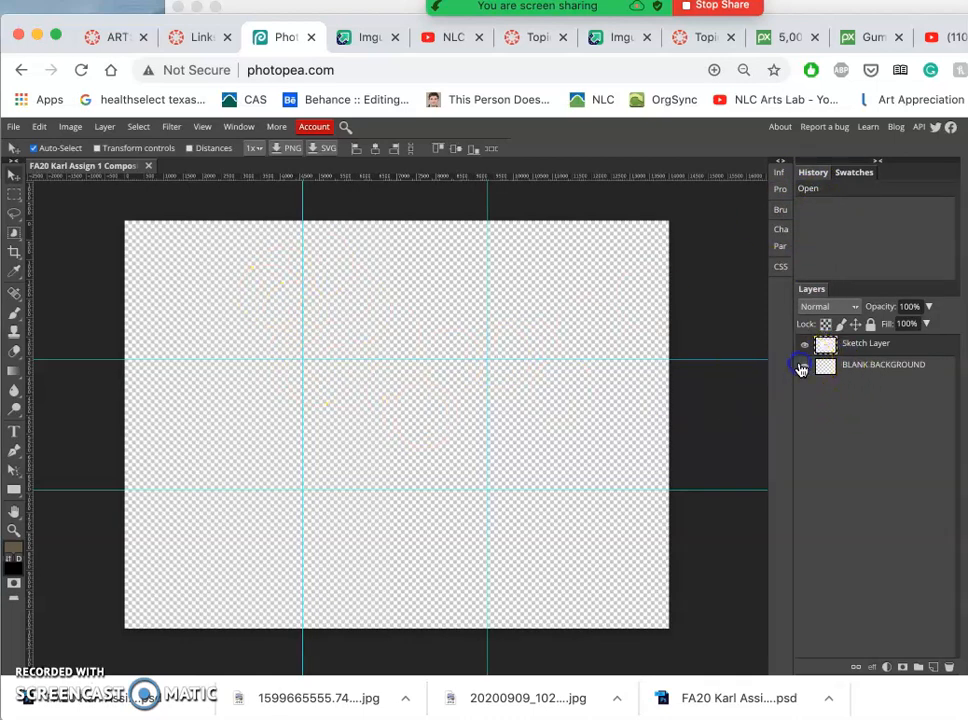
click(804, 348)
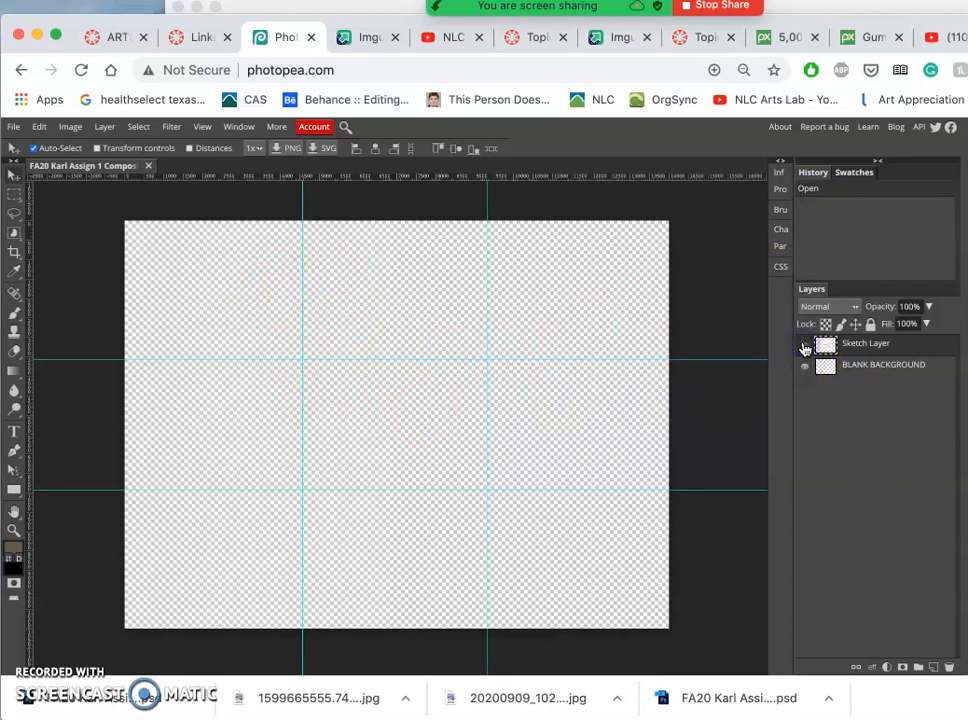
click(804, 344)
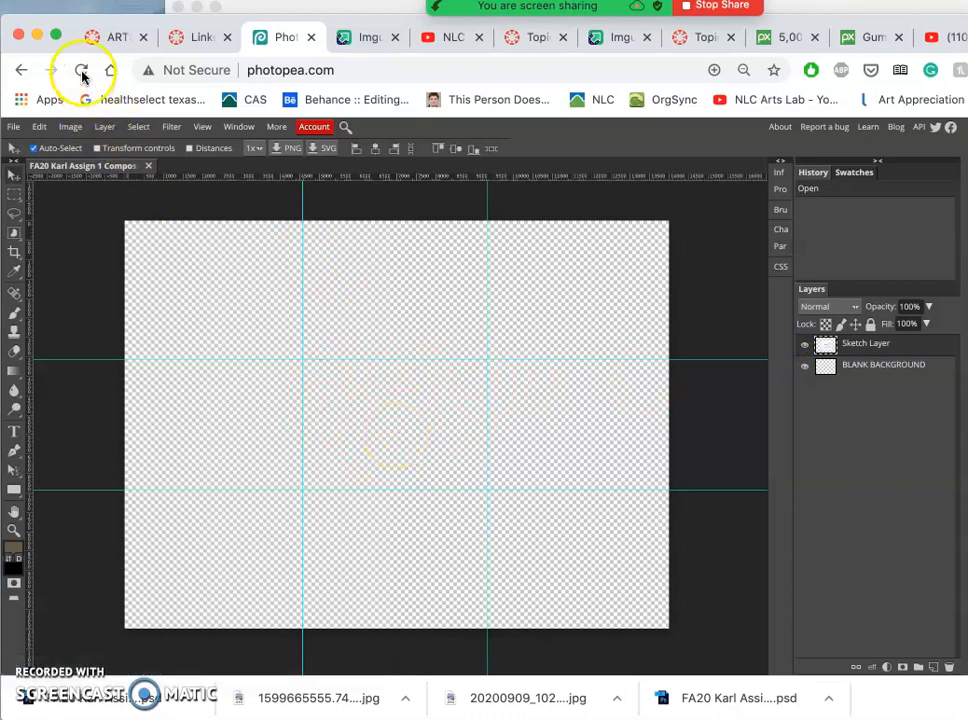
Reload the Photopea page so the Composite PSD gives way to the start screen
click(82, 70)
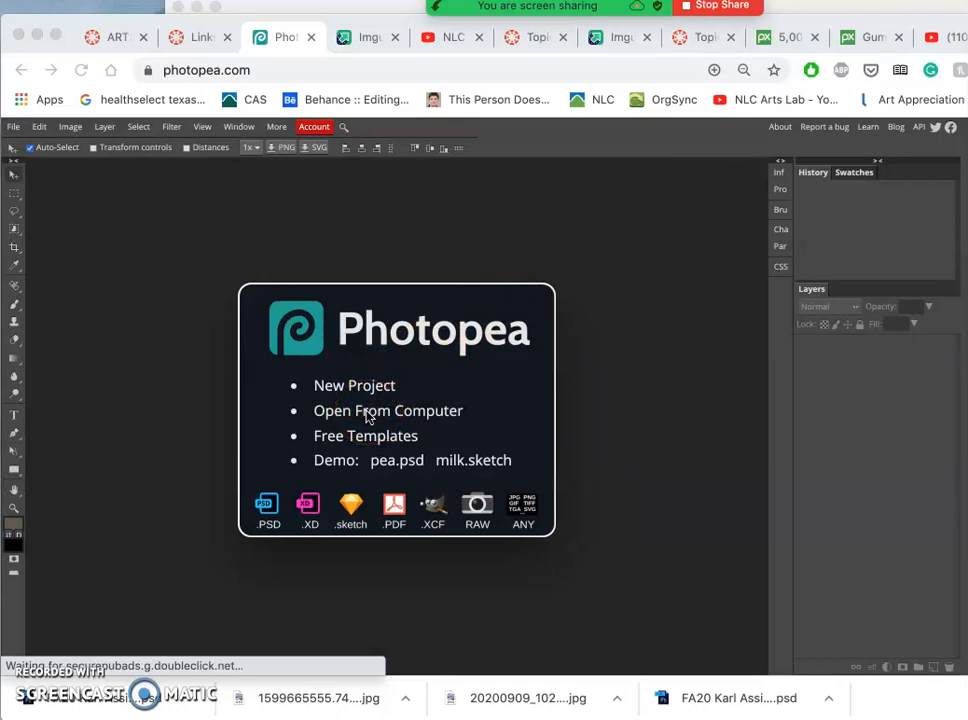
mouse_move(398, 38)
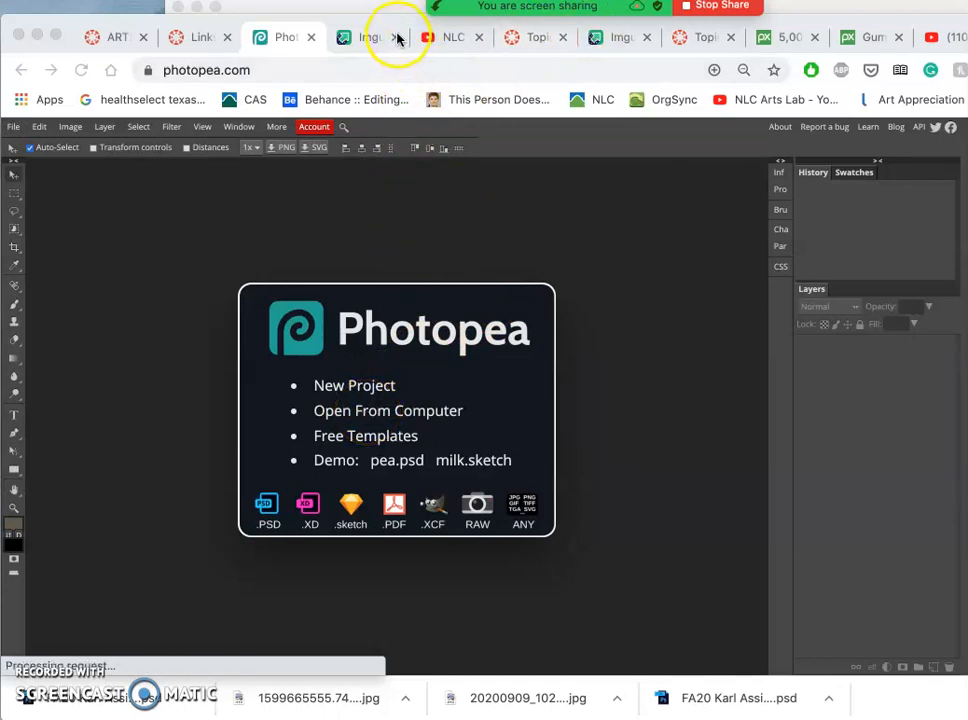
Close the three extra Chrome tabs, leaving only the course page and Photopea
click(398, 36)
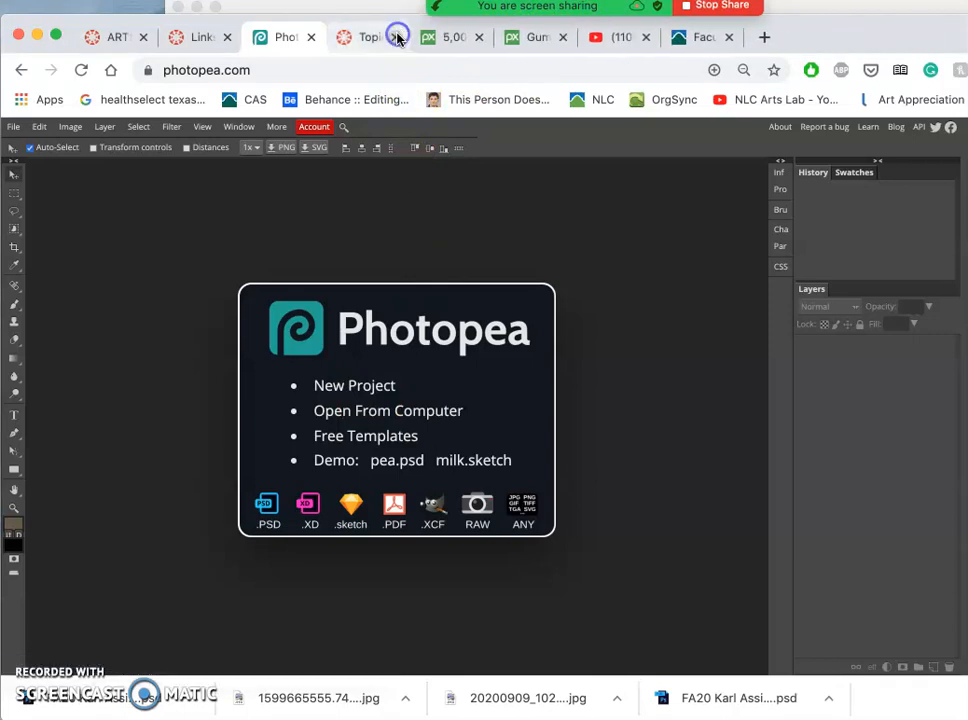
click(480, 36)
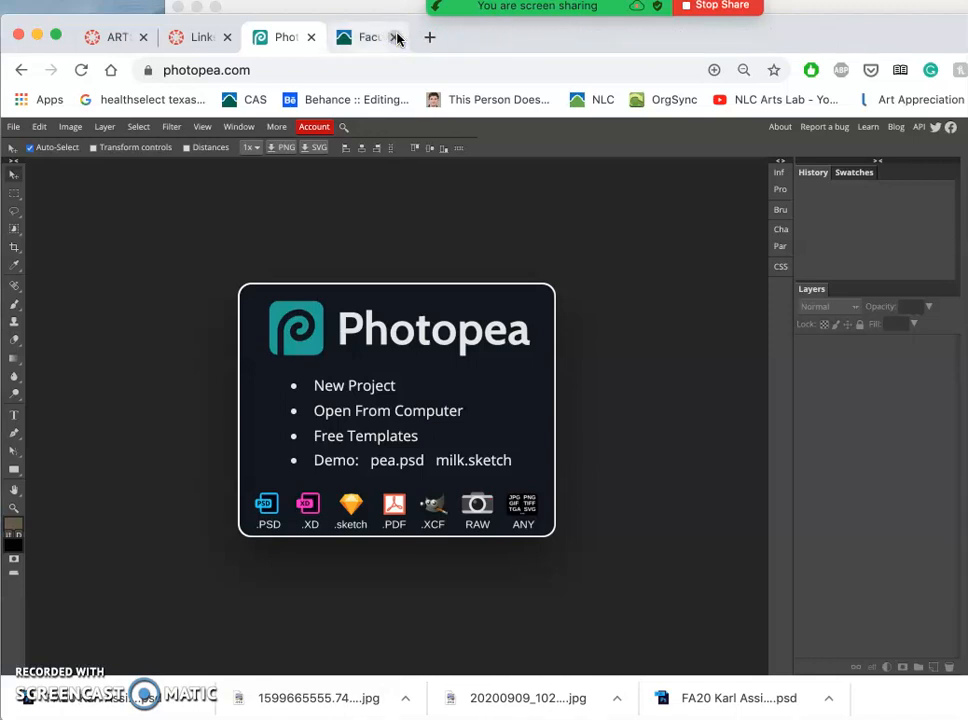
click(396, 36)
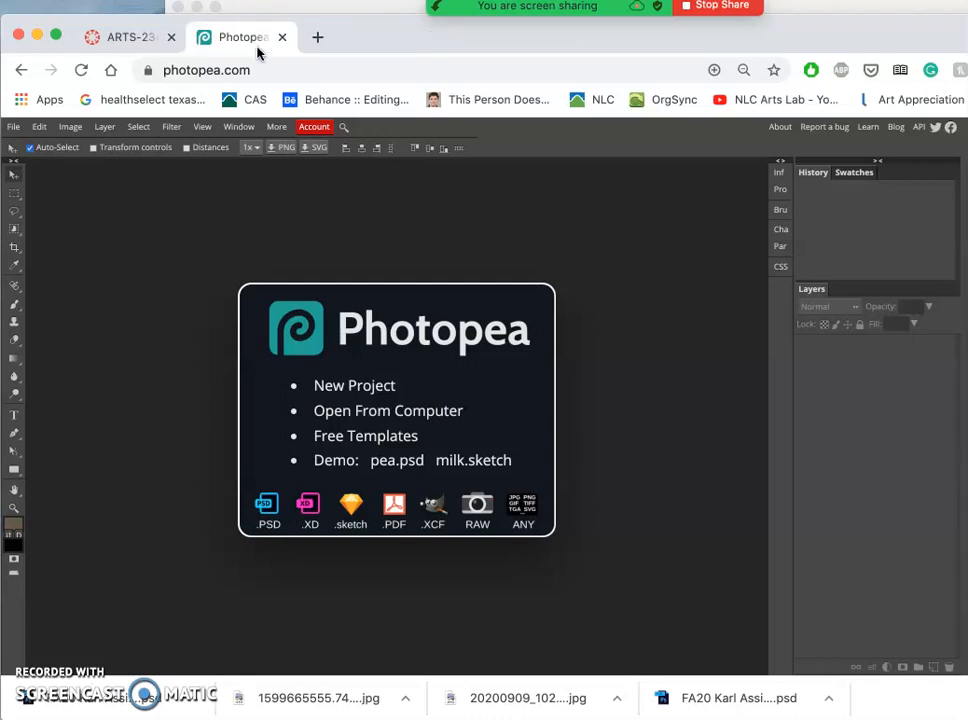
mouse_move(356, 100)
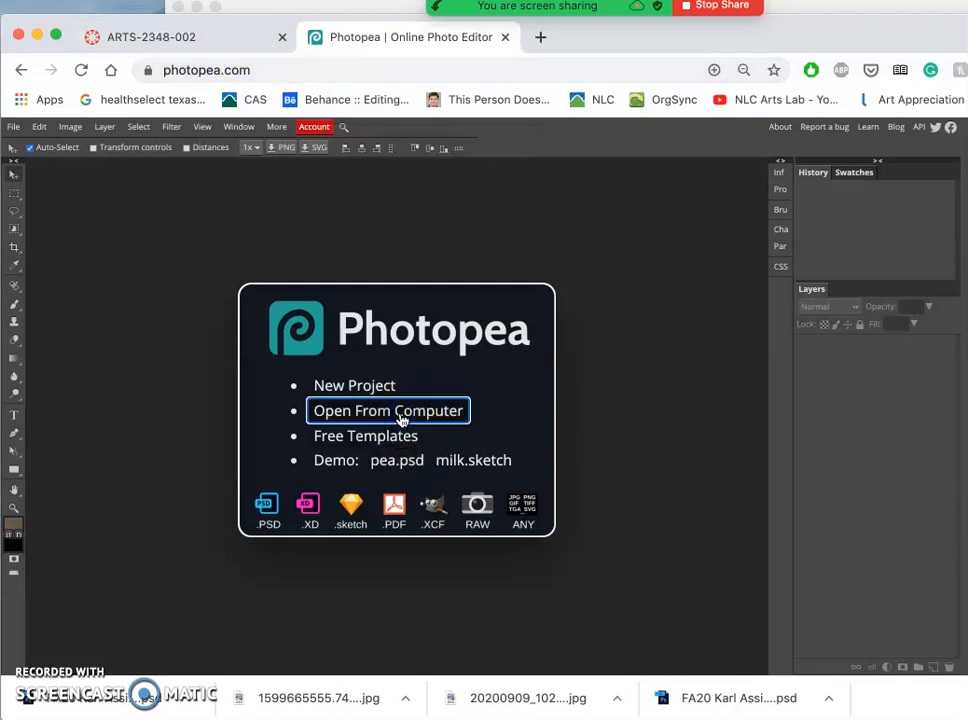
Open the Sketch PSD from Downloads, with its Sketch Layer and BLANK BACKGROUND layers
click(388, 410)
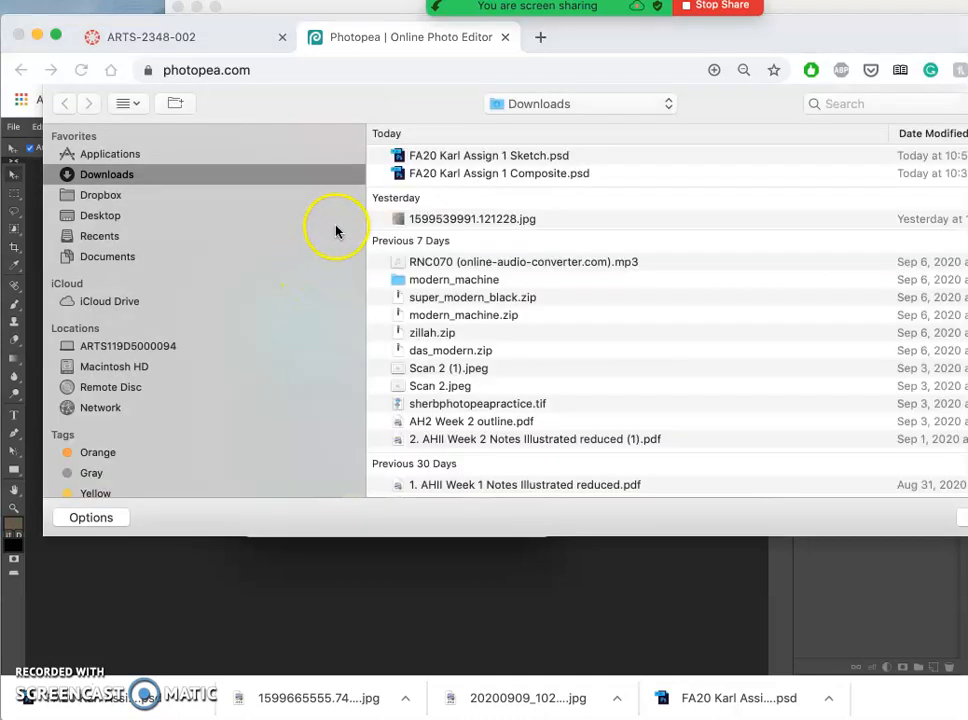
mouse_move(450, 176)
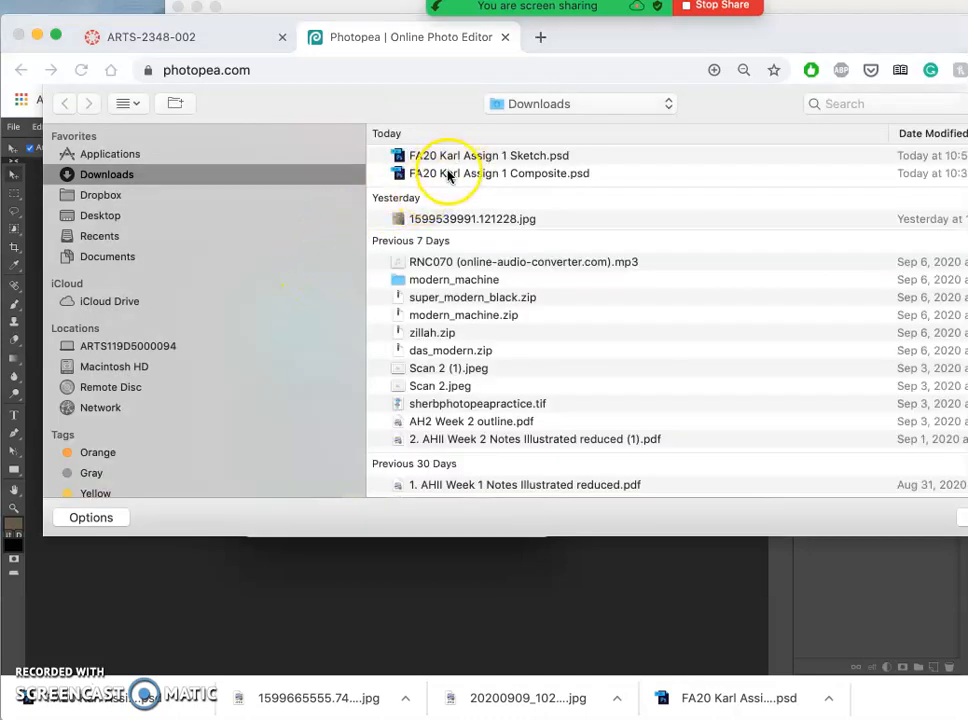
click(490, 156)
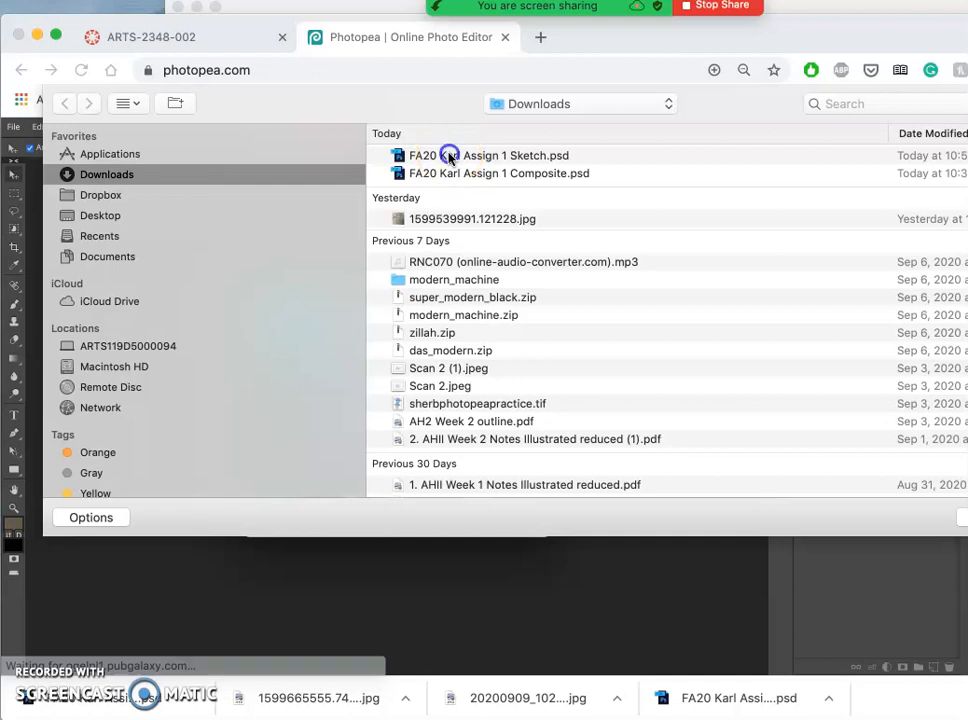
click(488, 156)
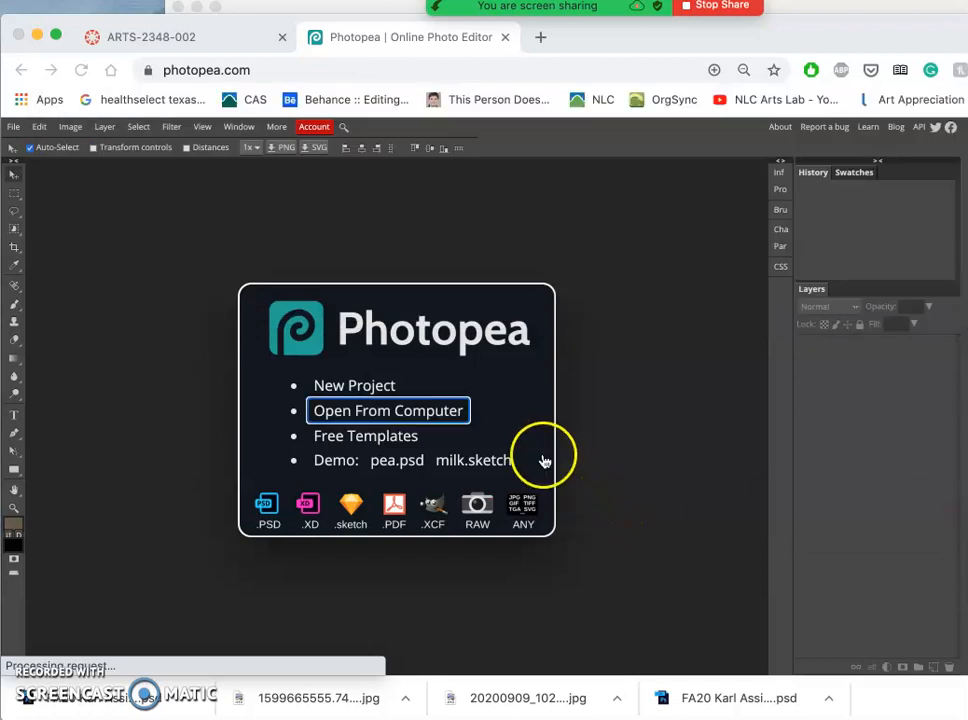
click(388, 410)
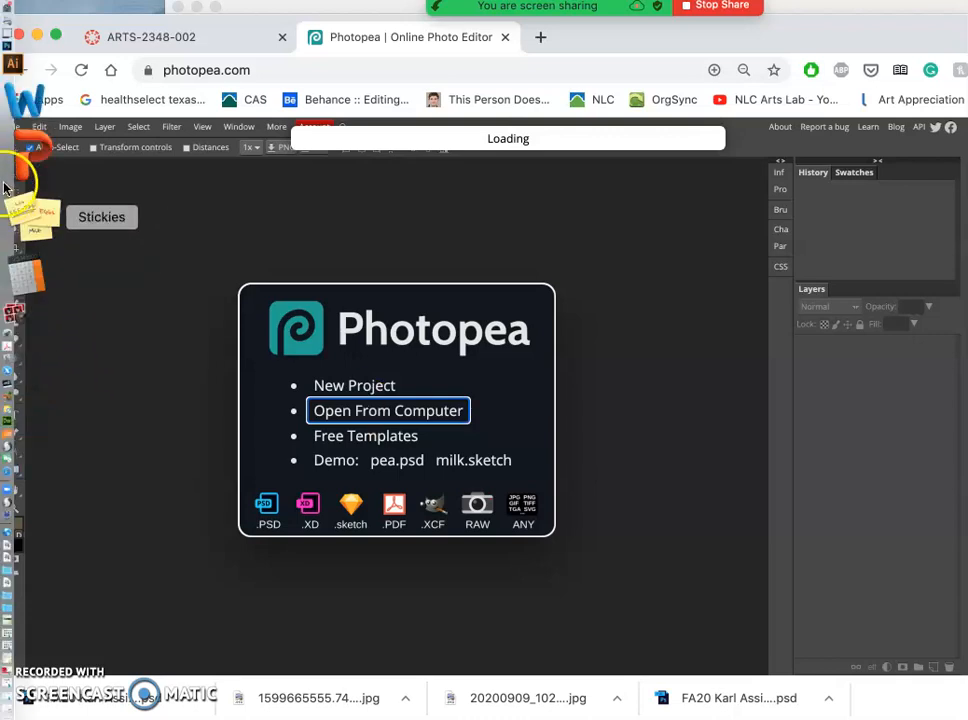
click(22, 64)
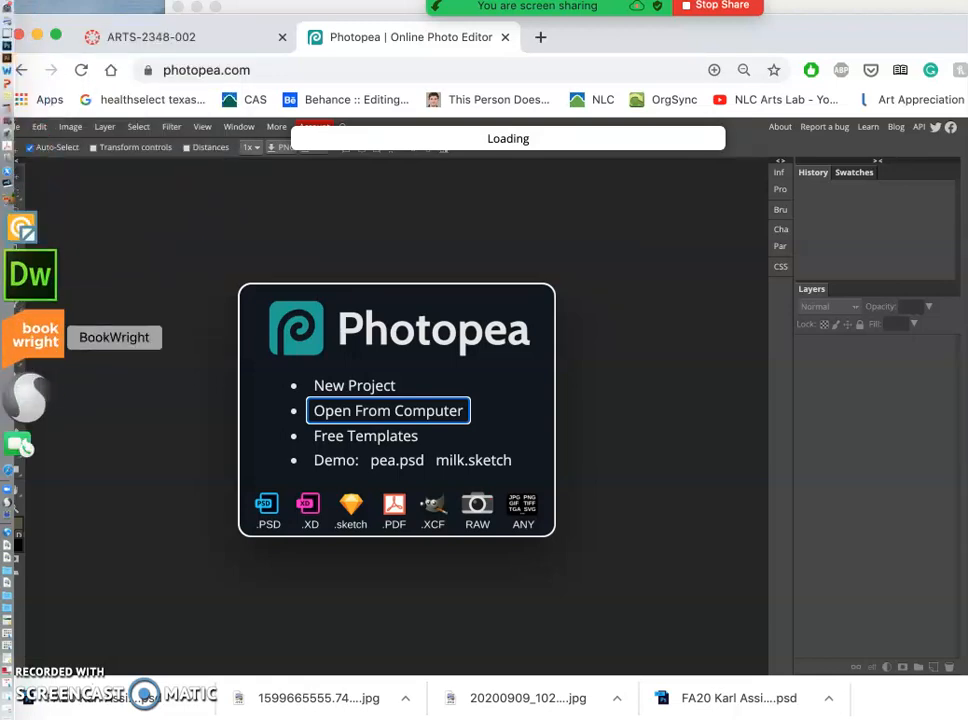
mouse_move(380, 280)
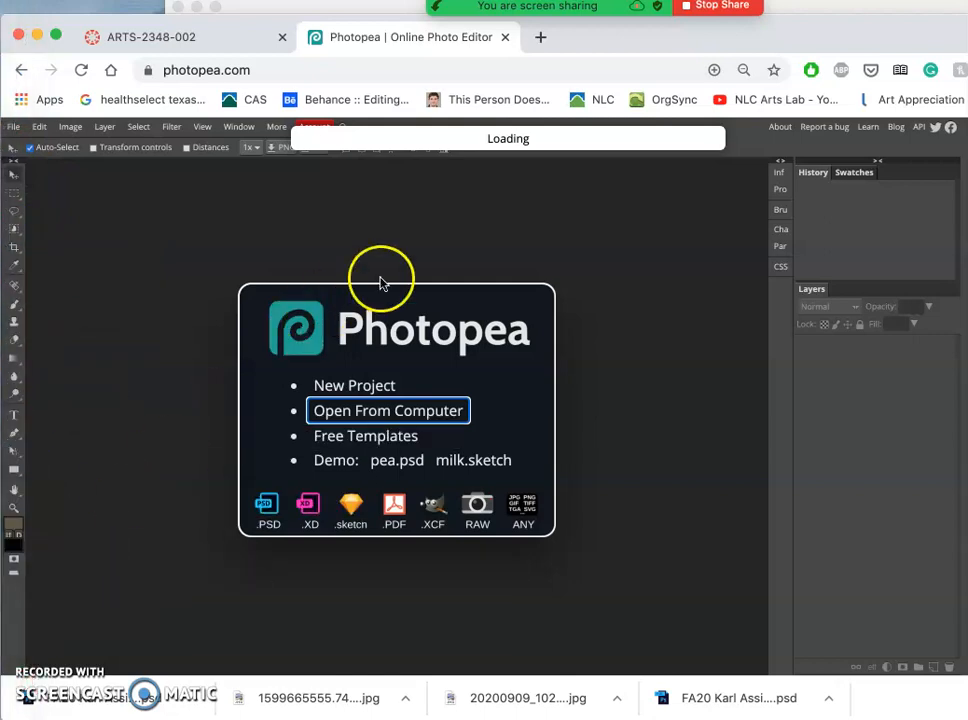
mouse_move(448, 236)
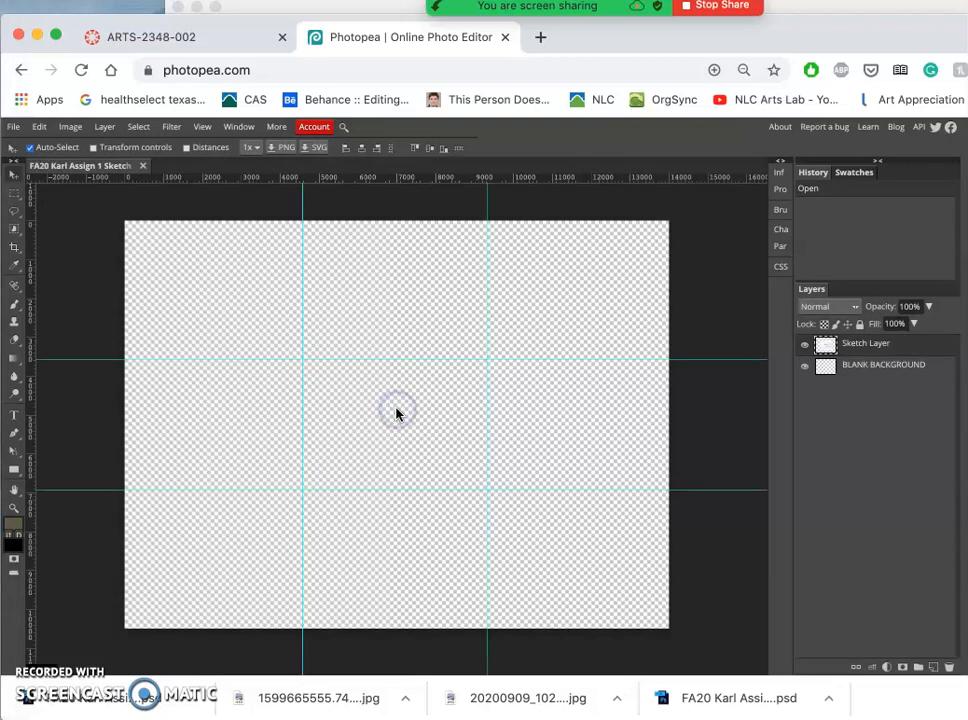
Delete the Sketch Layer and close the document without saving
click(804, 364)
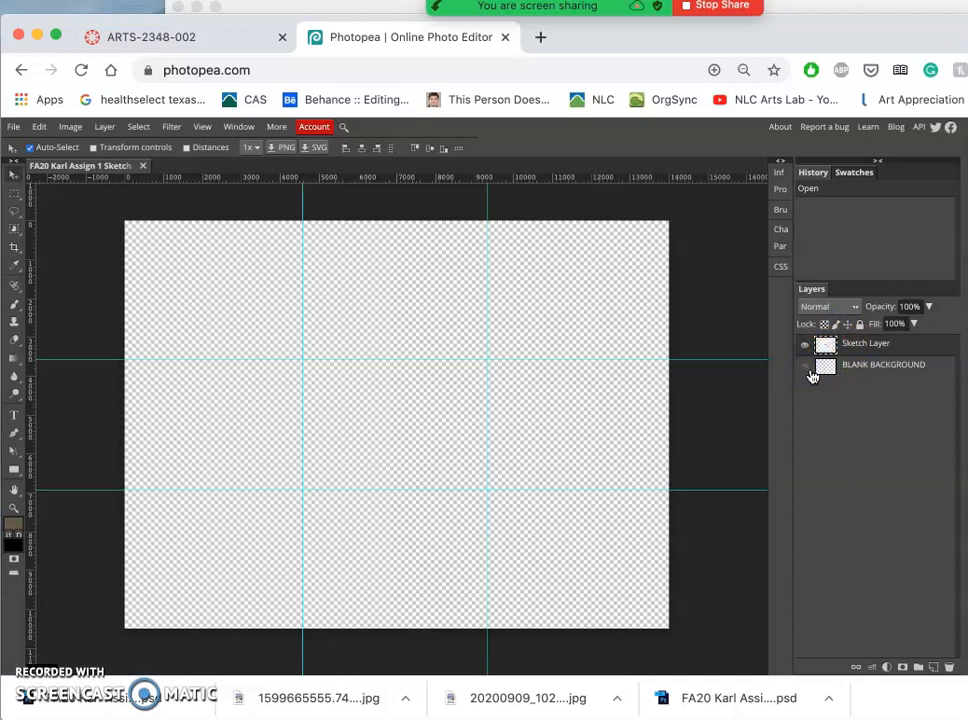
click(864, 344)
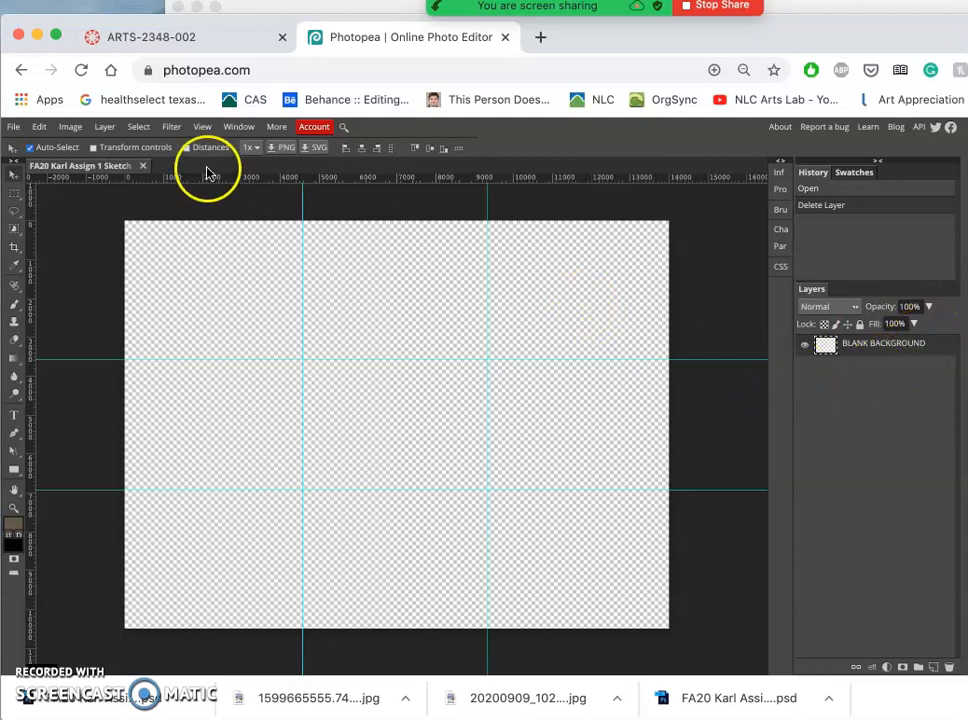
mouse_move(108, 164)
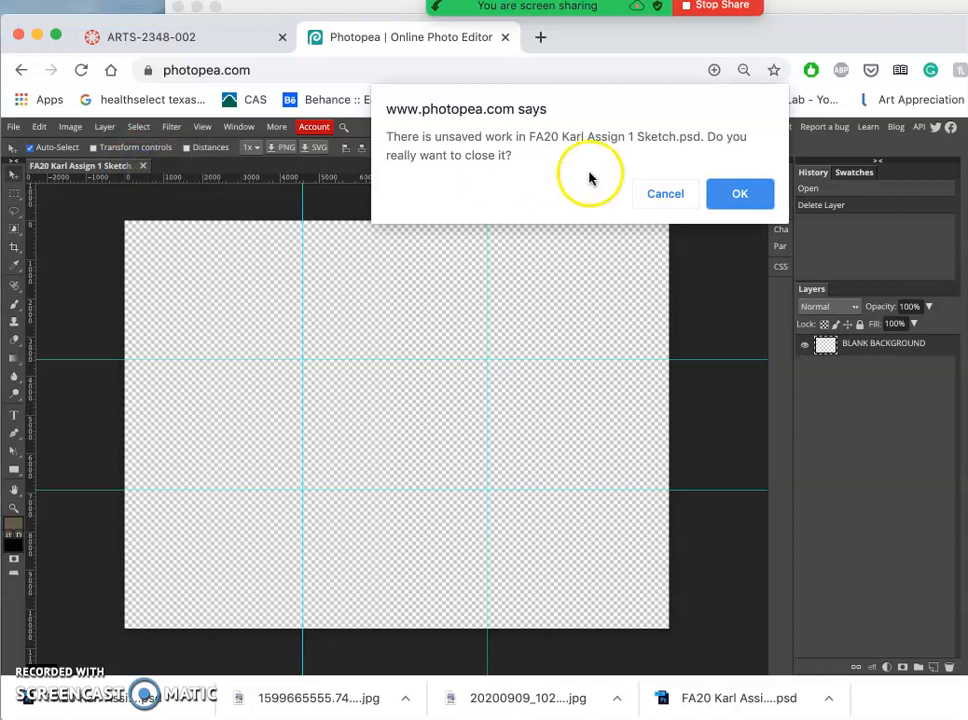
click(740, 192)
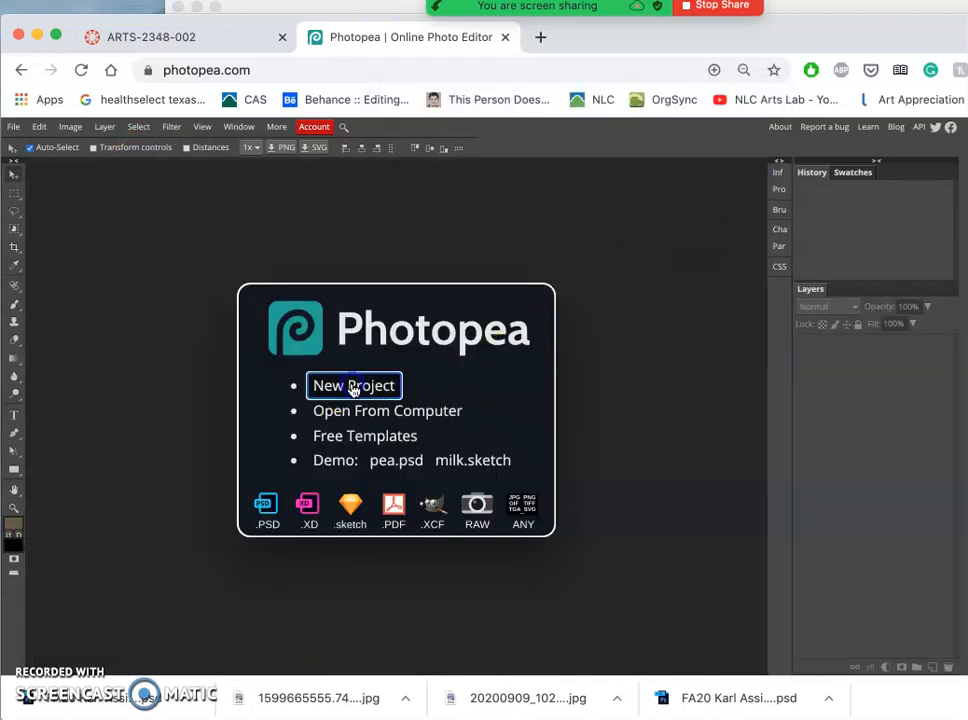
click(352, 384)
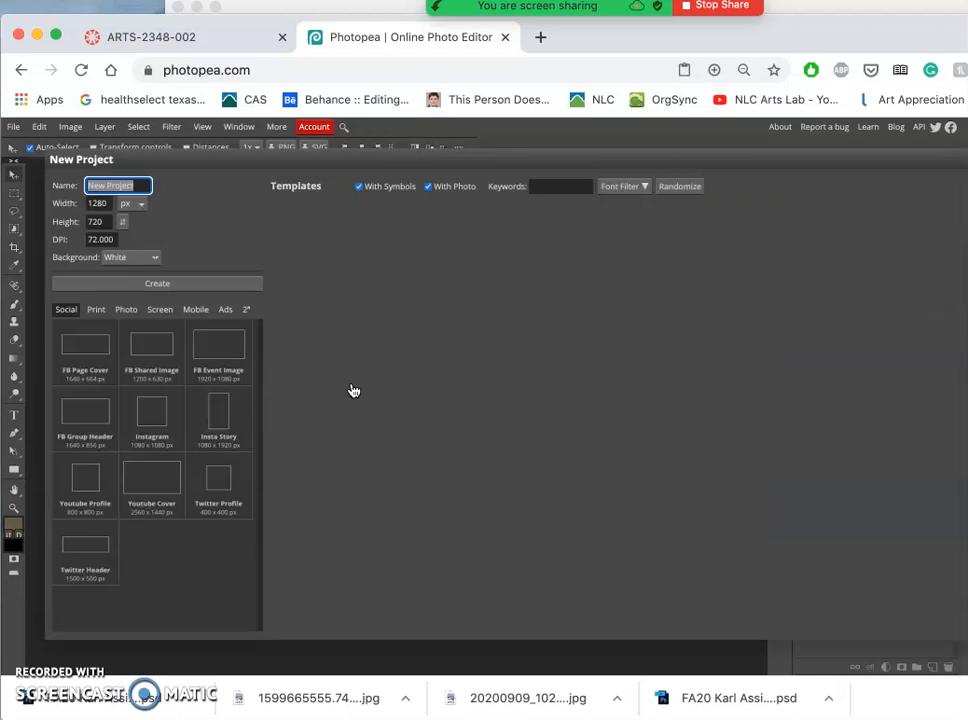
click(680, 186)
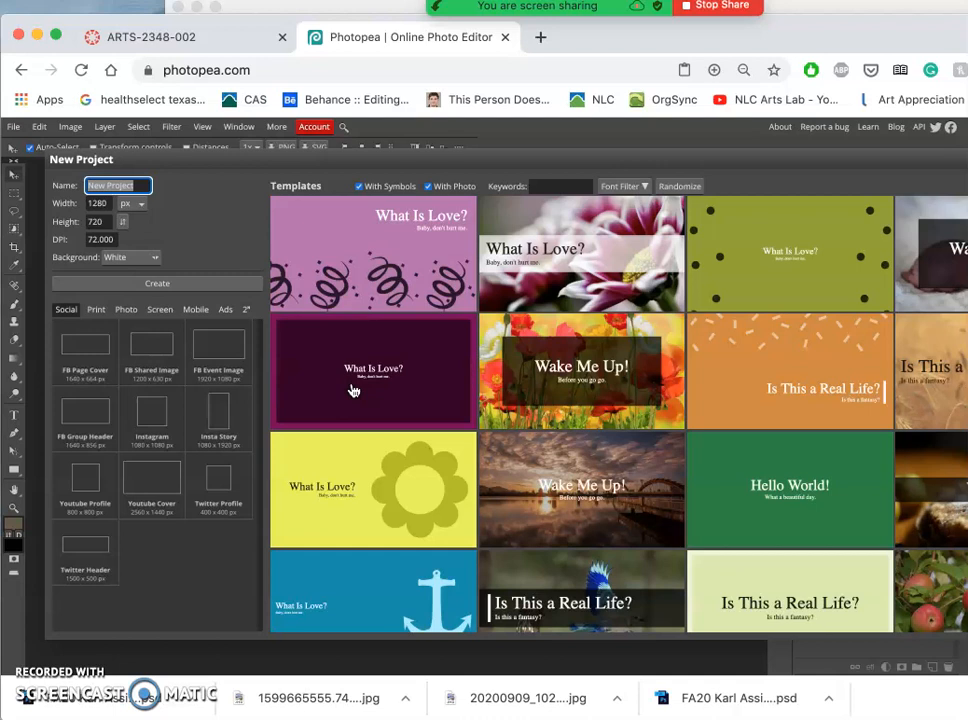
click(156, 284)
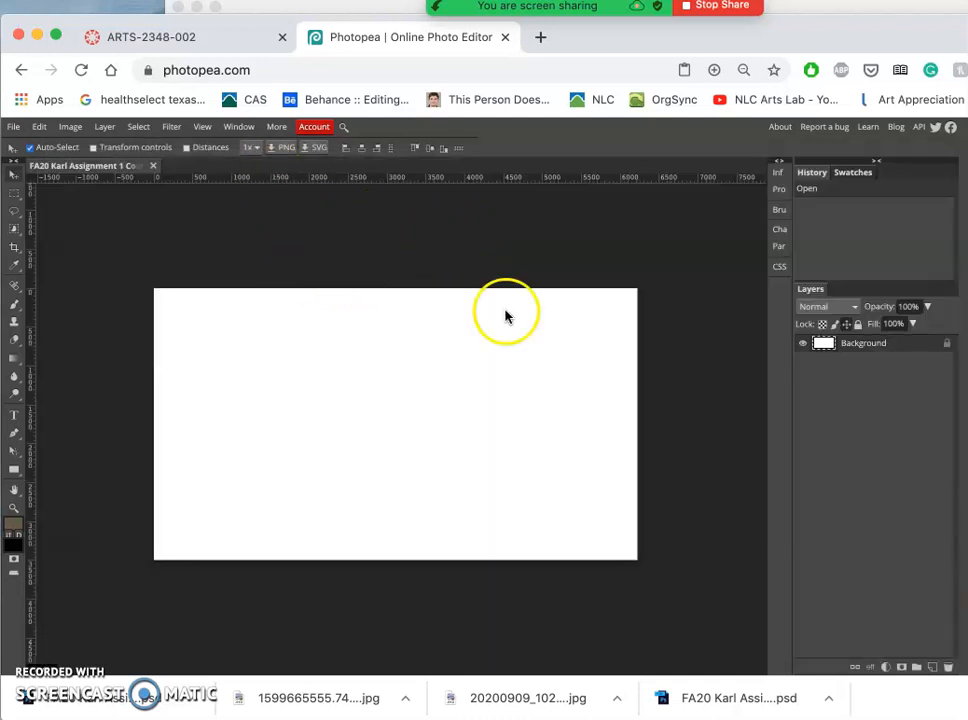
mouse_move(408, 356)
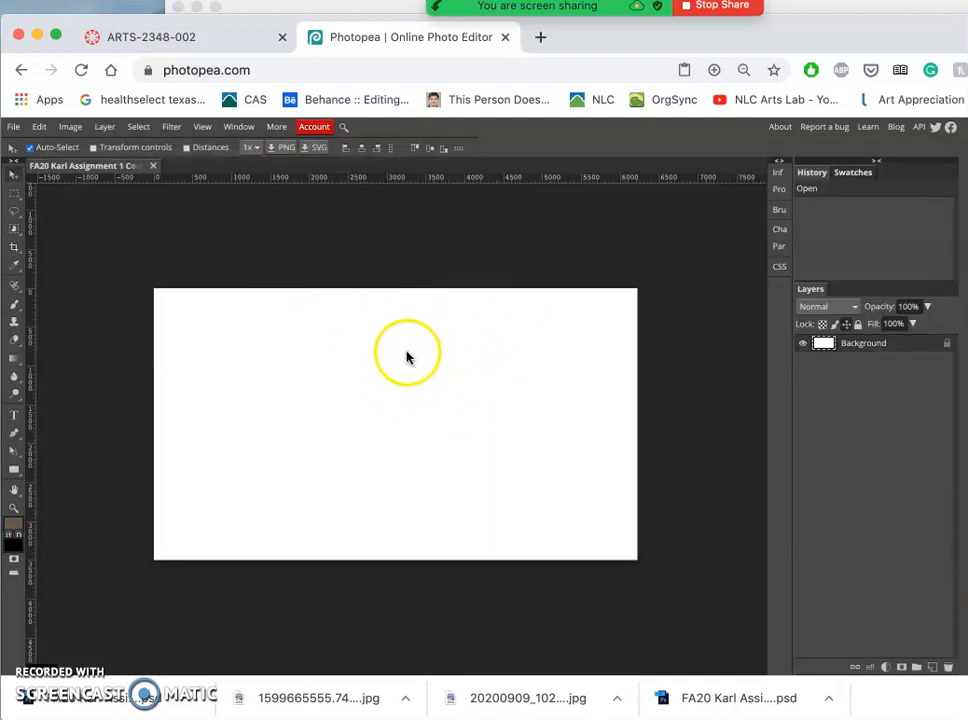
mouse_move(140, 330)
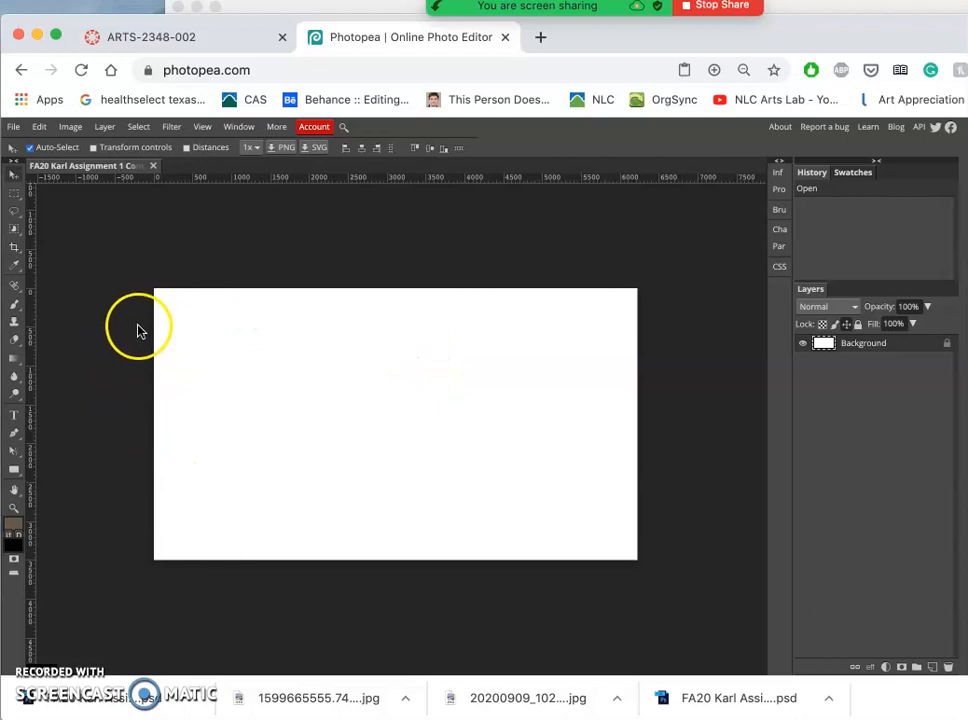
mouse_move(108, 530)
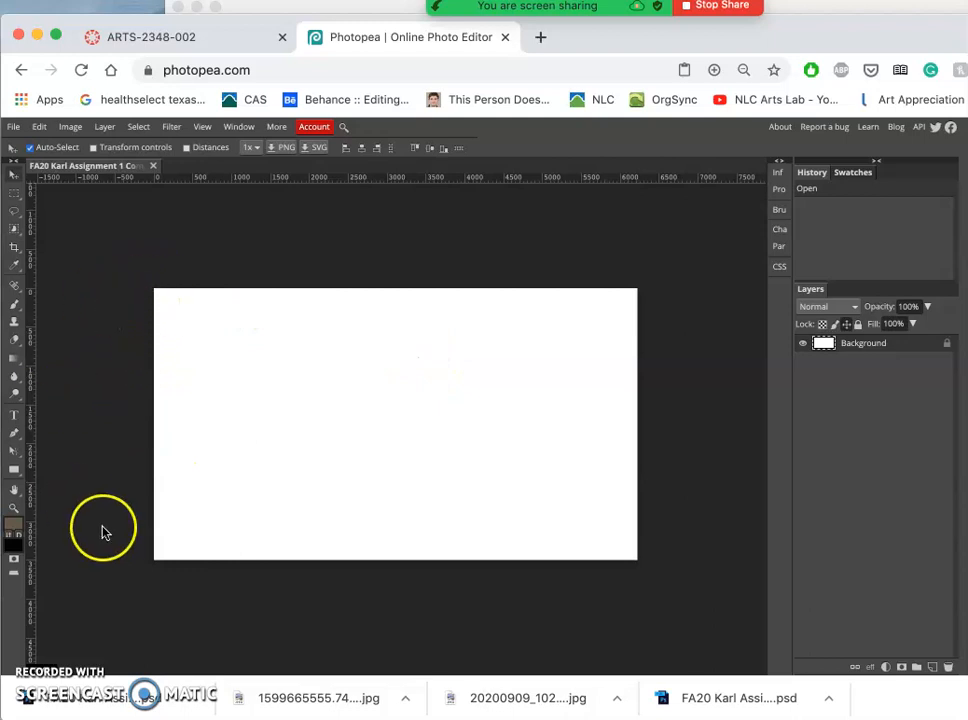
mouse_move(340, 422)
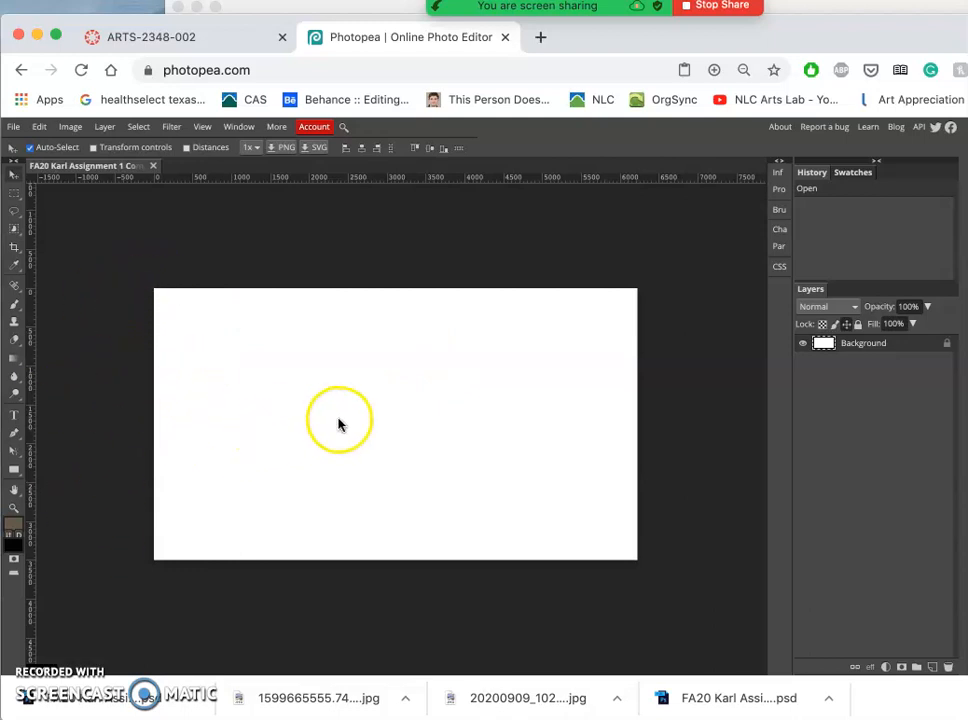
mouse_move(560, 324)
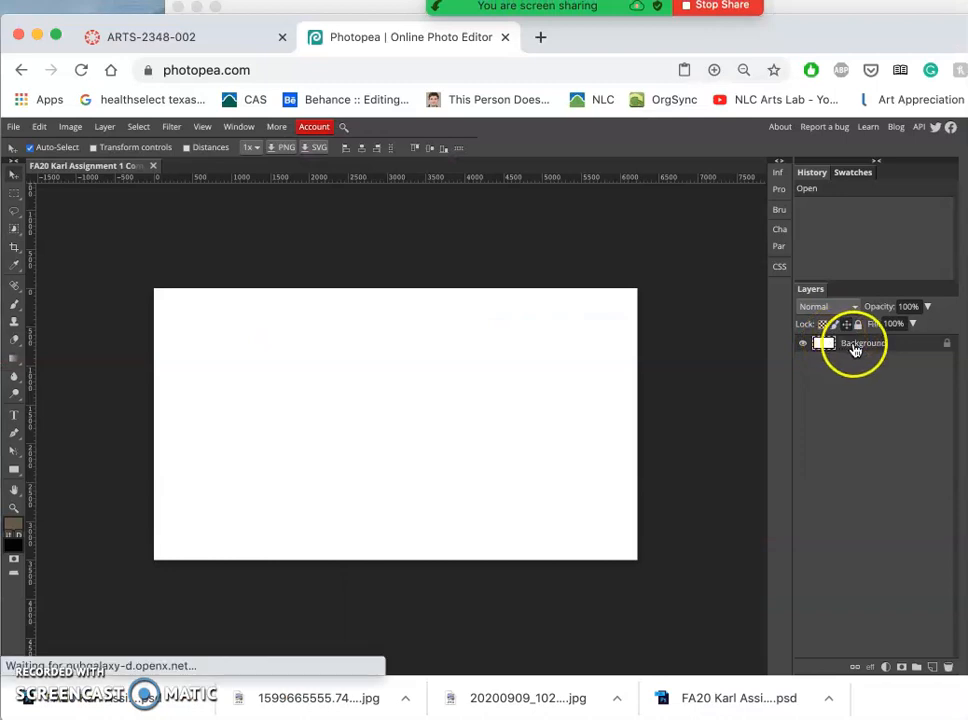
Start File > Open & Place and browse past Downloads toward the Desktop folders
click(14, 126)
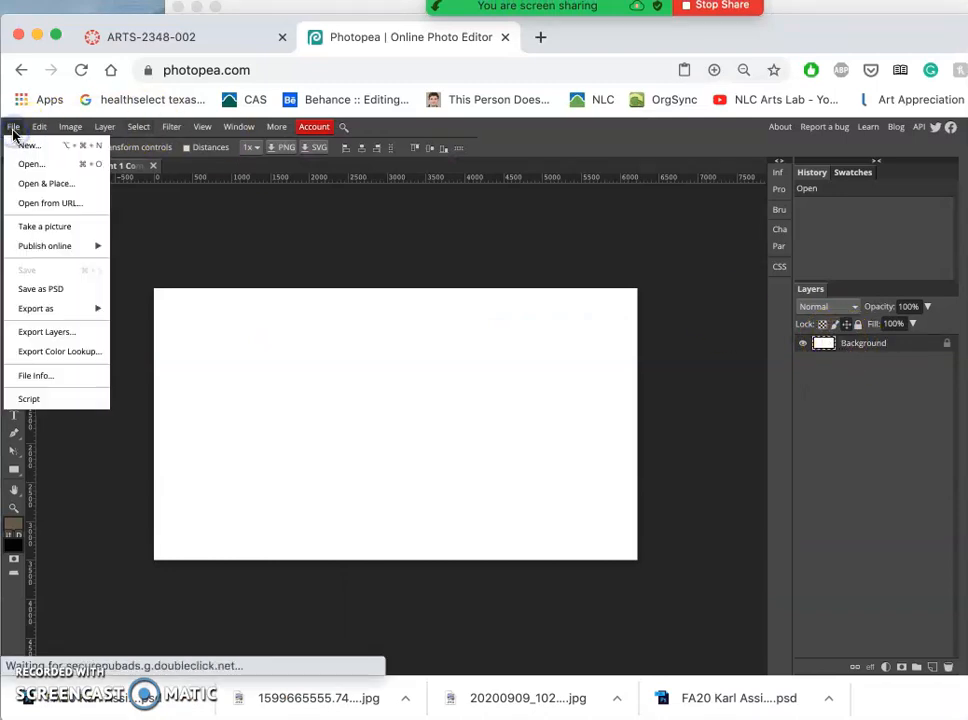
click(30, 164)
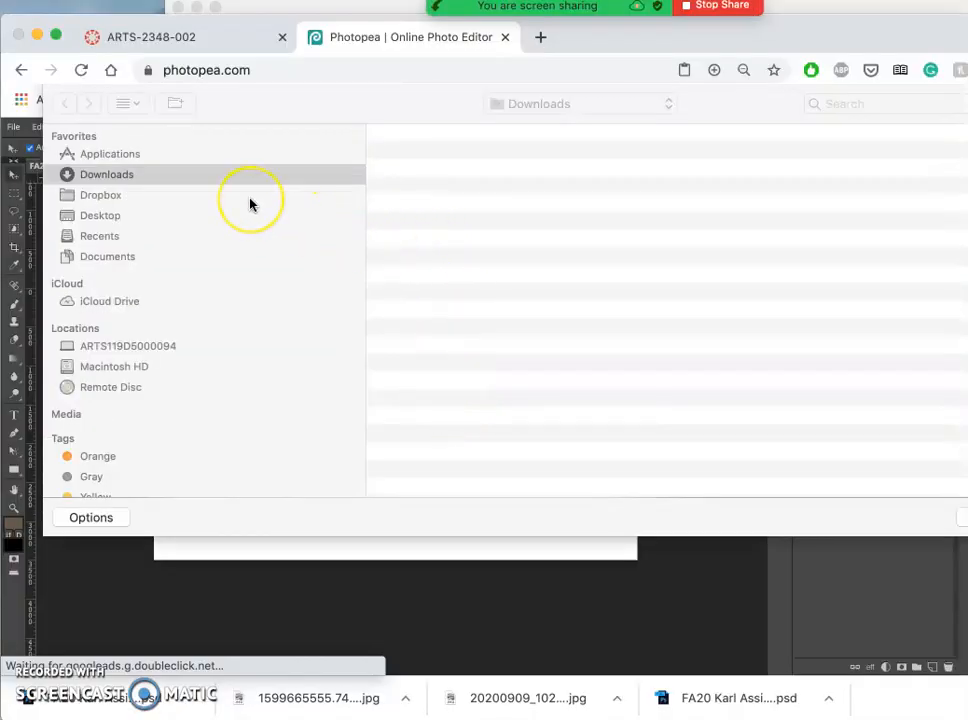
click(108, 174)
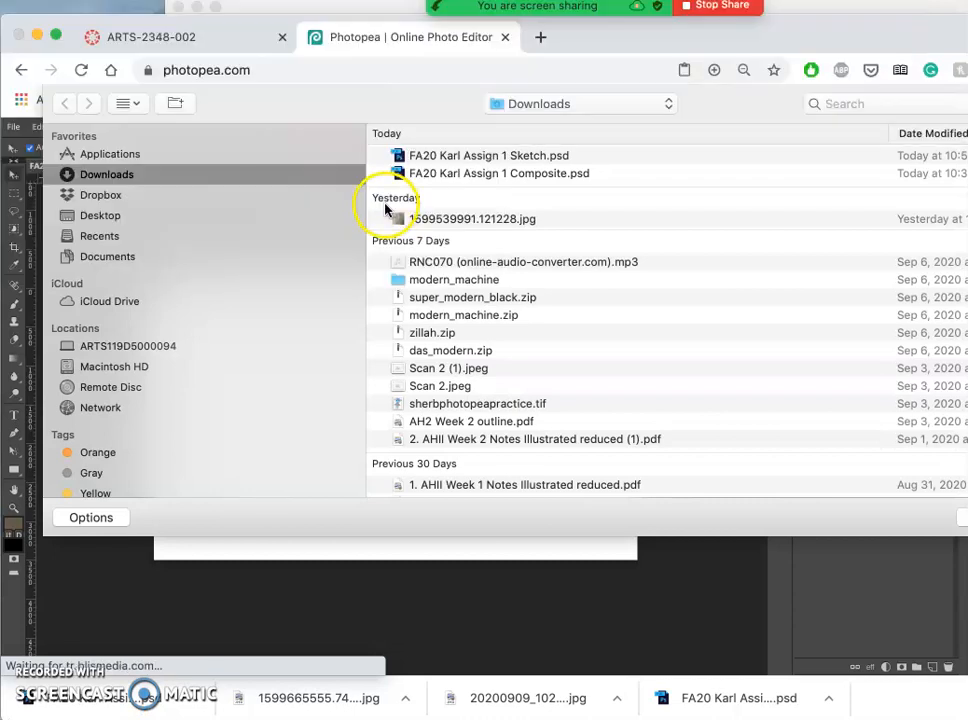
mouse_move(100, 208)
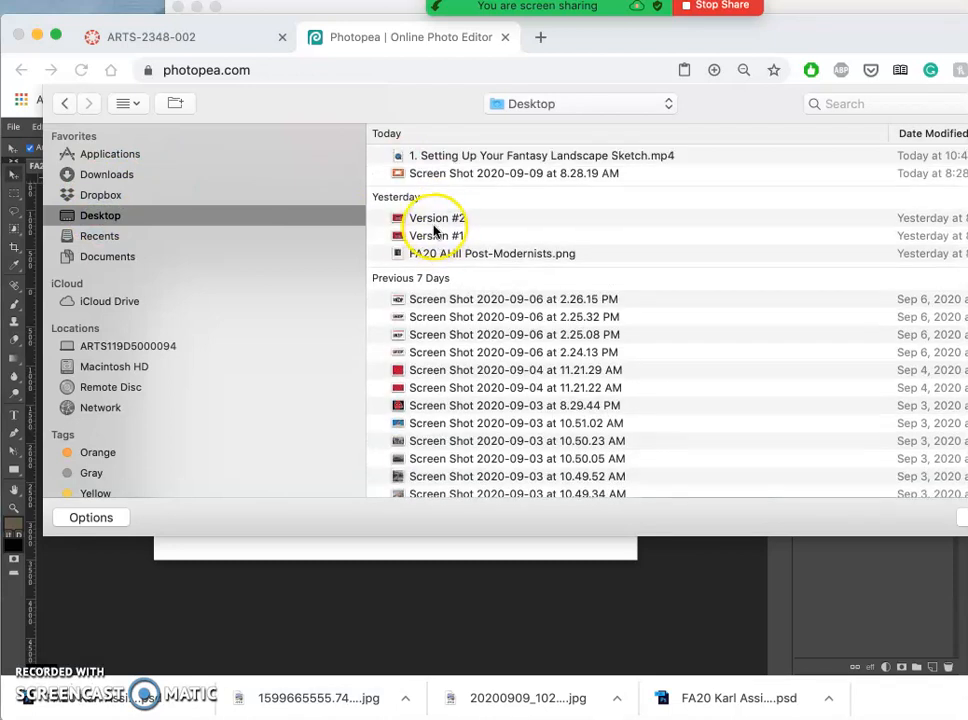
scroll(down, 3)
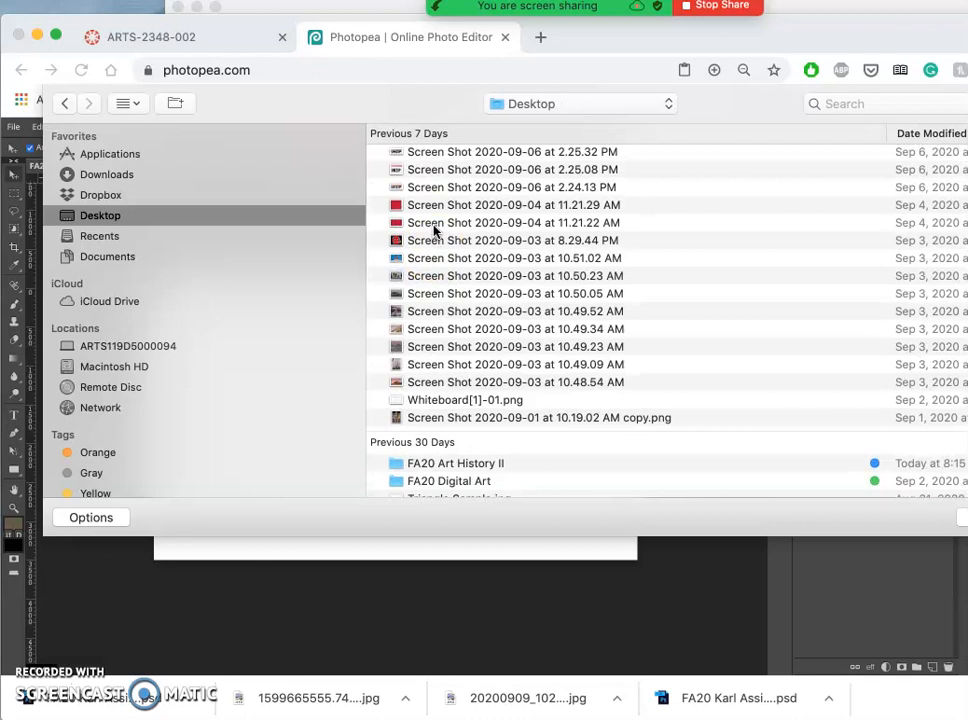
scroll(down, 3)
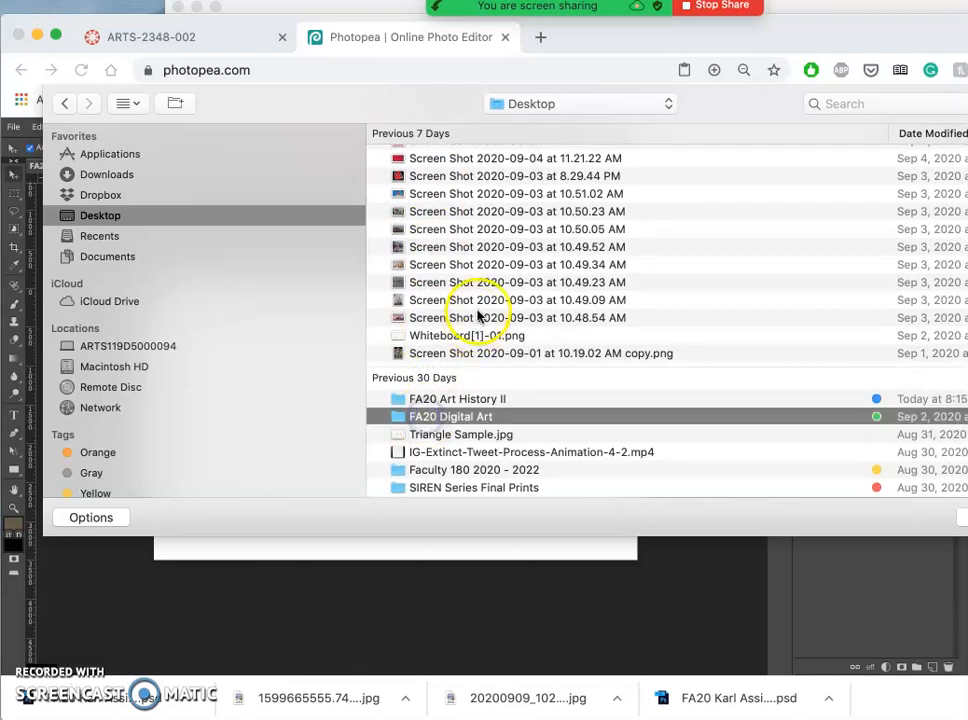
Place 'FA20 Karl Assign 1 Sketch' from FA20 Digital Art > Assignment 1 onto the canvas
double_click(450, 416)
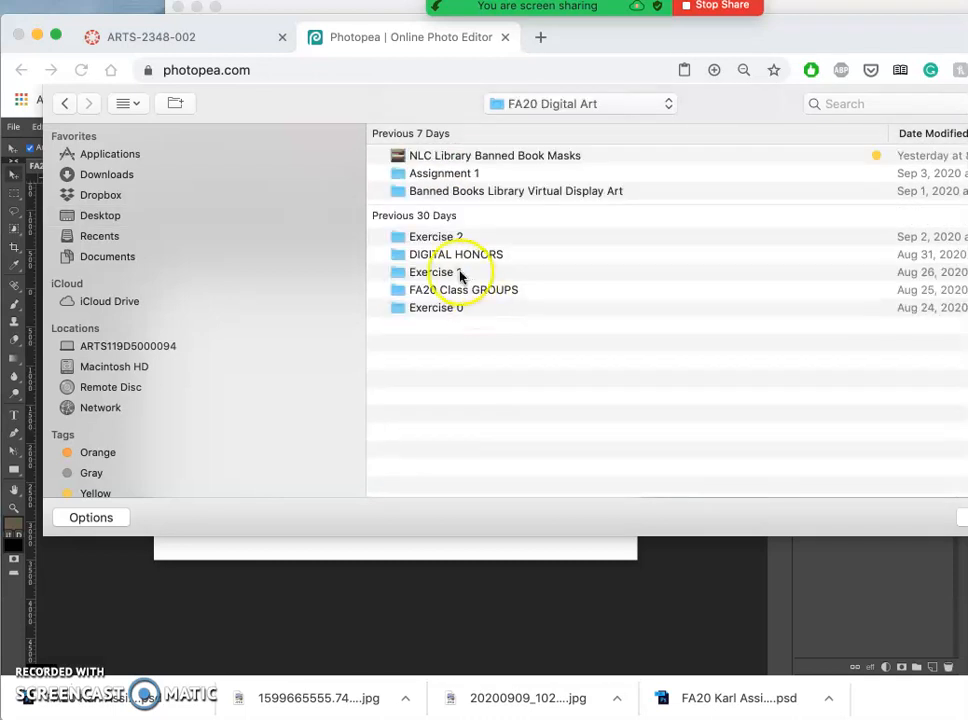
double_click(444, 172)
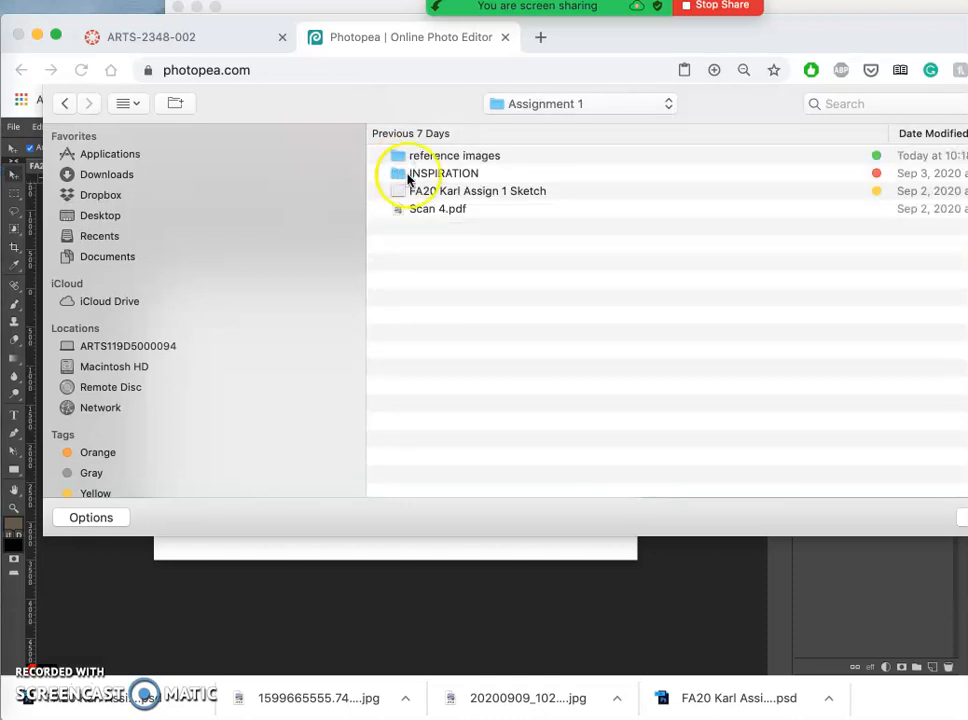
click(478, 192)
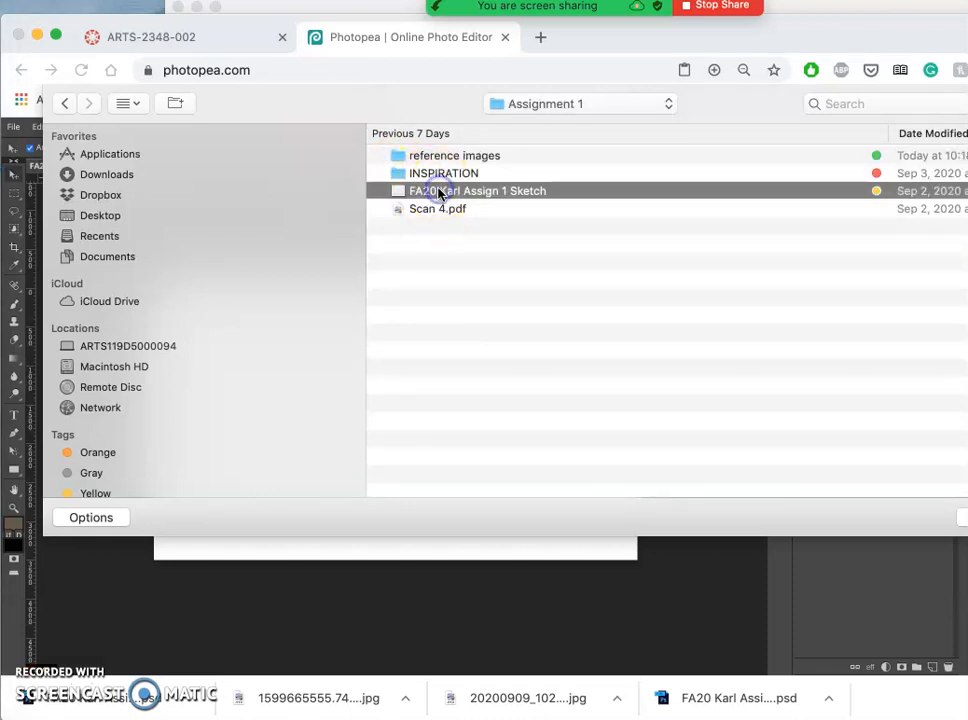
double_click(476, 190)
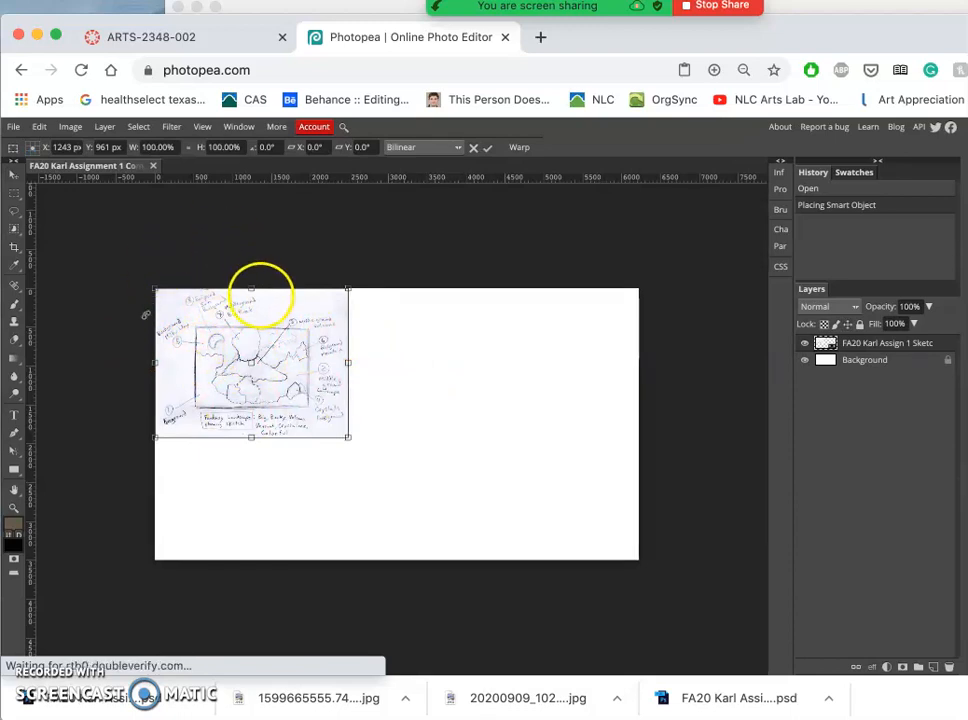
mouse_move(290, 404)
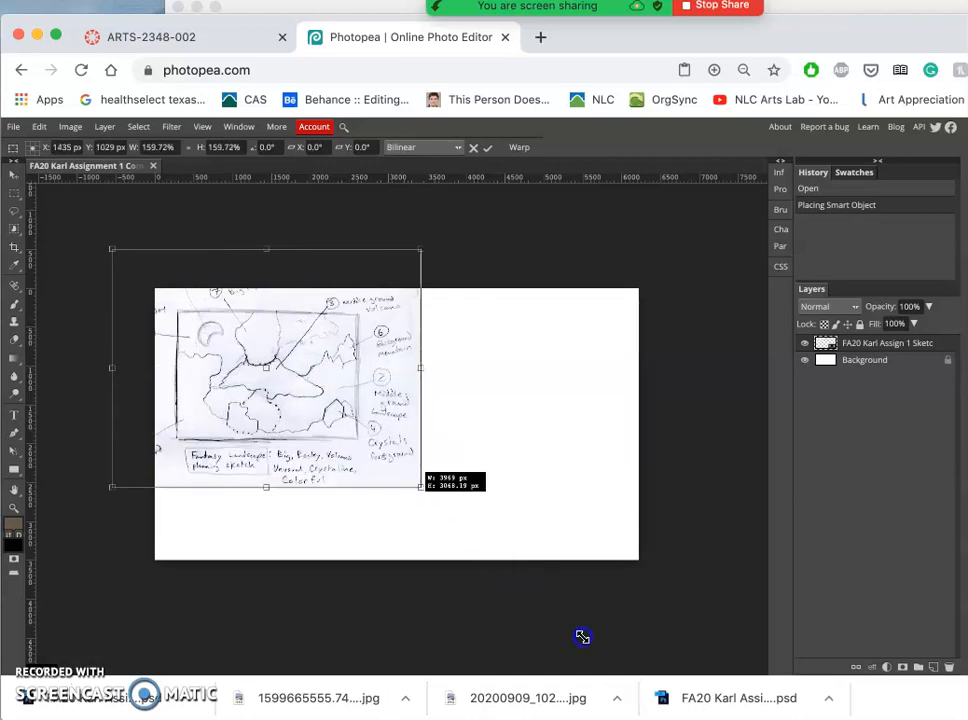
Scale the placed sketch up with Free Transform until it passes the canvas's top right
drag(420, 486, 500, 550)
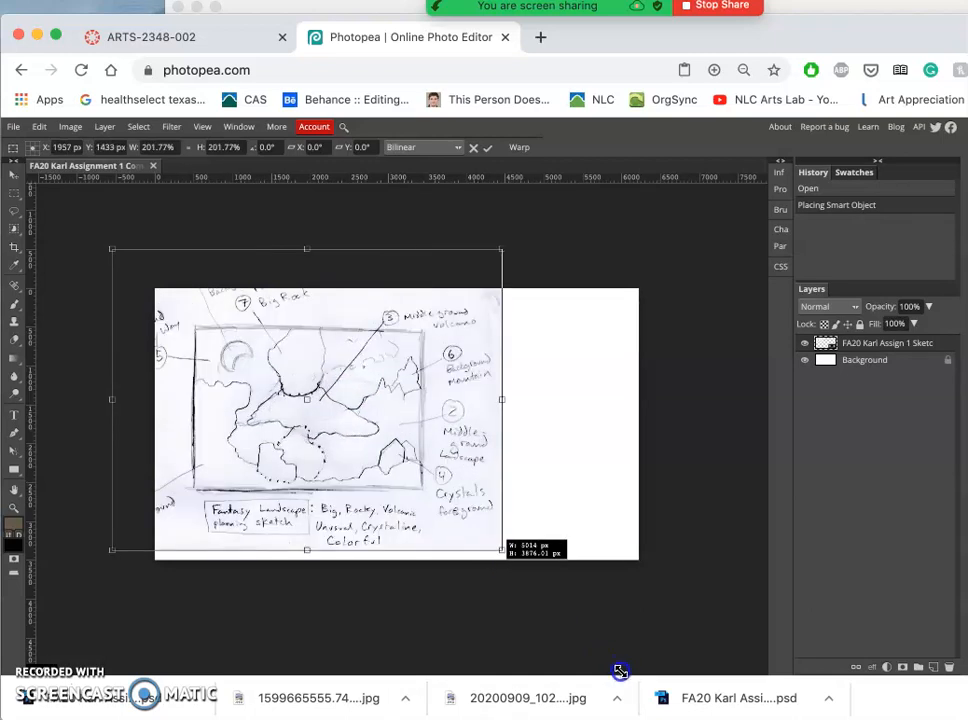
drag(500, 550, 594, 620)
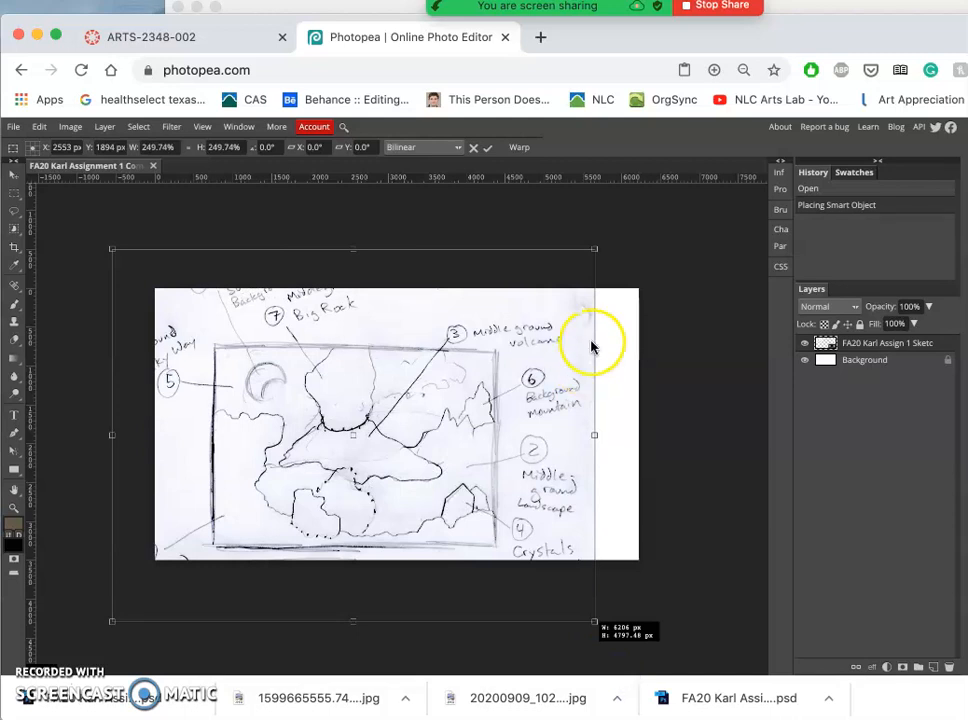
drag(594, 248, 620, 248)
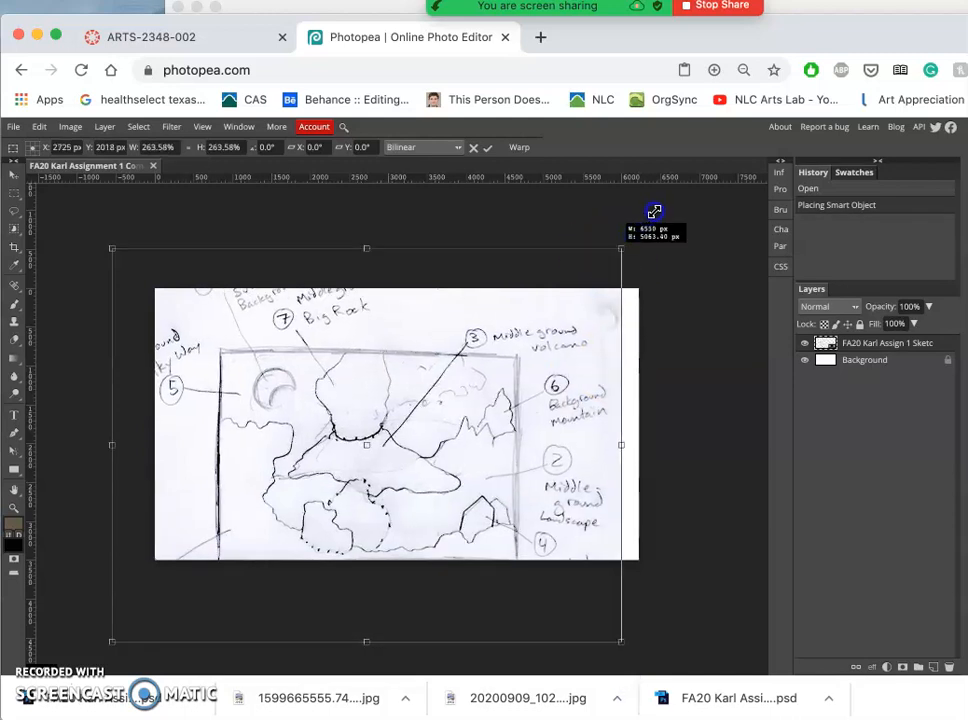
drag(654, 212, 680, 194)
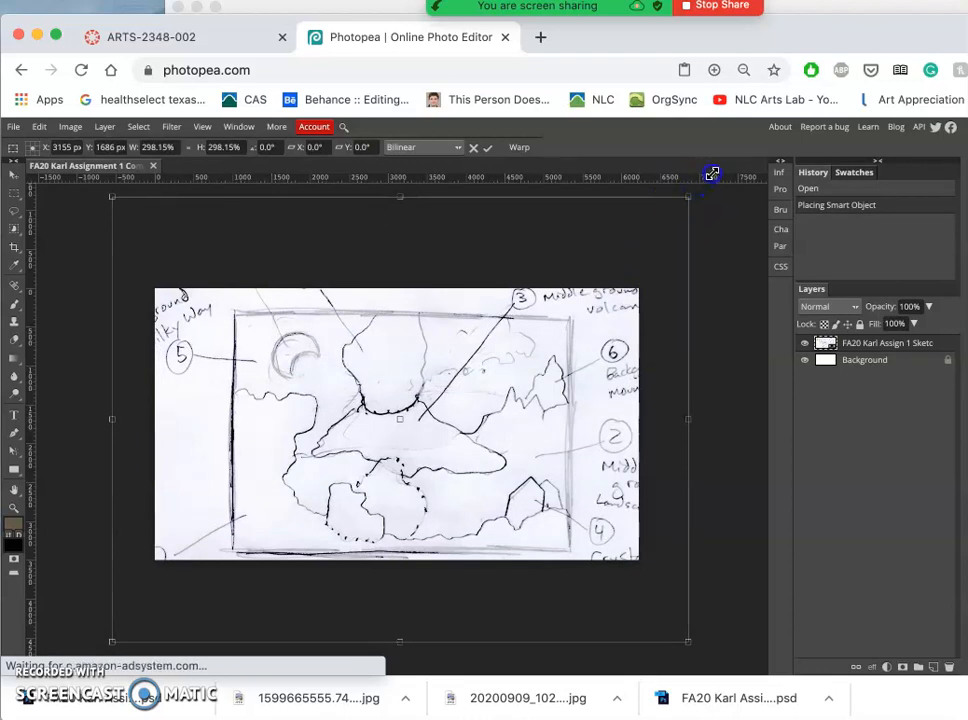
mouse_move(720, 164)
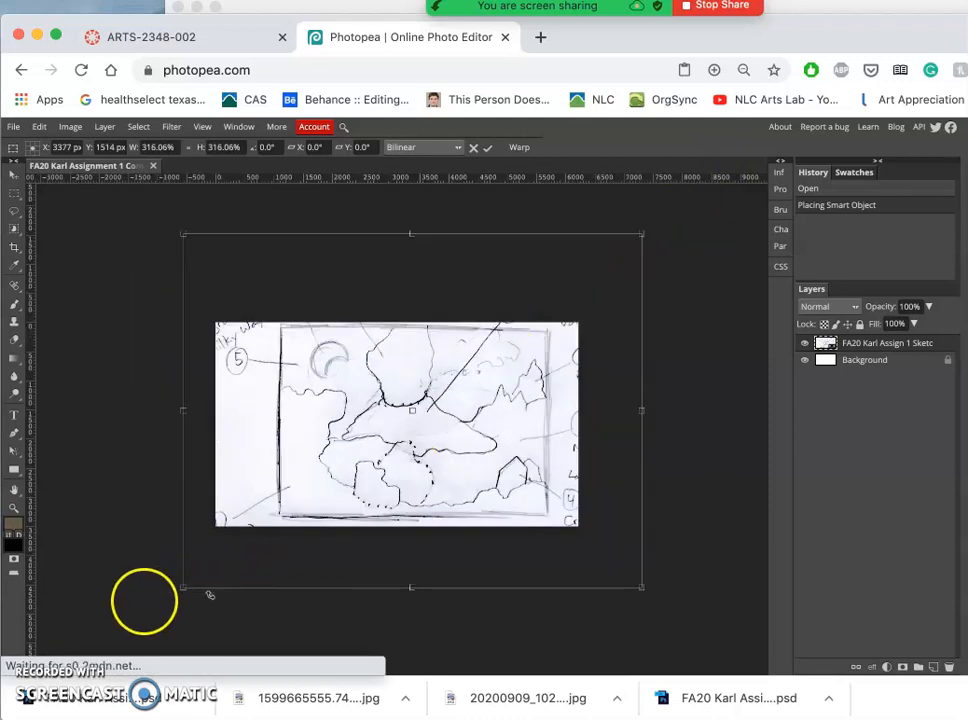
mouse_move(196, 592)
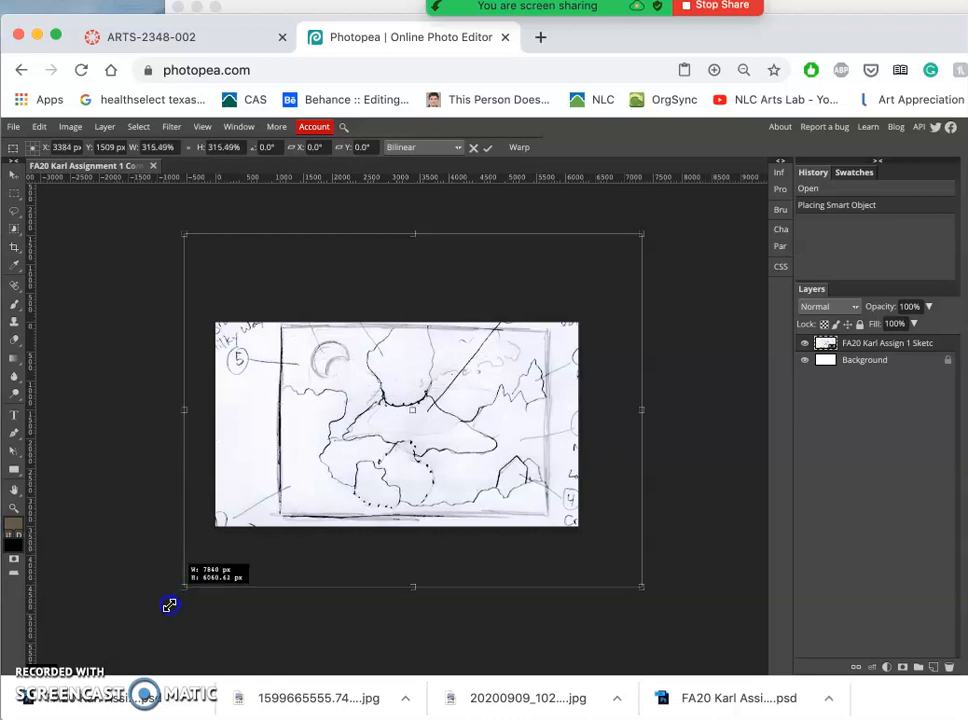
Stretch the sketch beyond the lower-left and upper-right canvas edges to fill it
drag(168, 604, 160, 614)
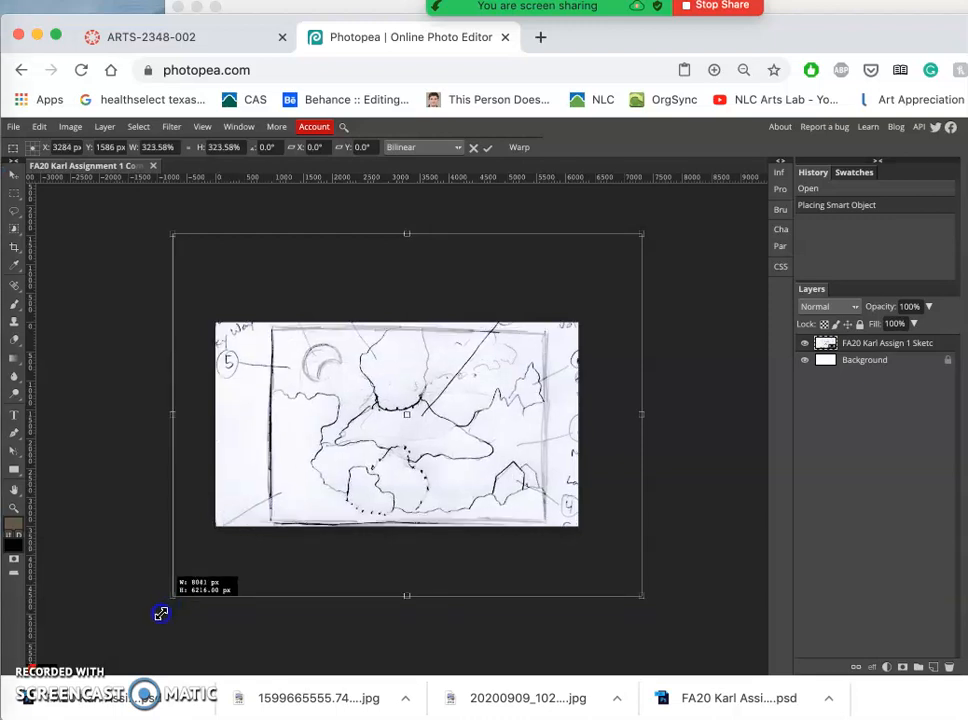
drag(160, 614, 150, 624)
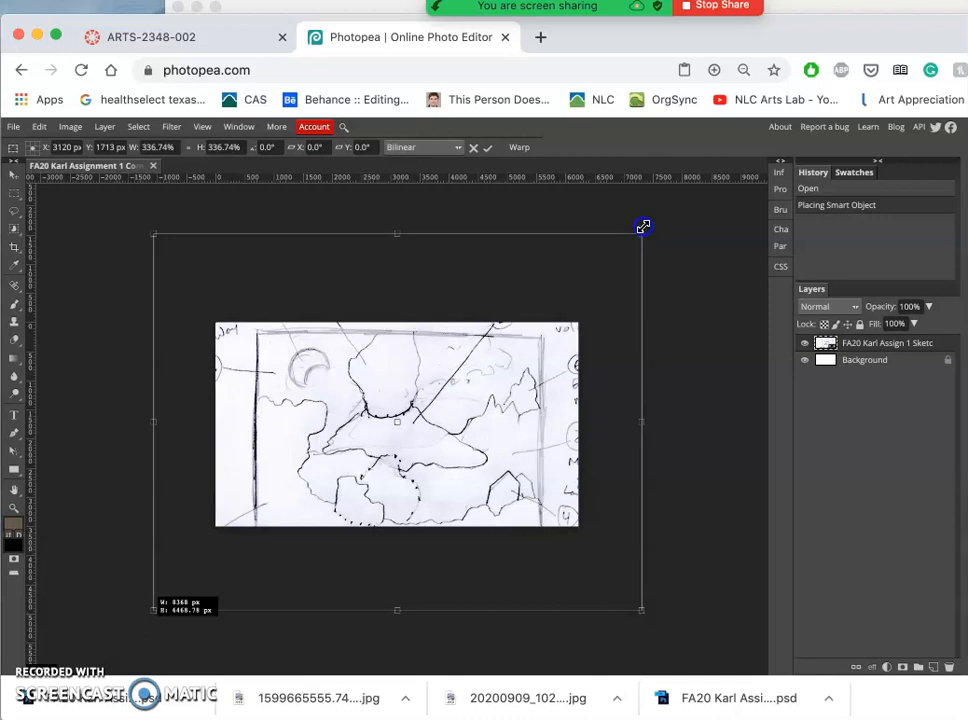
drag(644, 226, 656, 212)
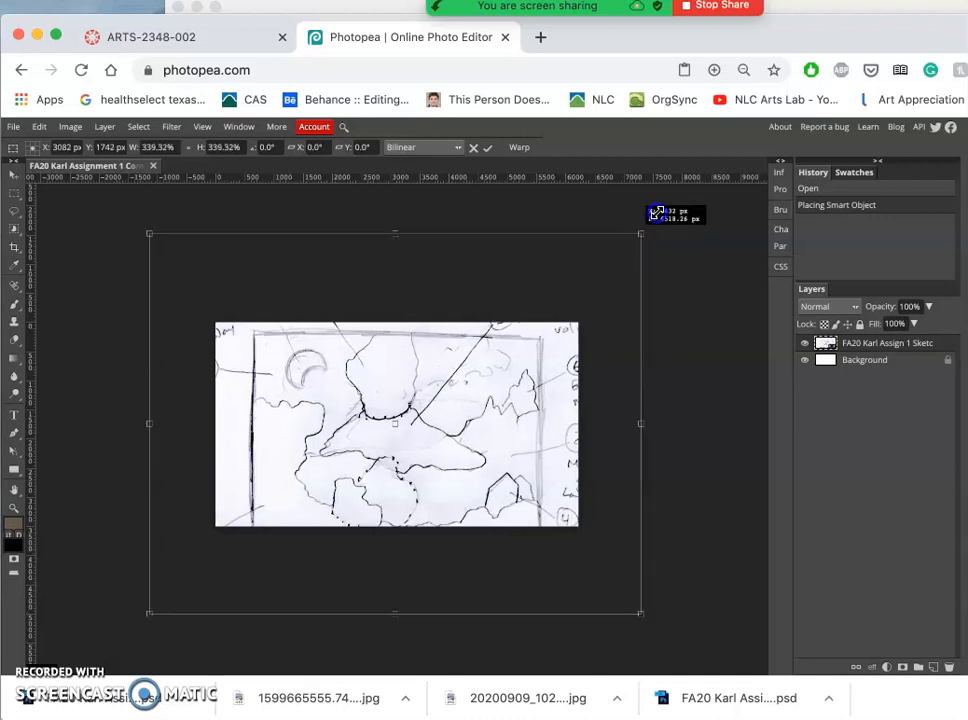
drag(640, 232, 656, 222)
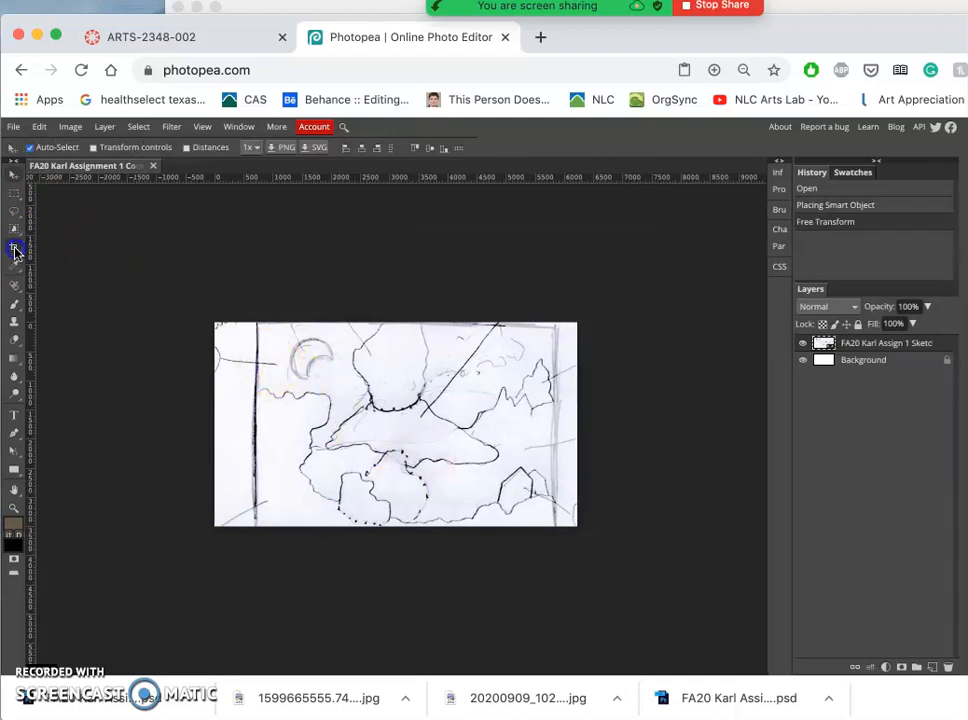
Mark a crop region over the canvas with the Crop tool so the sketch fills it edge to edge
click(16, 248)
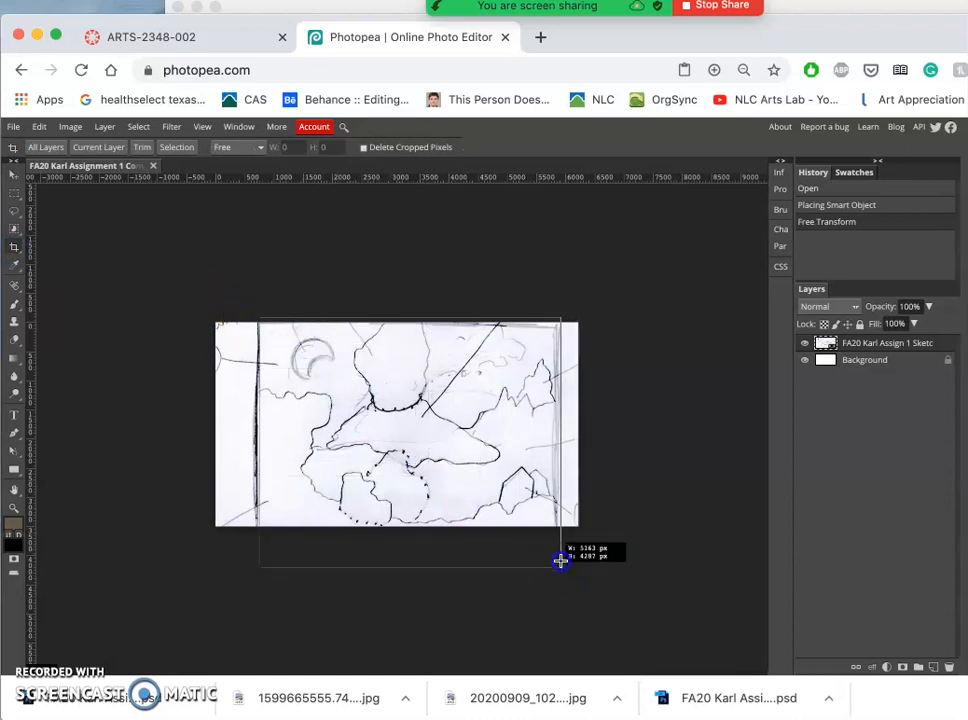
drag(560, 560, 556, 530)
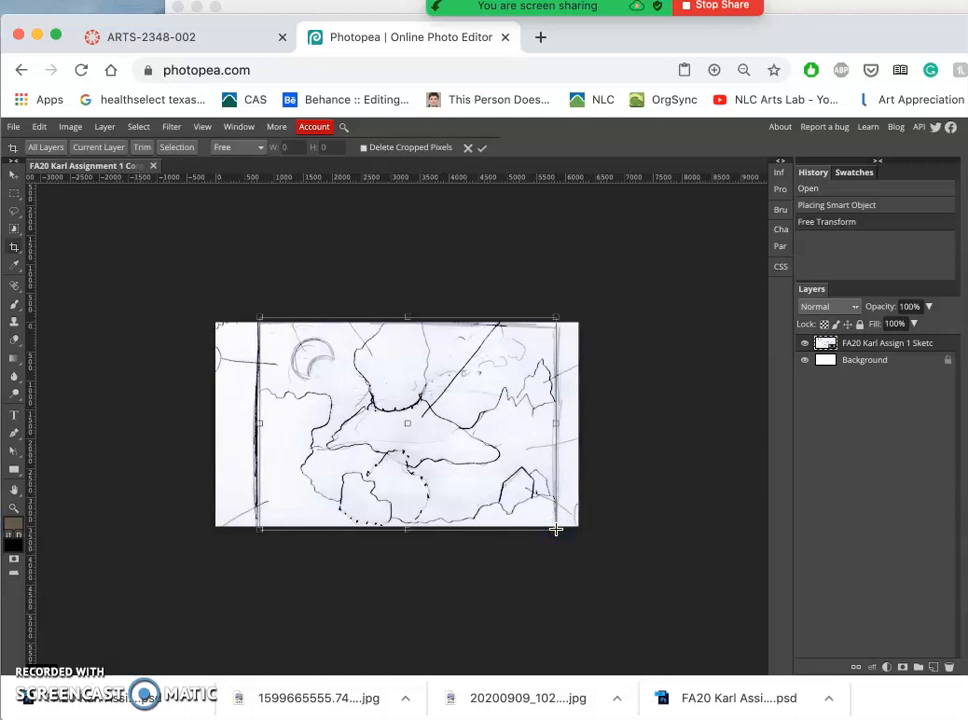
mouse_move(464, 376)
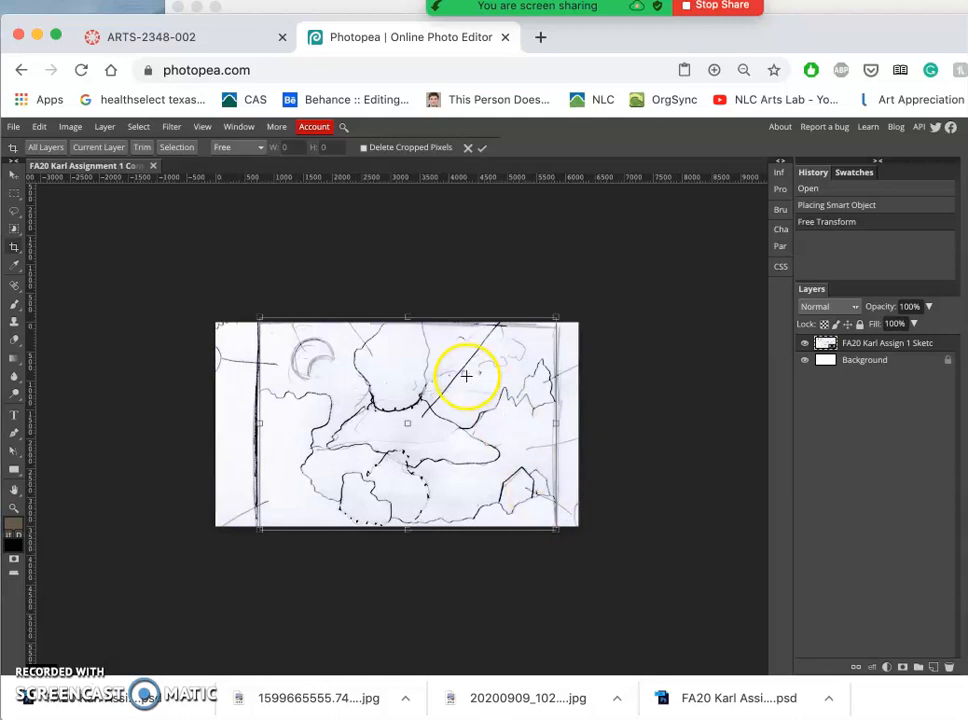
mouse_move(370, 280)
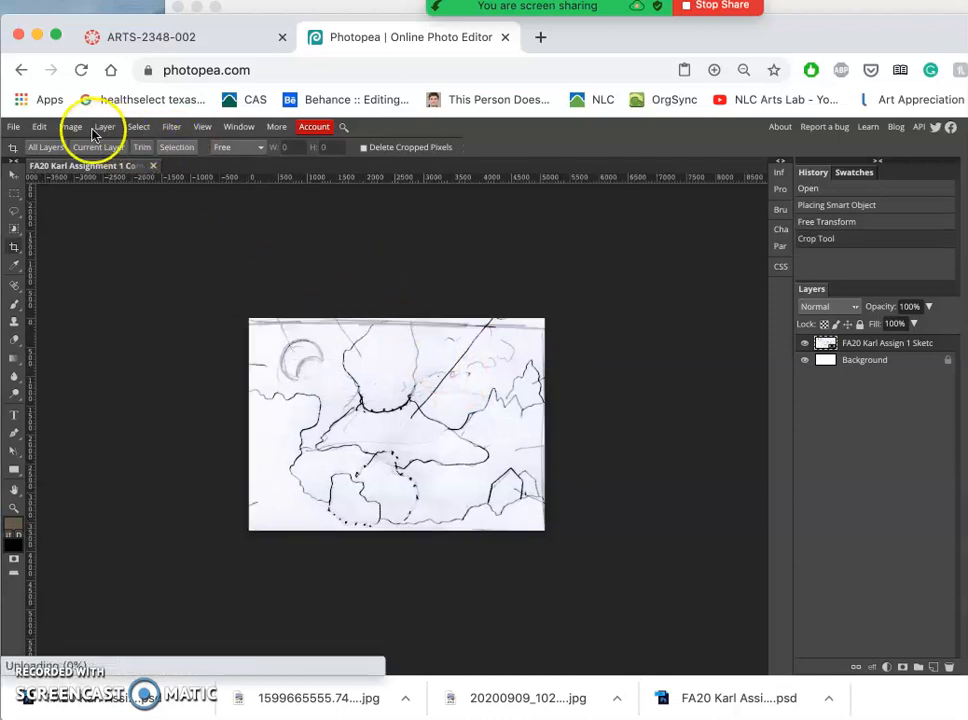
Apply a new image size and resolution to the cropped sketch via Image Size
click(70, 126)
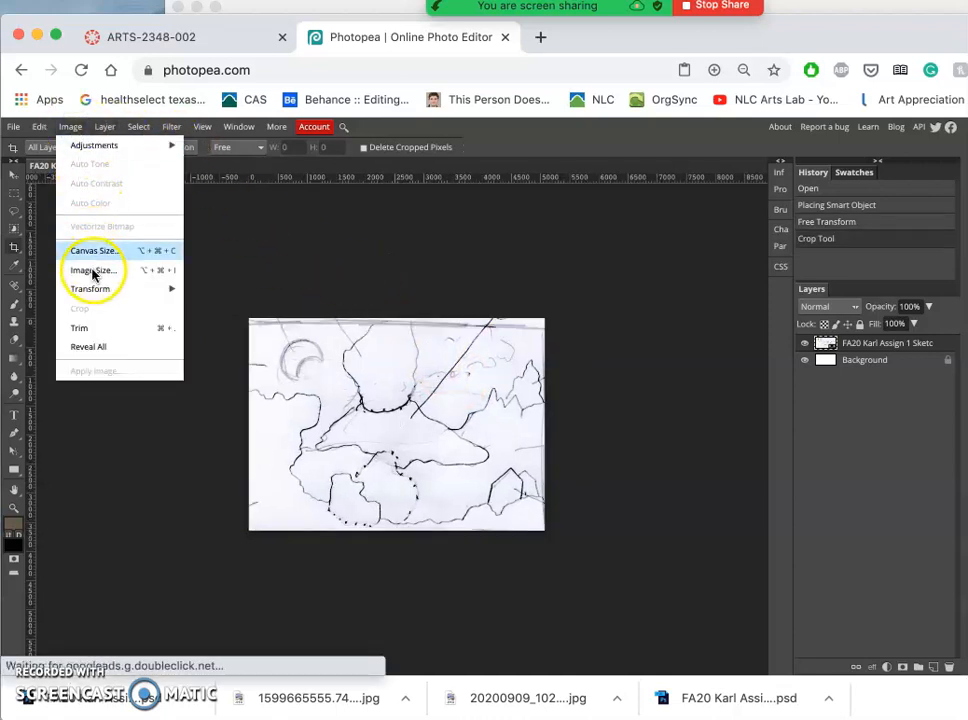
click(92, 270)
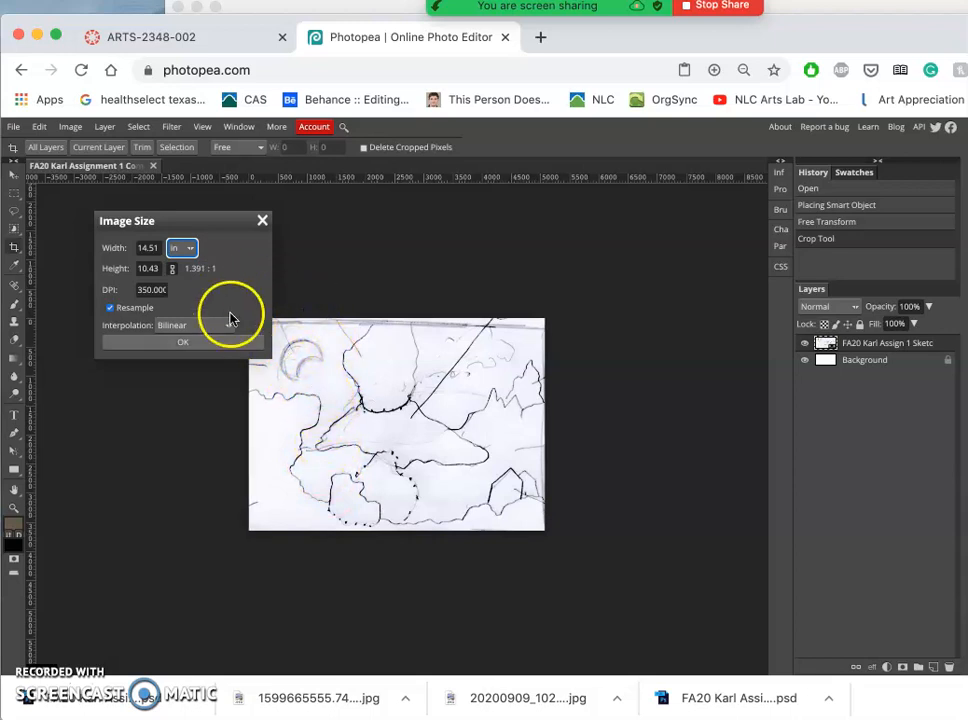
mouse_move(452, 292)
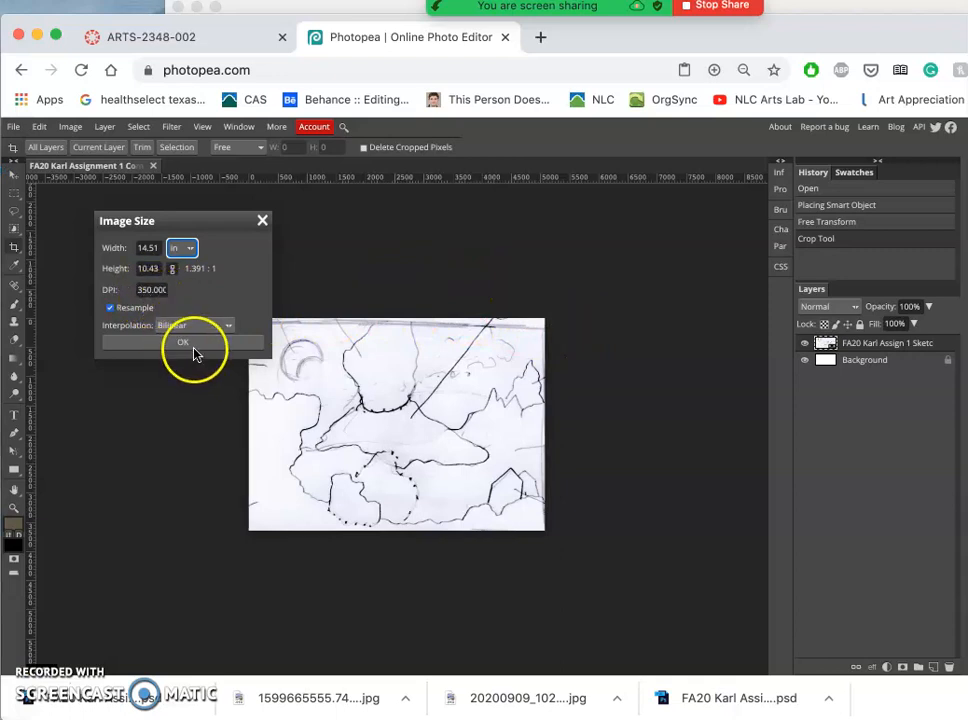
click(184, 342)
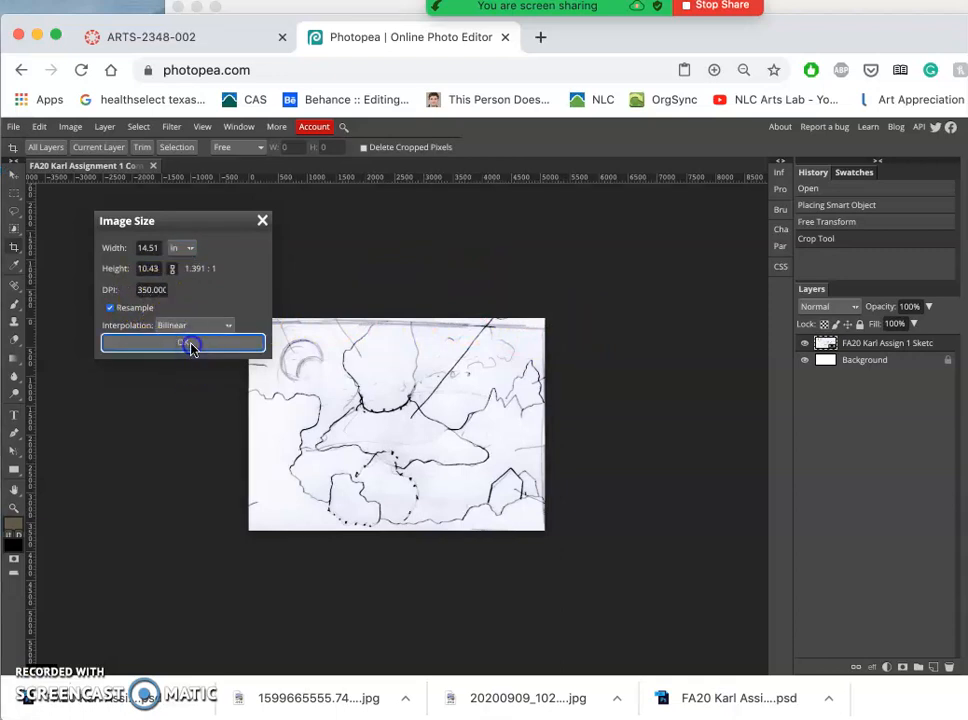
mouse_move(246, 300)
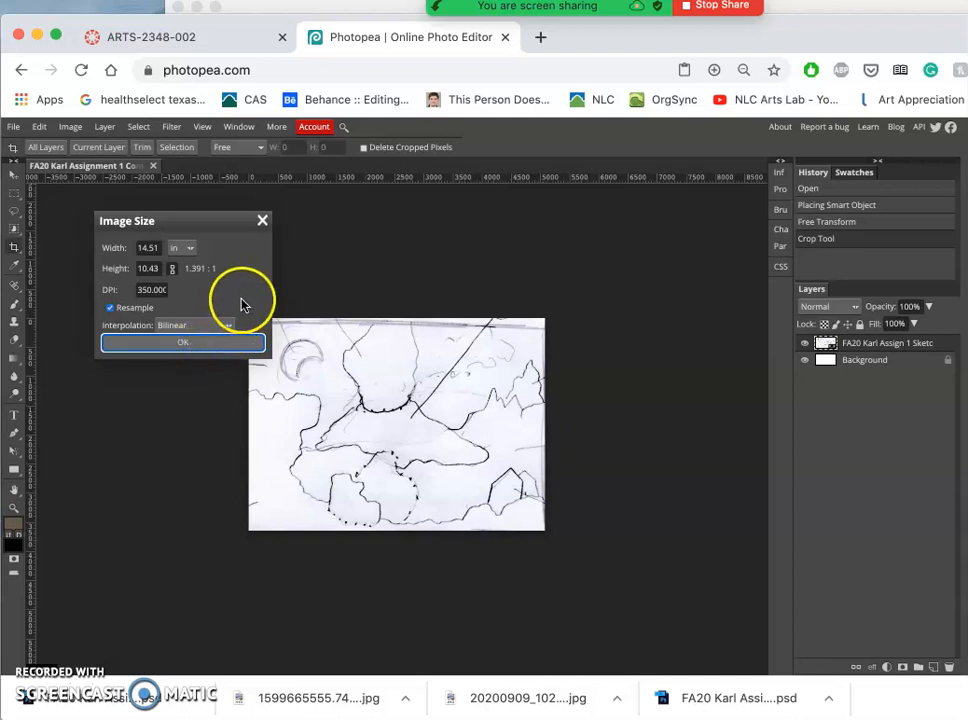
mouse_move(292, 248)
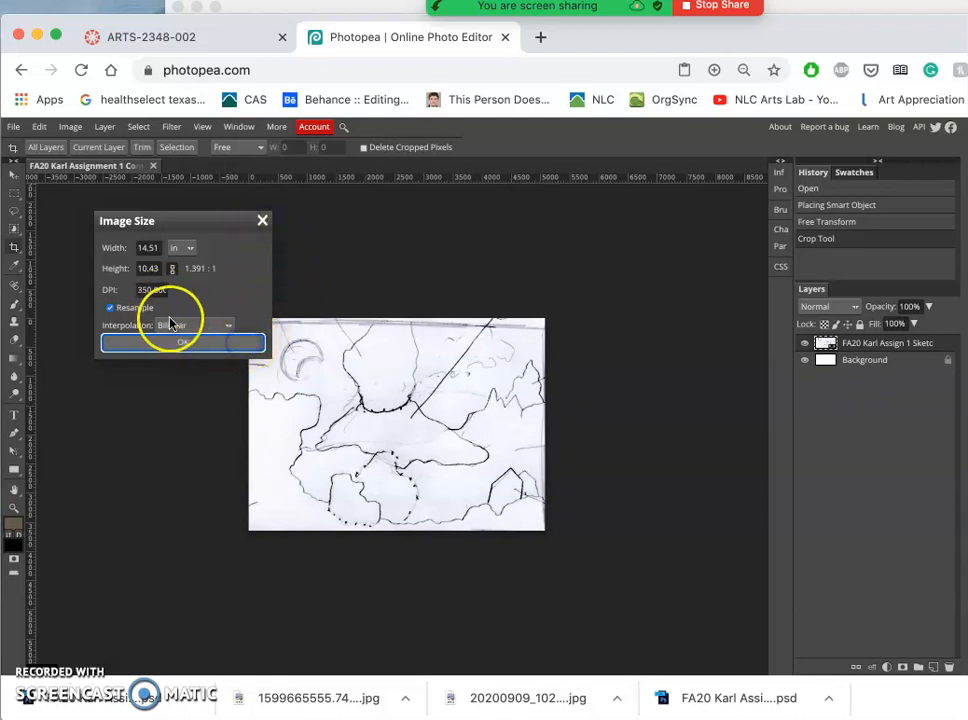
mouse_move(264, 222)
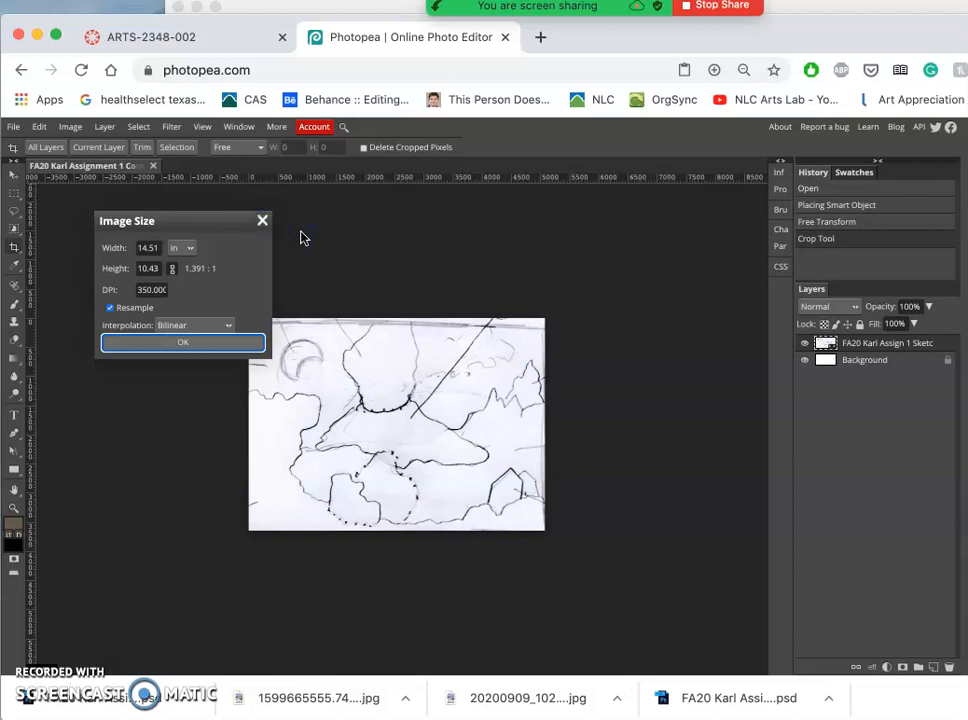
click(182, 342)
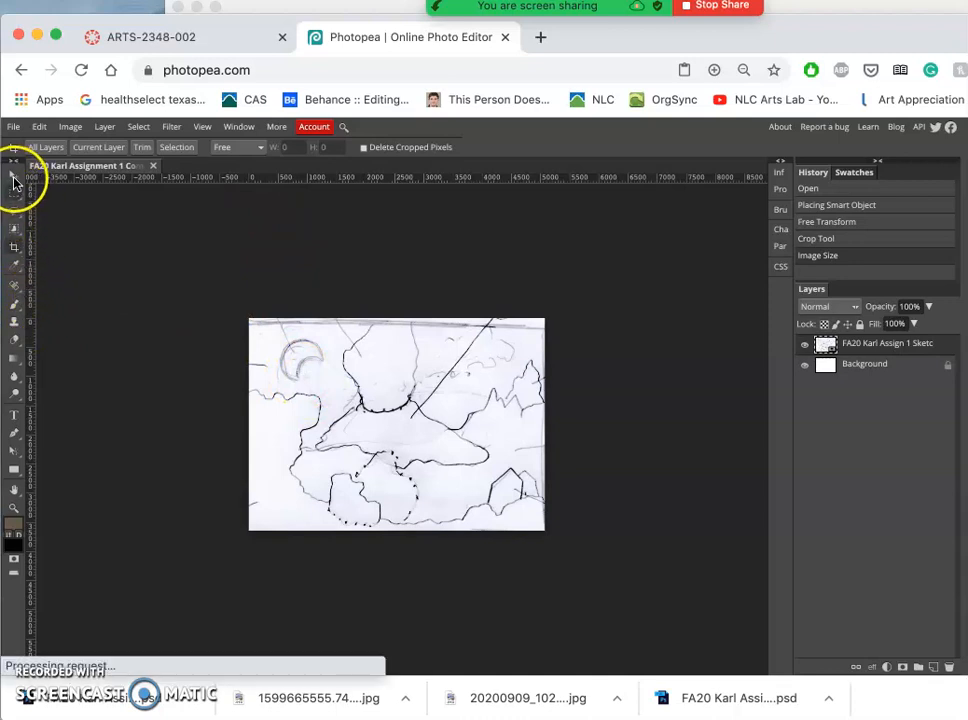
mouse_move(396, 204)
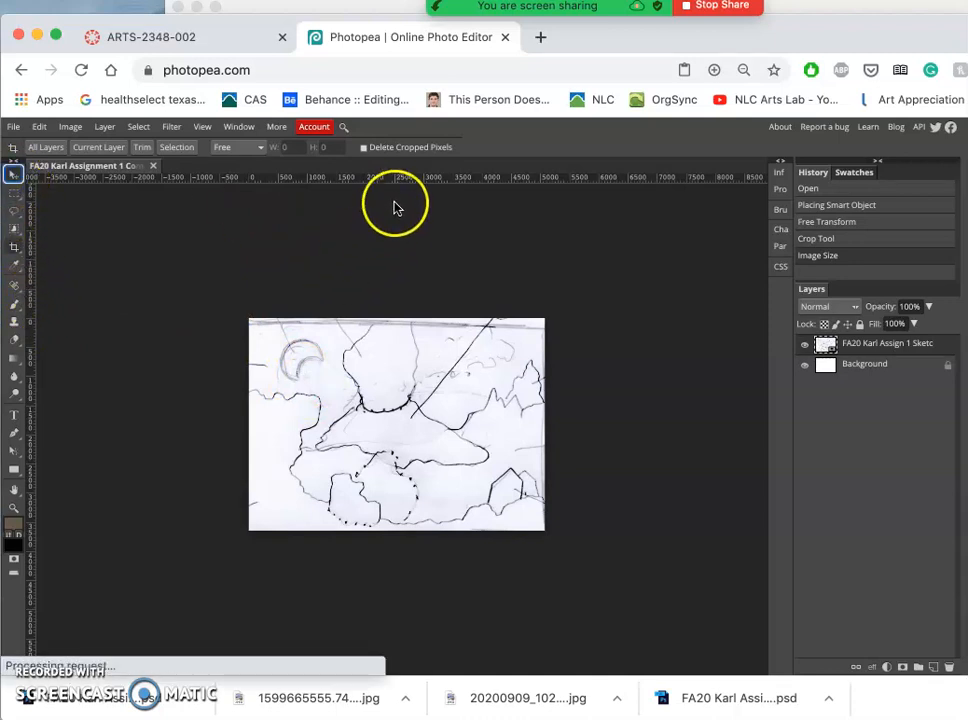
Switch to the Move tool to place guides at the sketch's edges
click(14, 174)
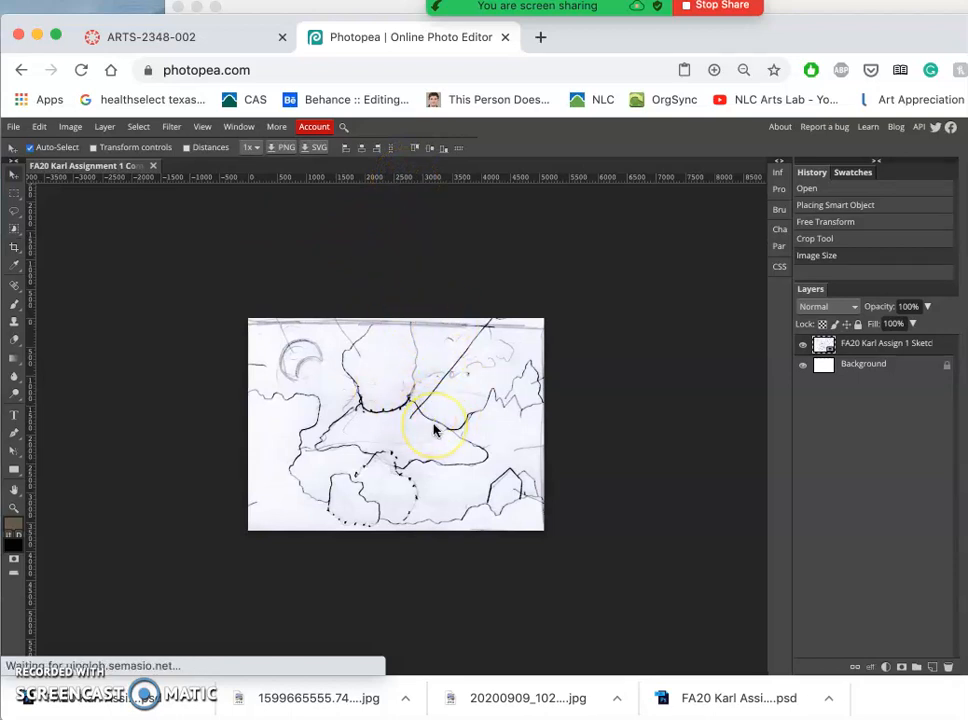
mouse_move(456, 336)
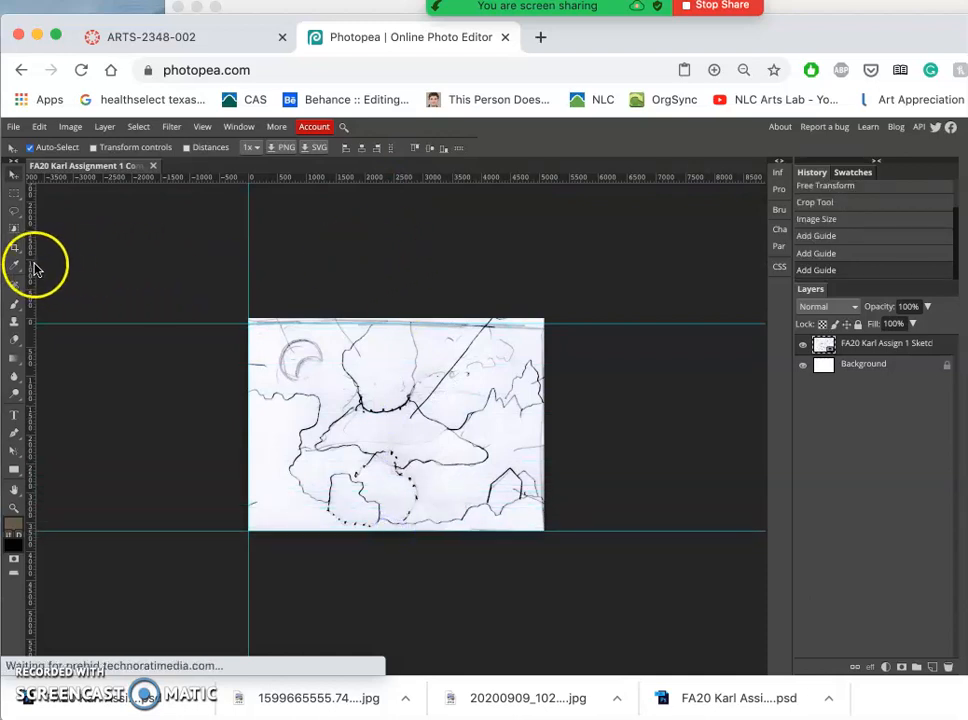
mouse_move(282, 306)
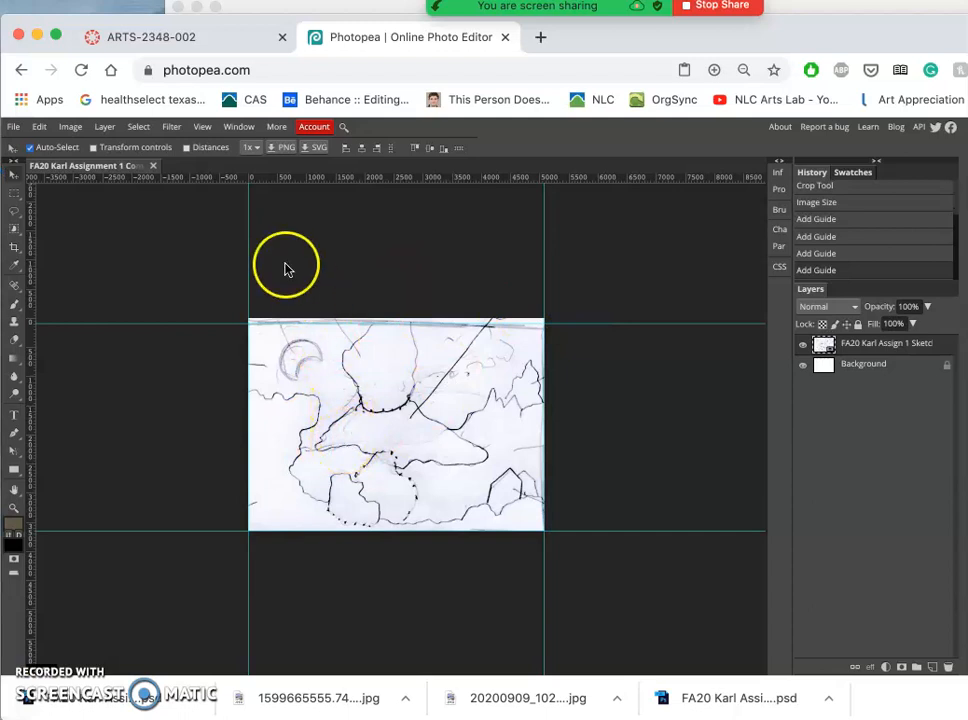
mouse_move(84, 136)
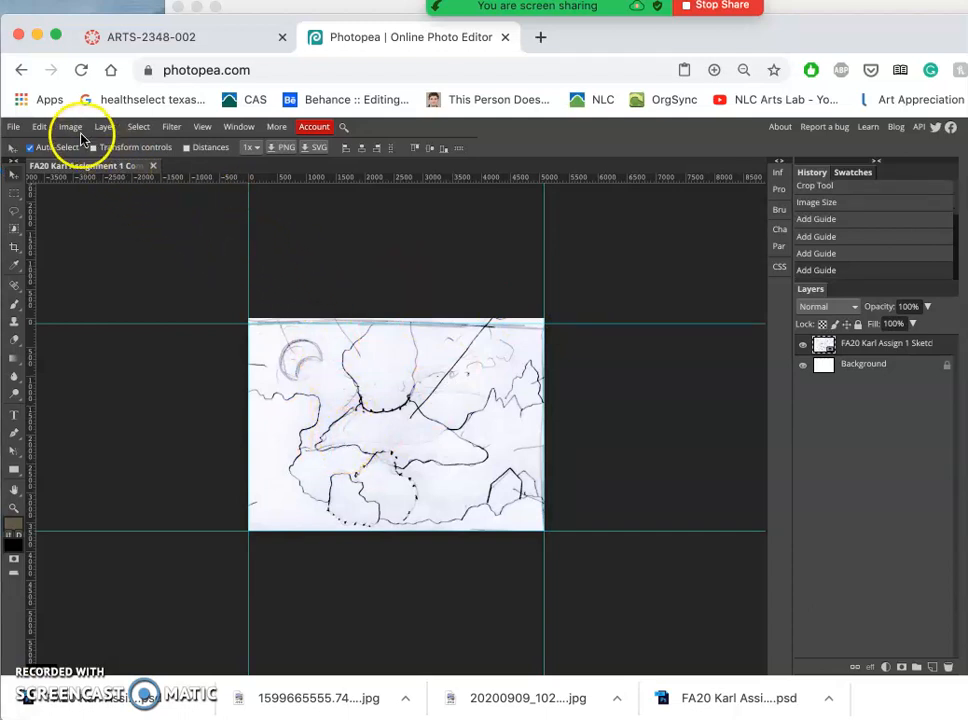
Enlarge the canvas to 40 by 30 inches via Canvas Size, leaving transparent space around the sketch
click(70, 126)
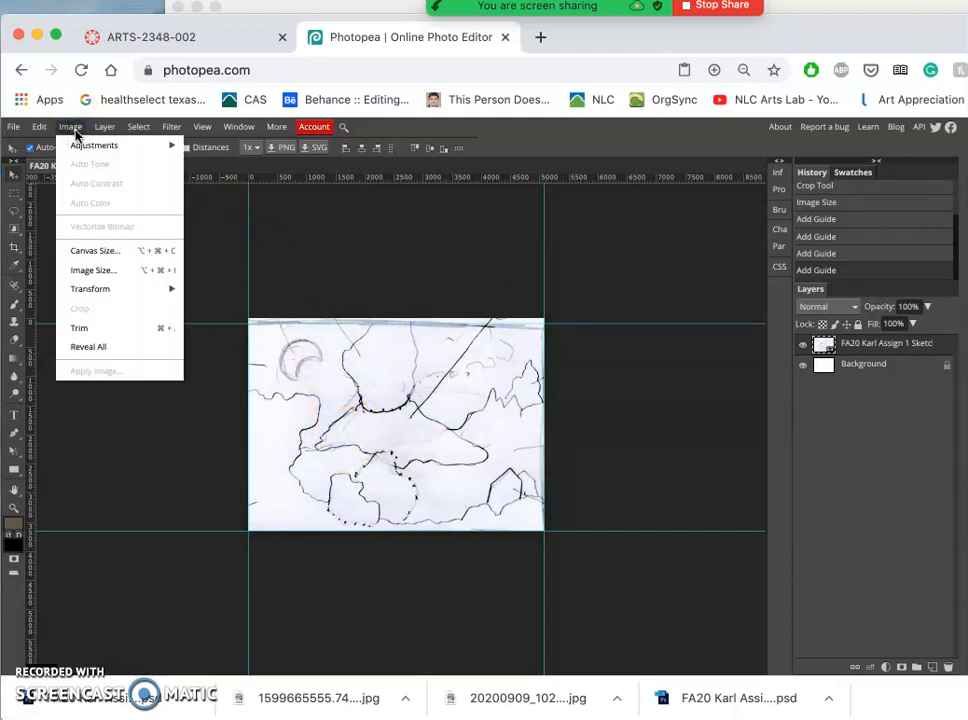
click(94, 250)
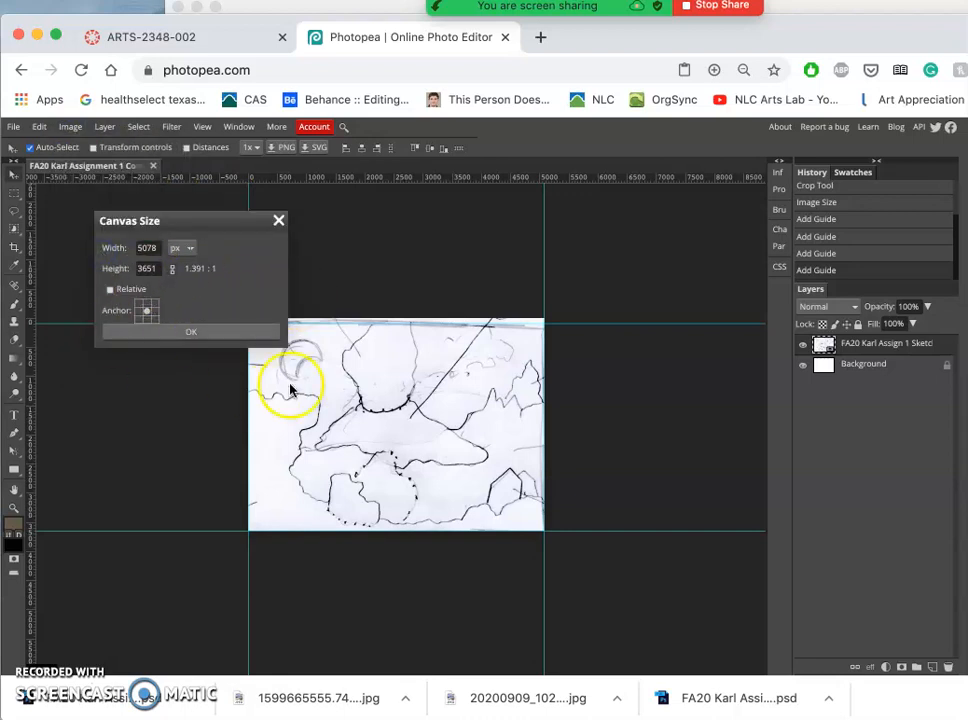
click(182, 248)
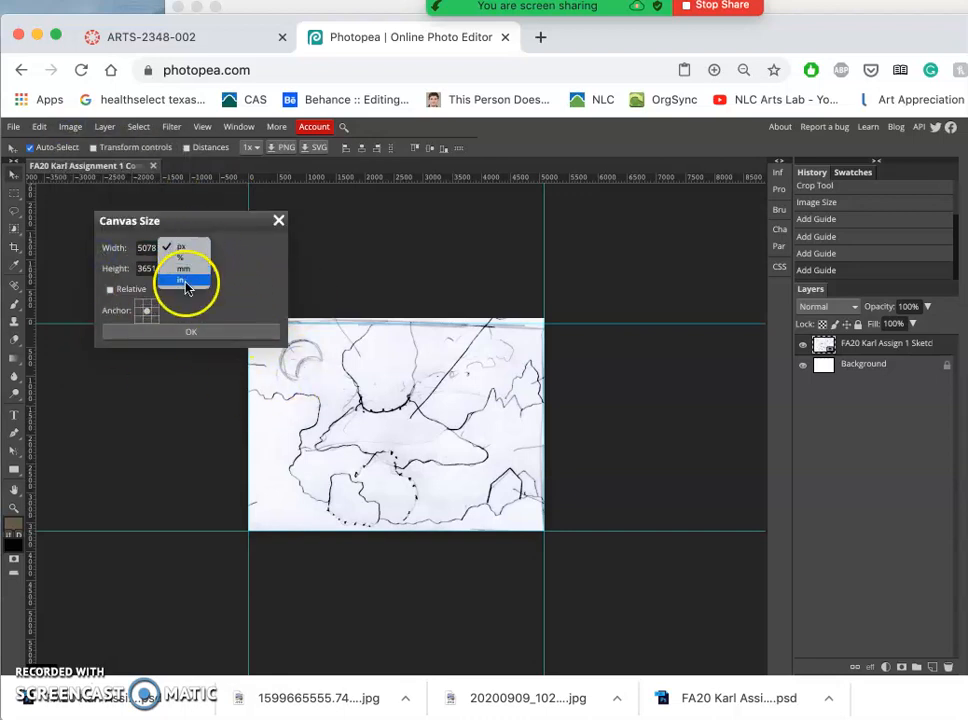
click(180, 280)
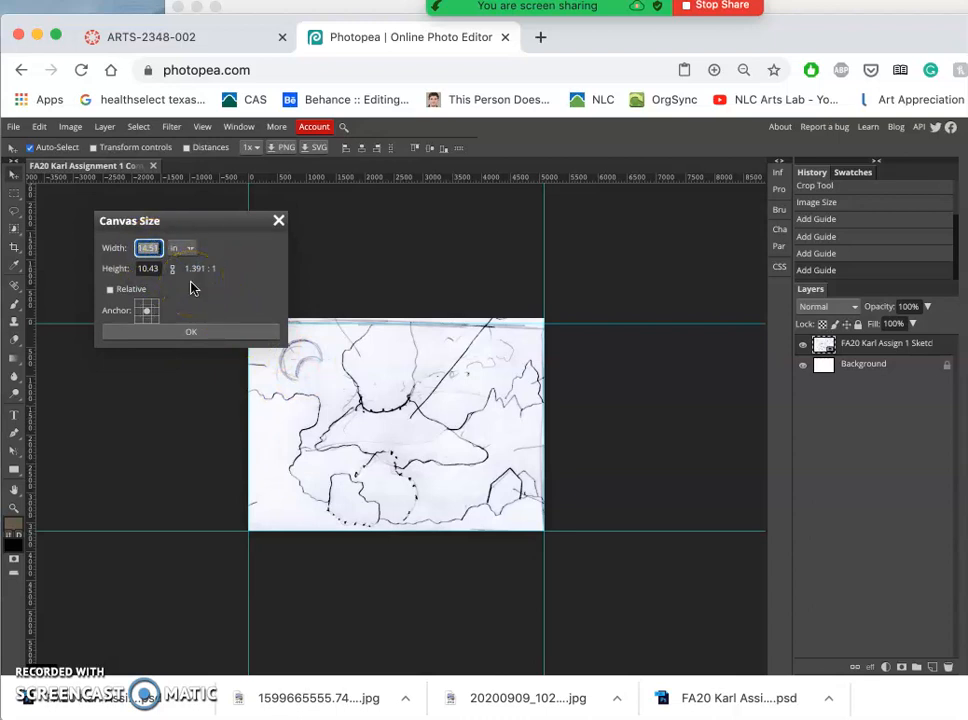
text(40.00)
click(150, 268)
text(30)
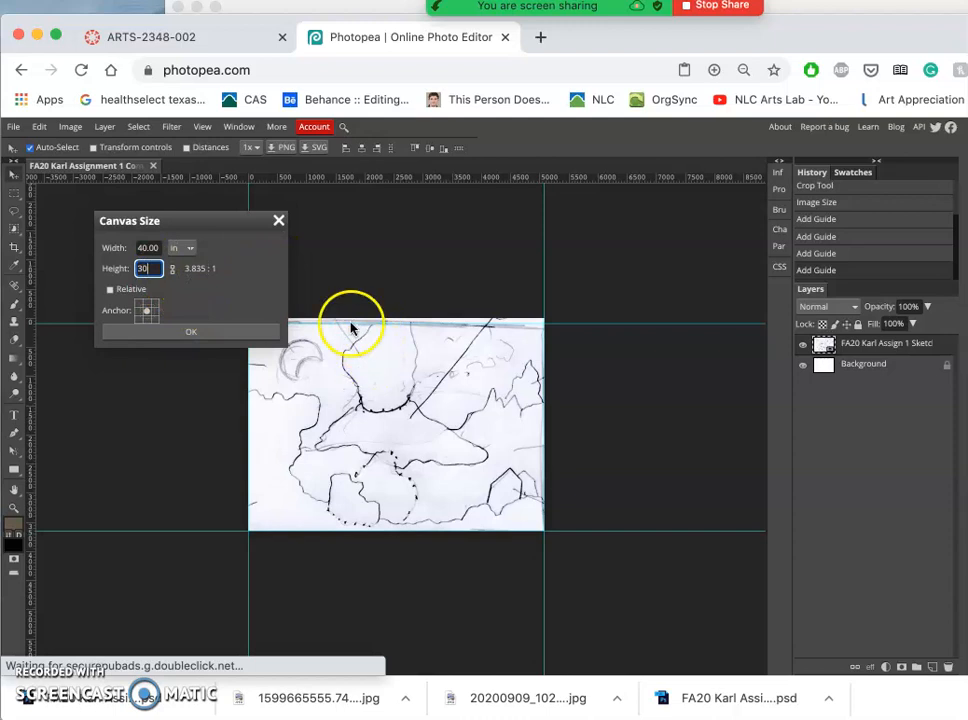
click(192, 332)
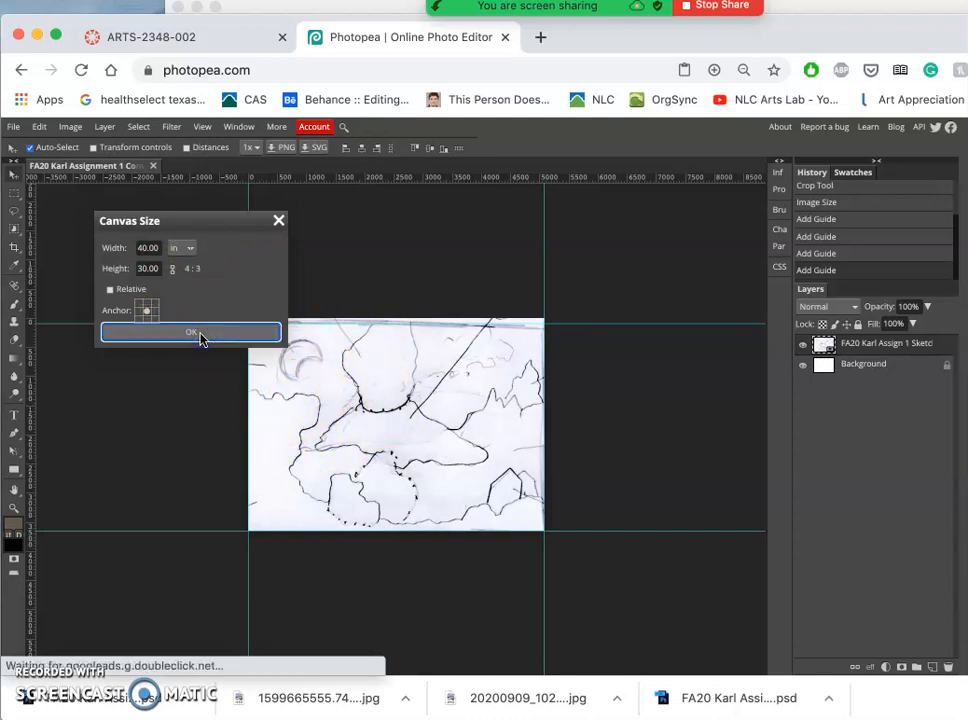
click(190, 332)
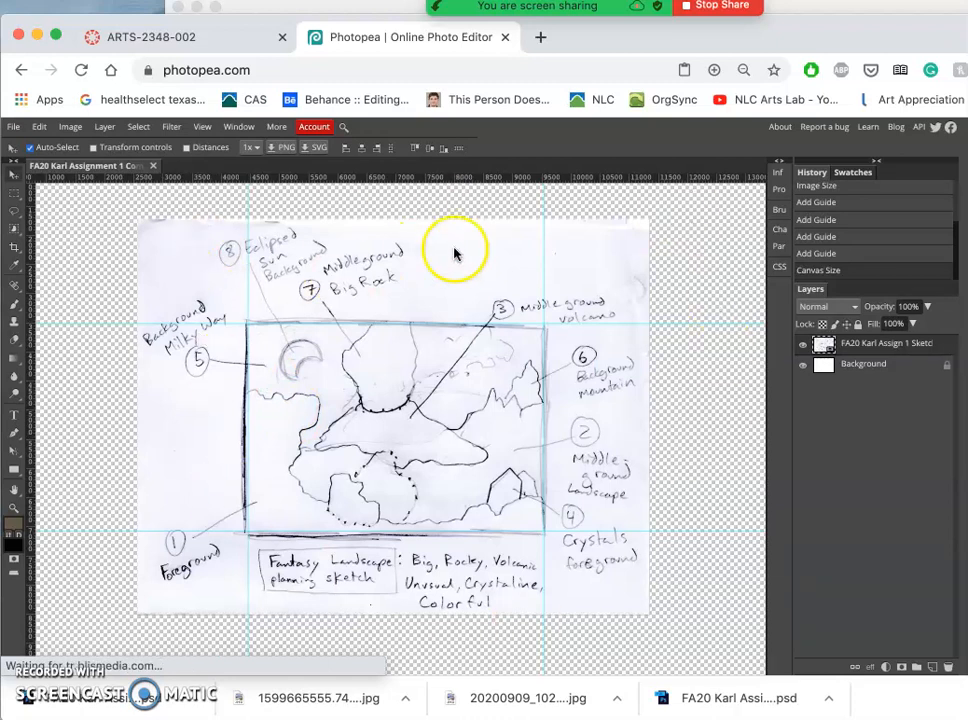
mouse_move(378, 430)
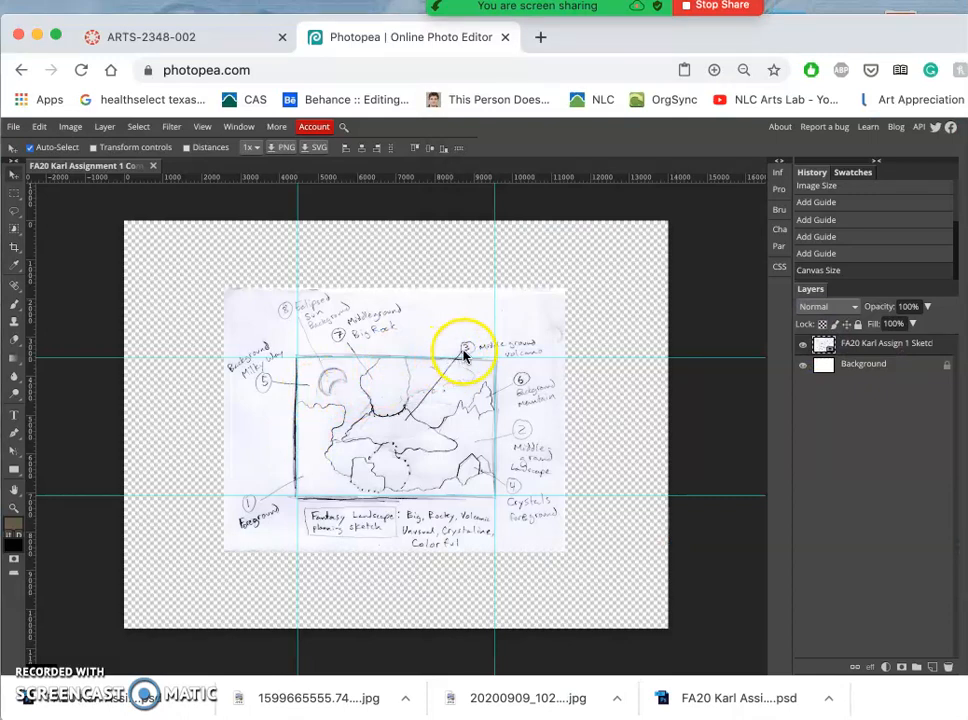
mouse_move(432, 392)
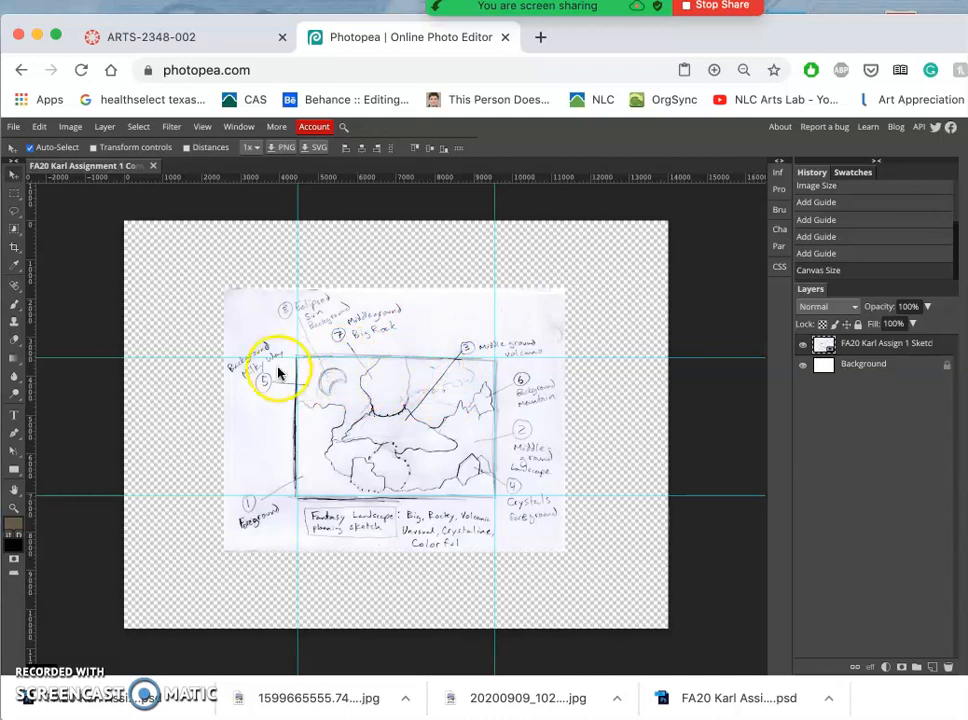
mouse_move(470, 350)
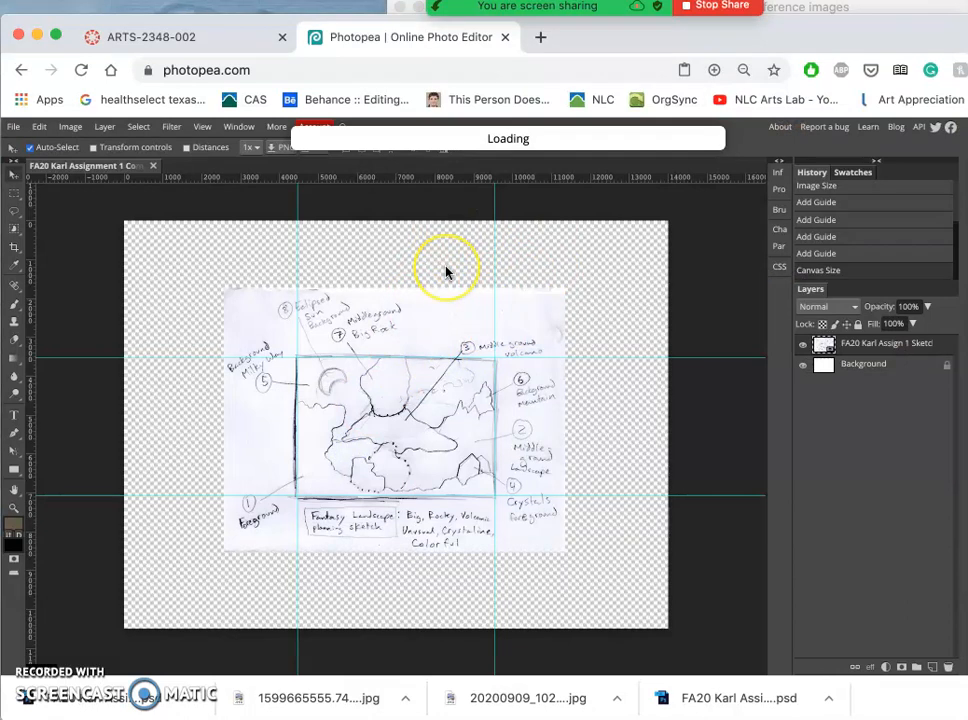
mouse_move(364, 488)
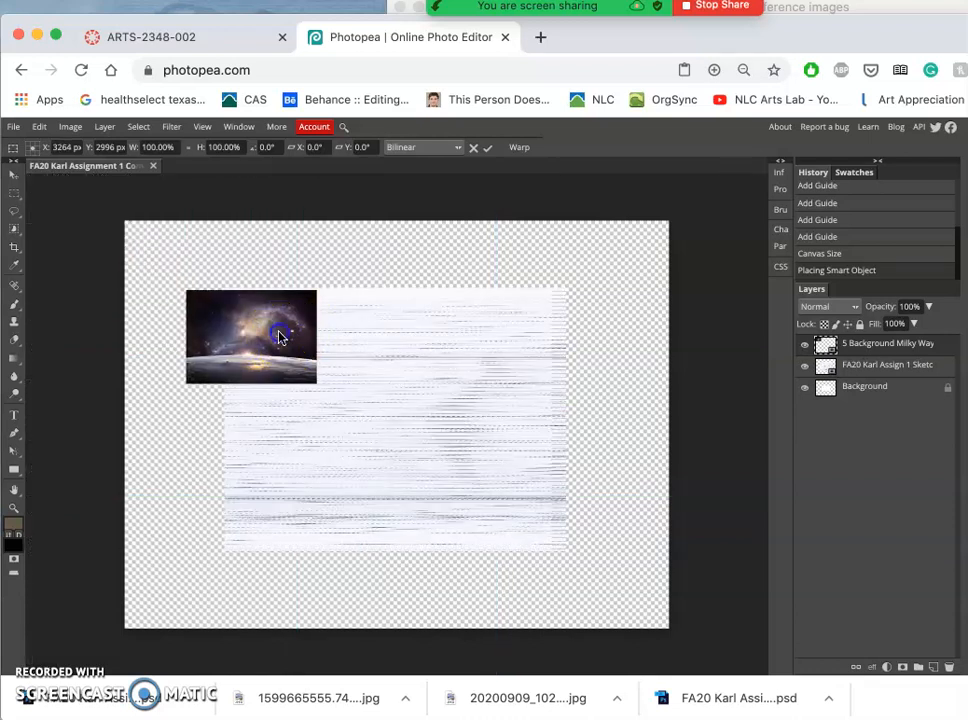
mouse_move(284, 320)
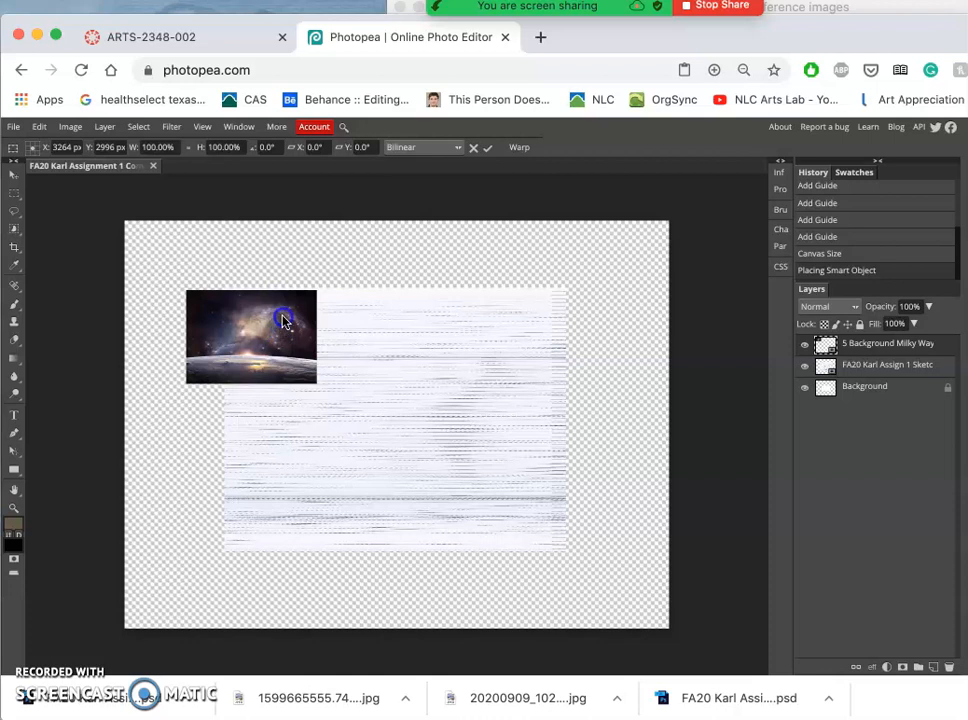
mouse_move(284, 310)
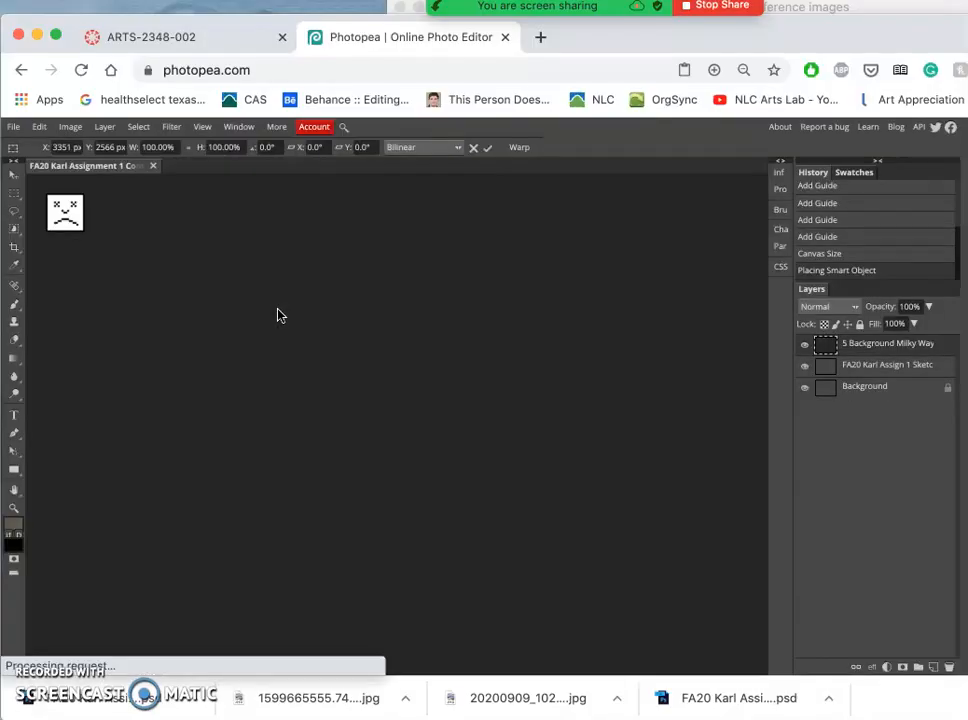
mouse_move(84, 204)
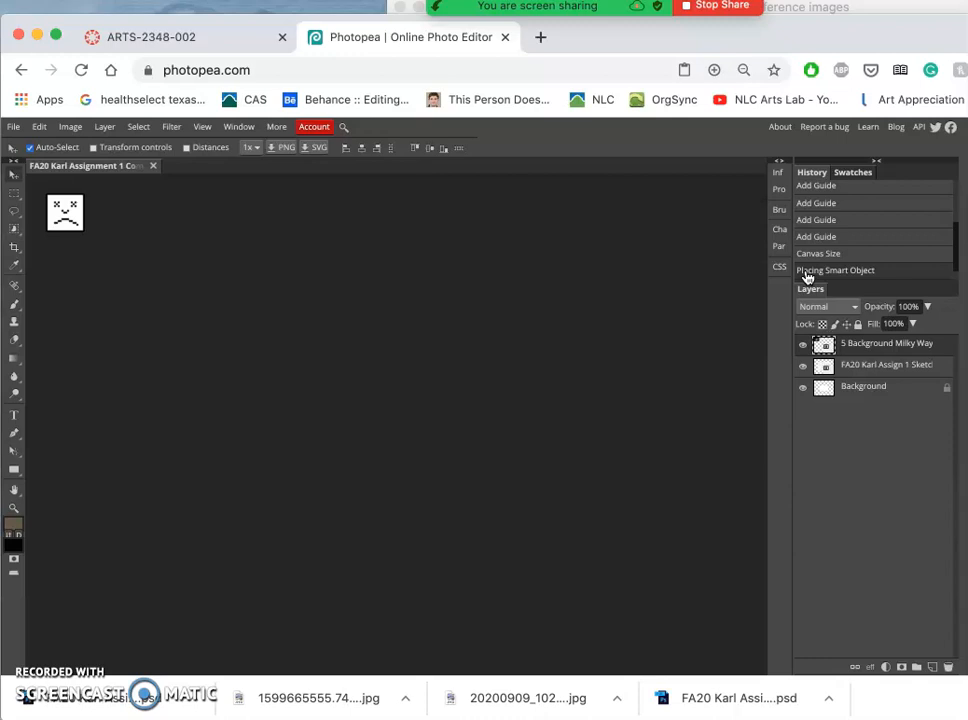
mouse_move(384, 404)
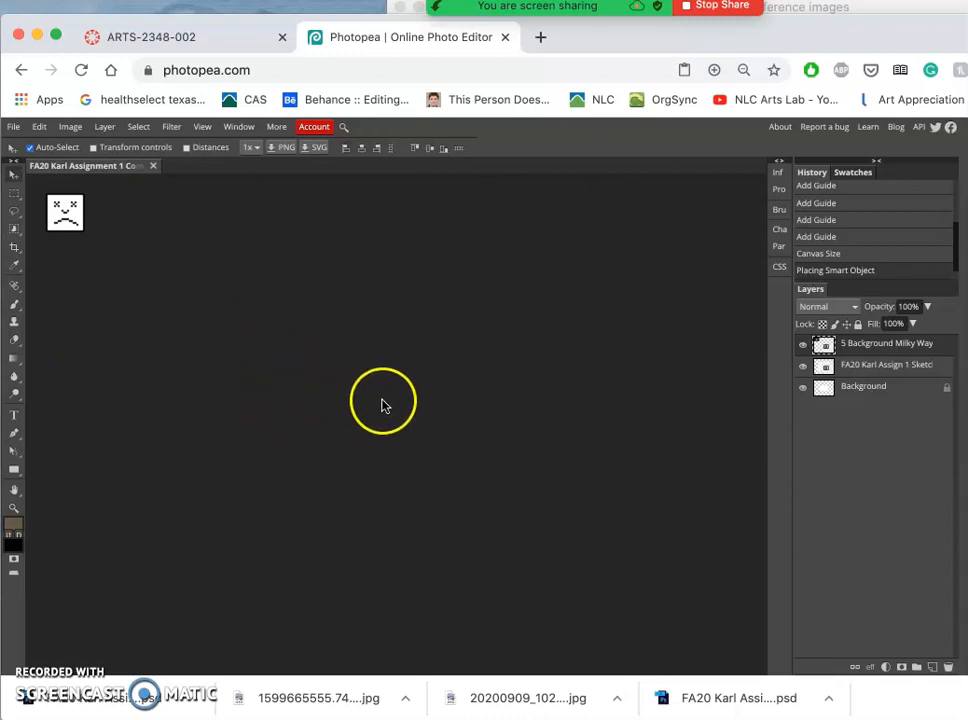
mouse_move(344, 356)
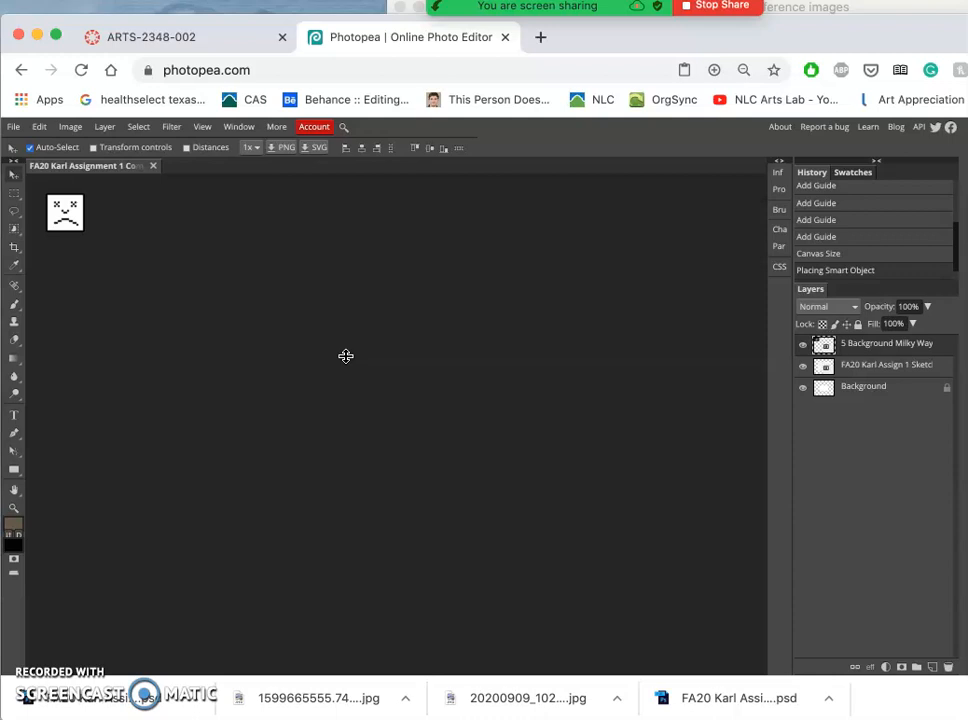
mouse_move(252, 194)
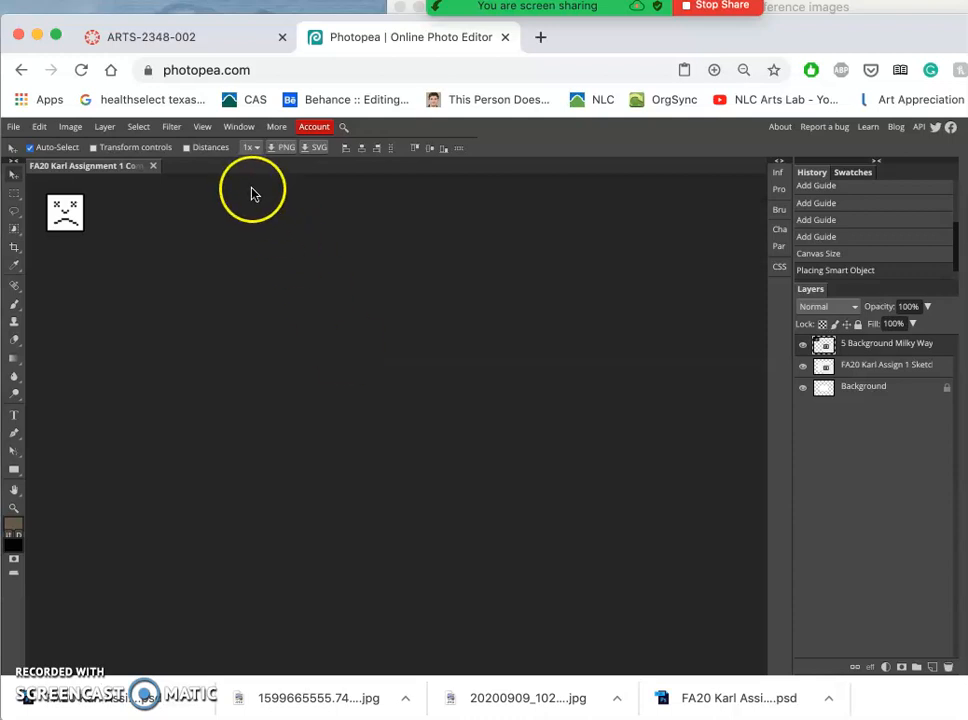
mouse_move(238, 198)
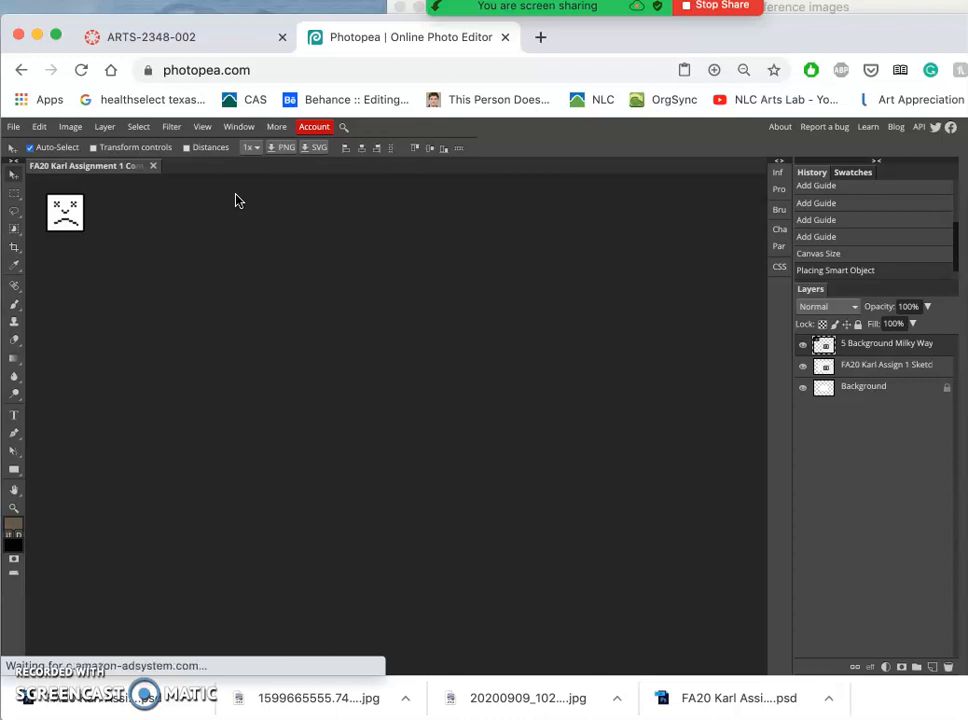
mouse_move(144, 260)
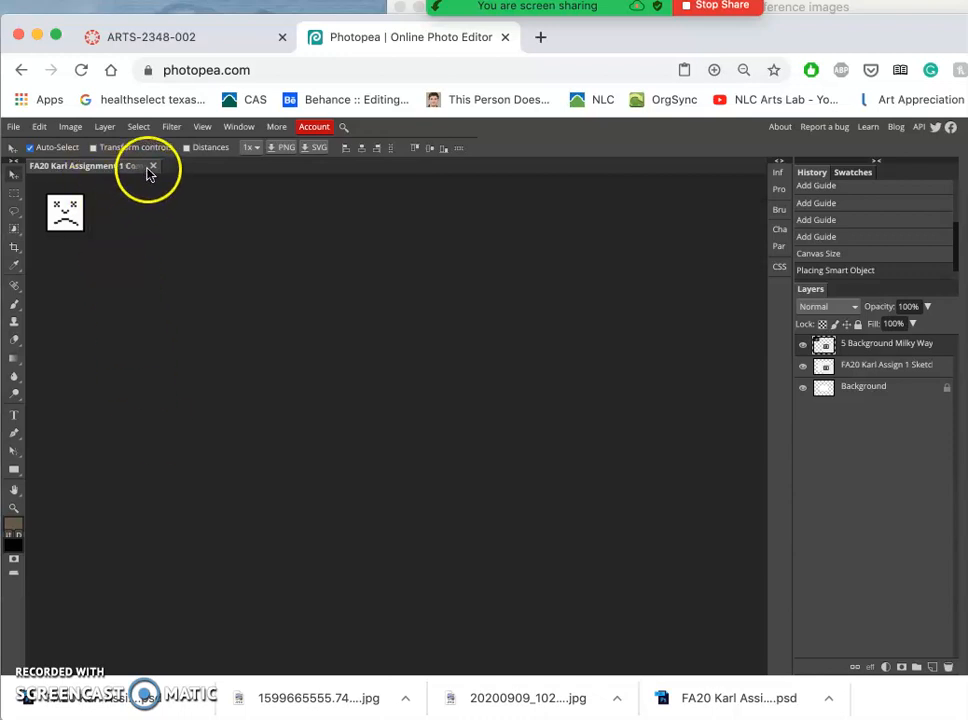
mouse_move(168, 318)
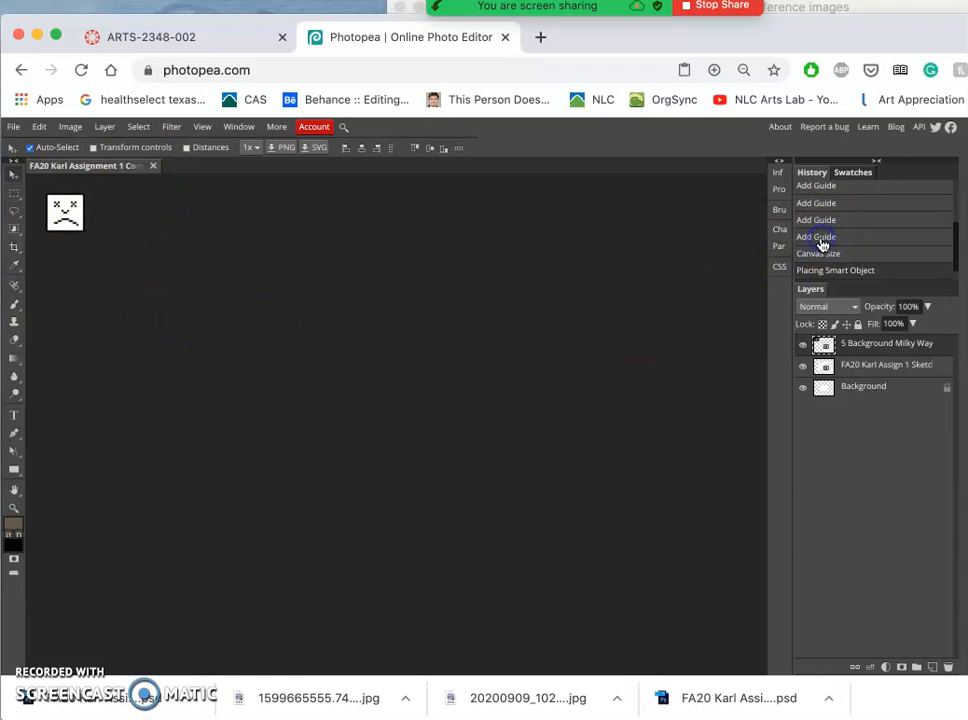
Reload the editor page, discarding the unsaved broken document
click(80, 70)
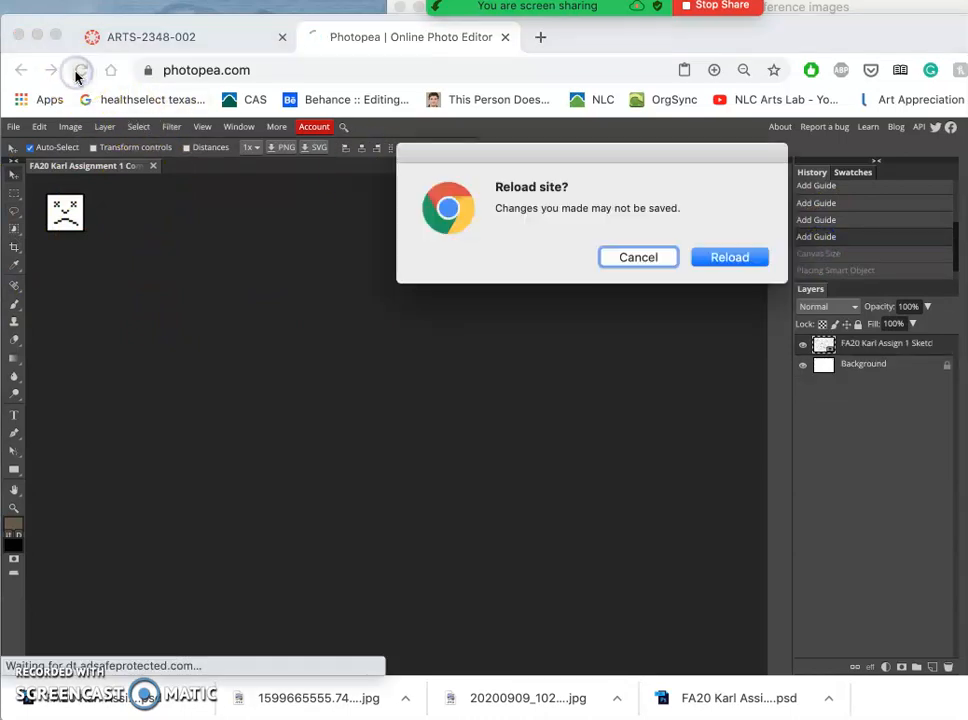
click(728, 256)
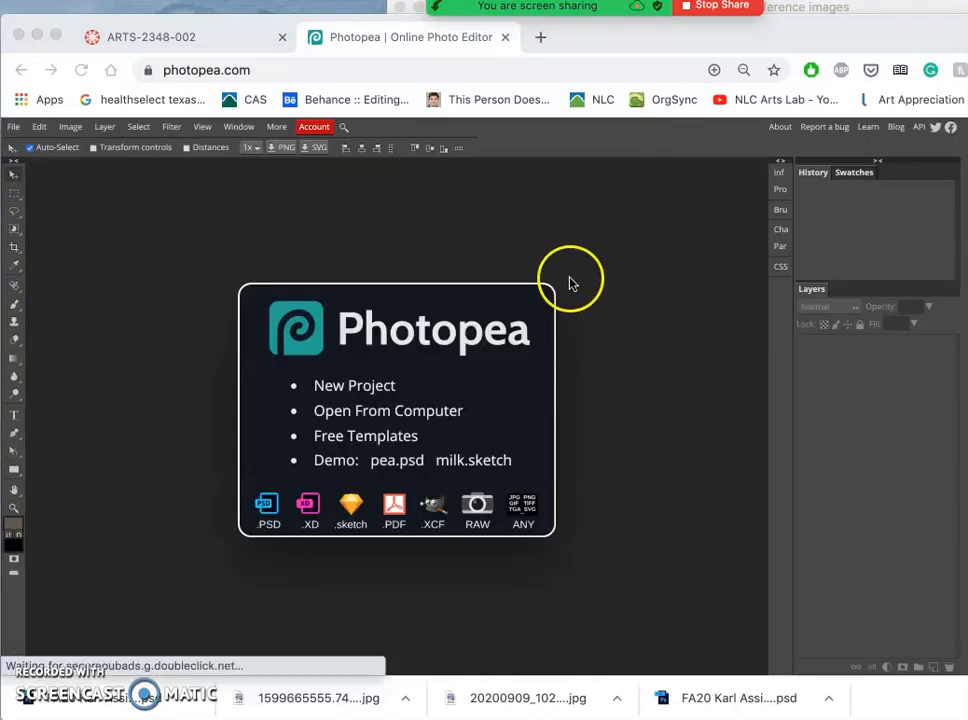
mouse_move(450, 400)
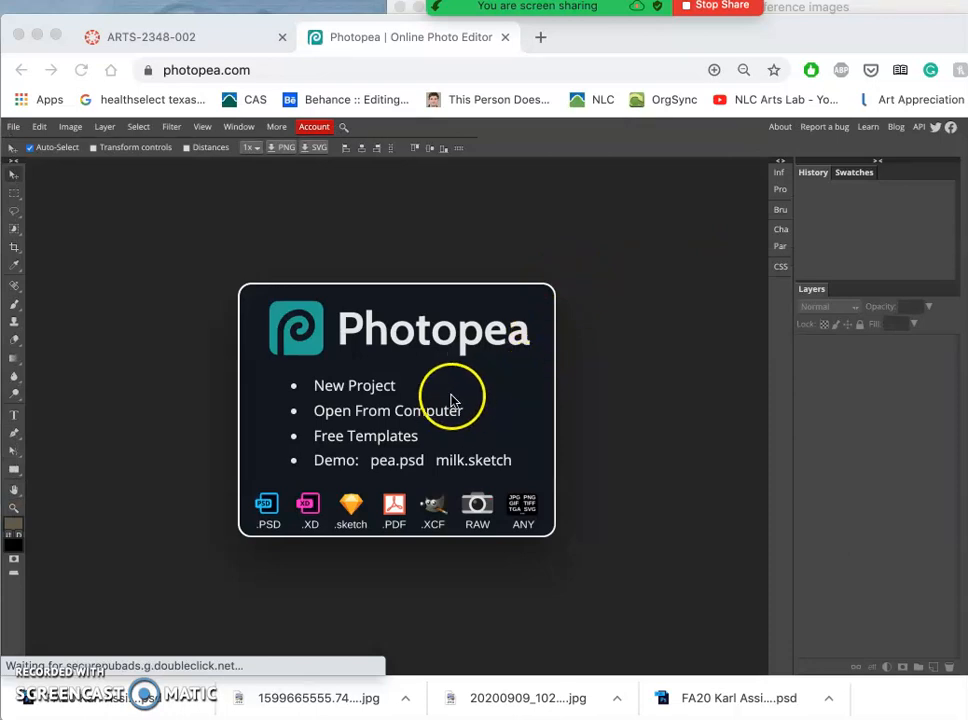
mouse_move(390, 390)
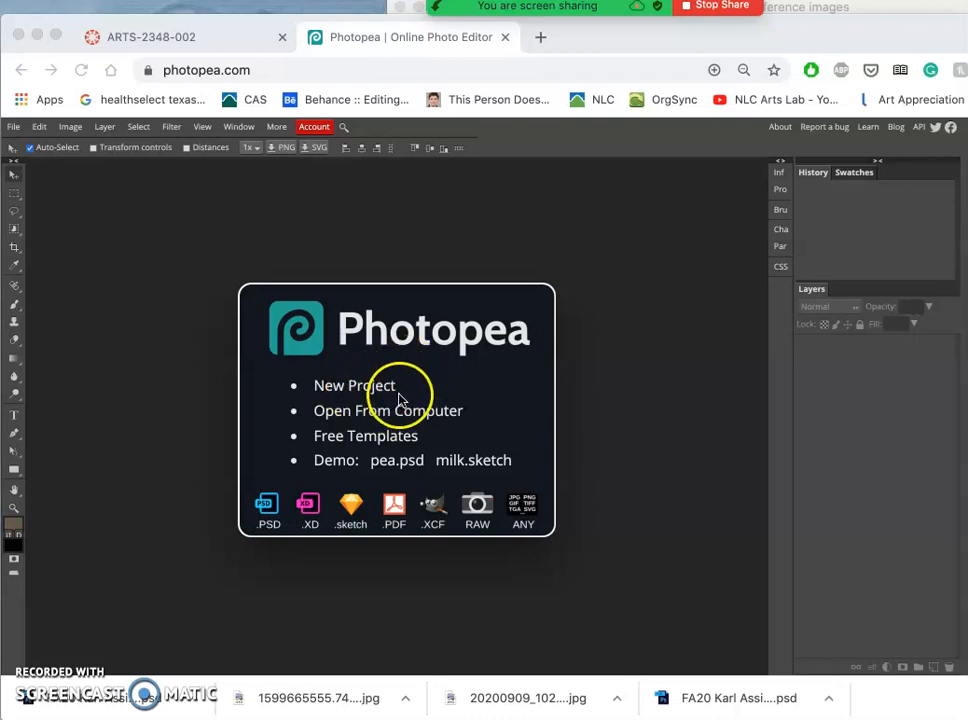
mouse_move(370, 384)
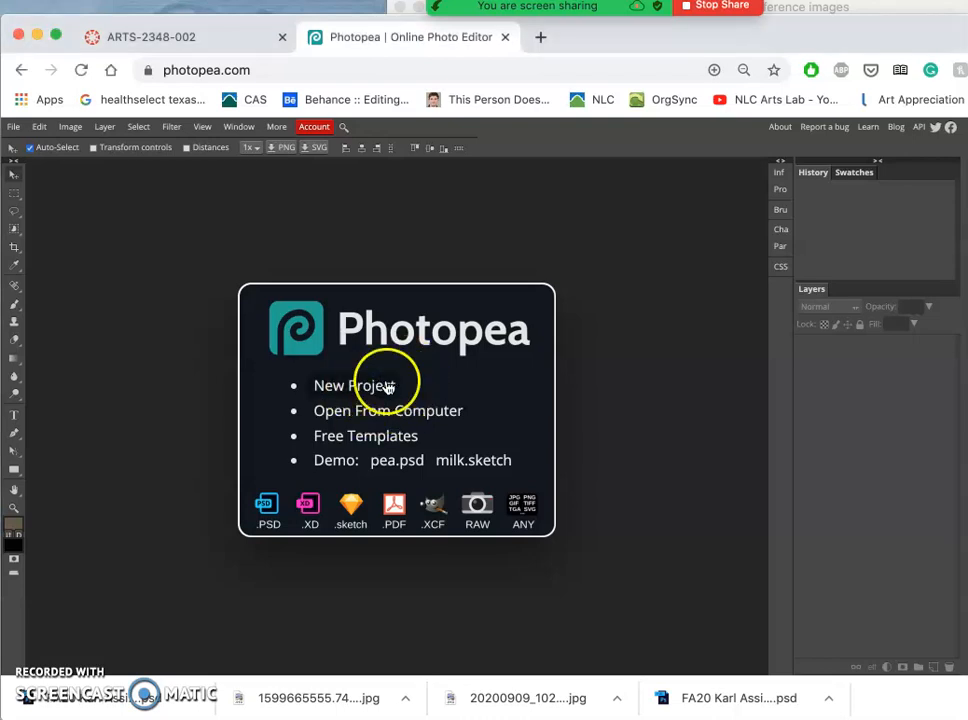
mouse_move(484, 190)
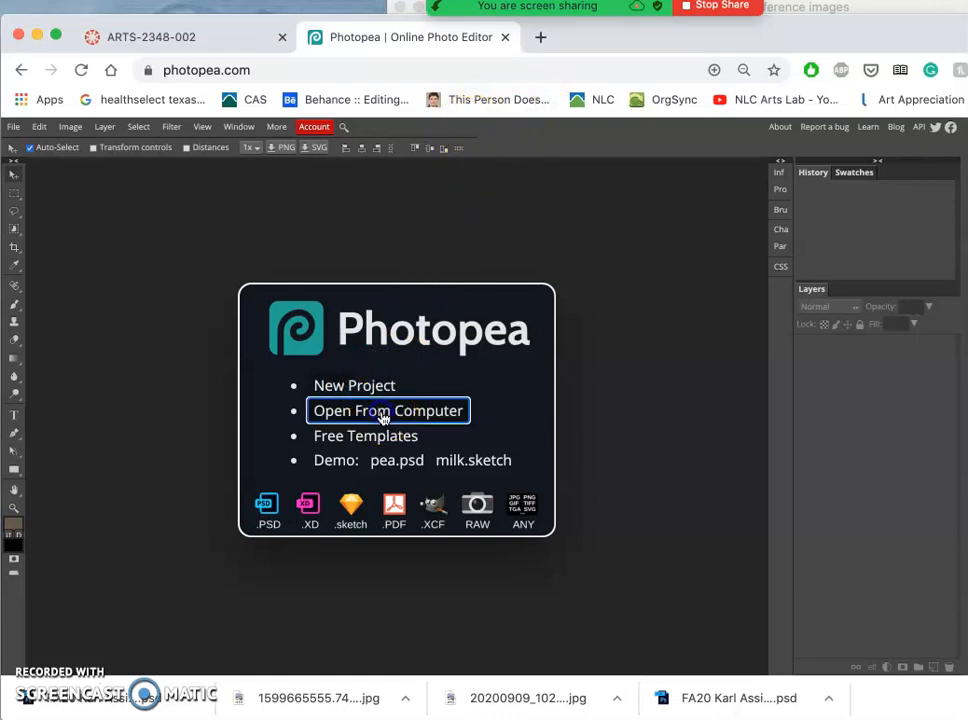
Open the FA20 Karl Assign 1 Sketch file from the Assignment 1 folder
click(388, 410)
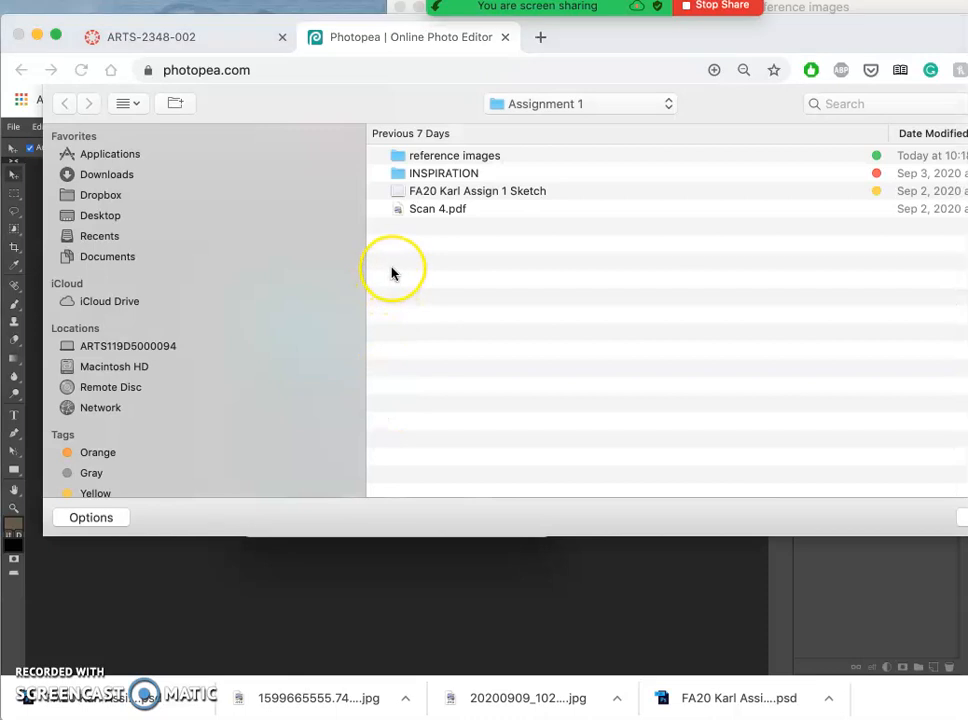
mouse_move(392, 270)
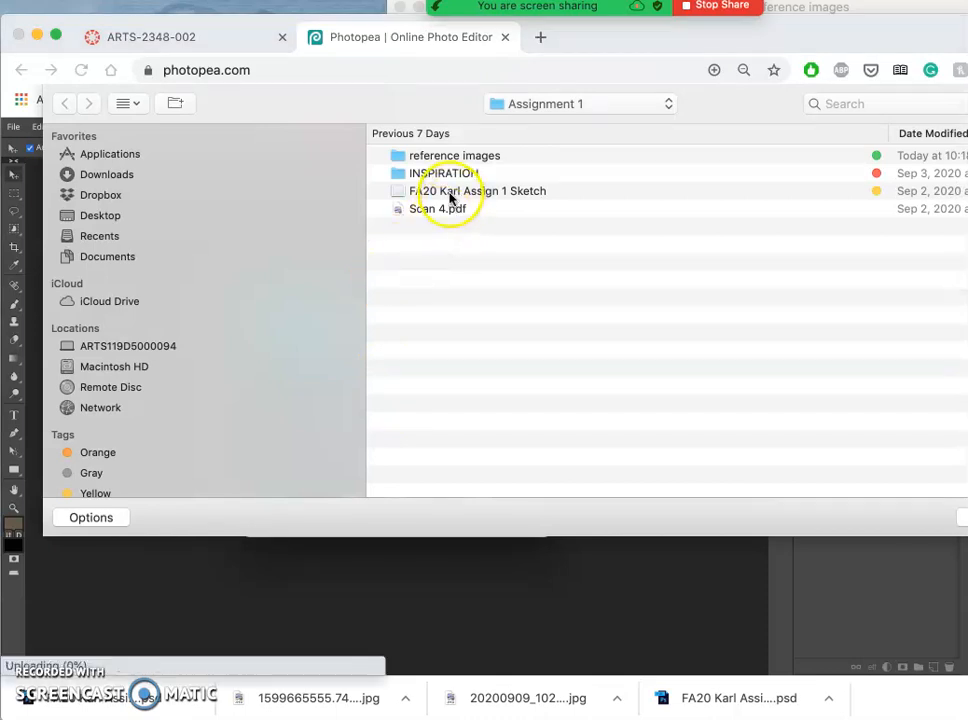
click(478, 192)
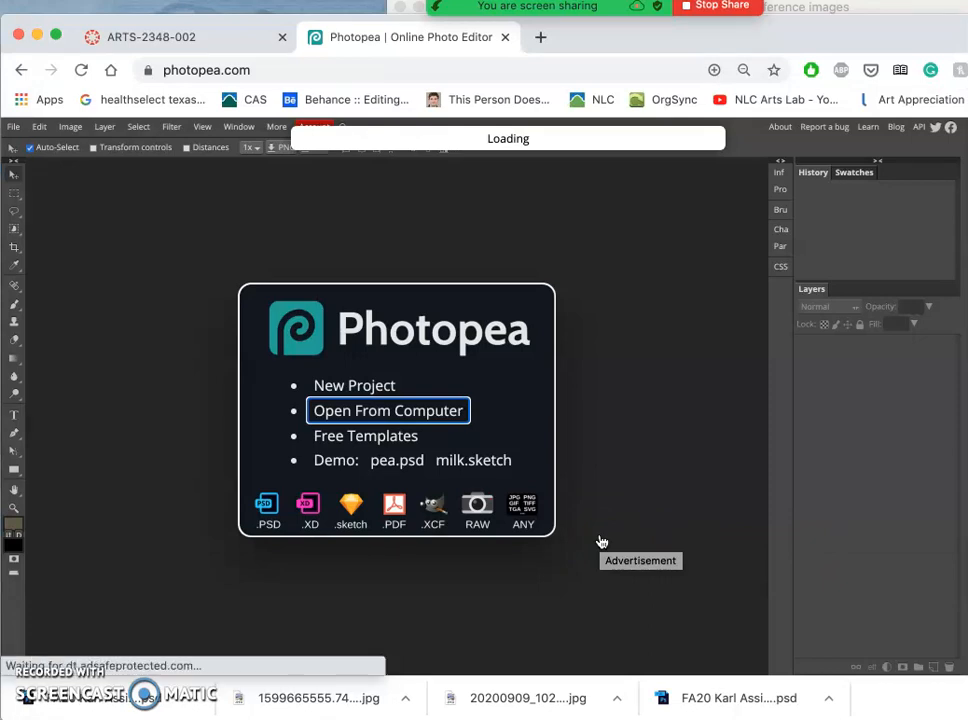
Resample the landscape sketch to 72 dpi in Image Size, measuring in inches
click(388, 410)
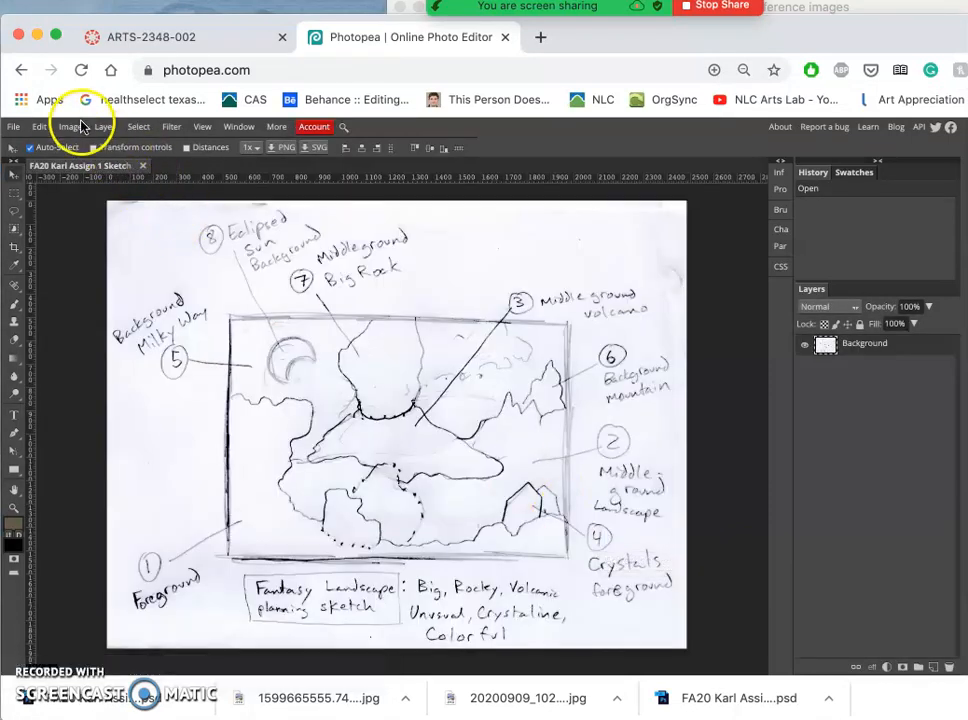
click(70, 126)
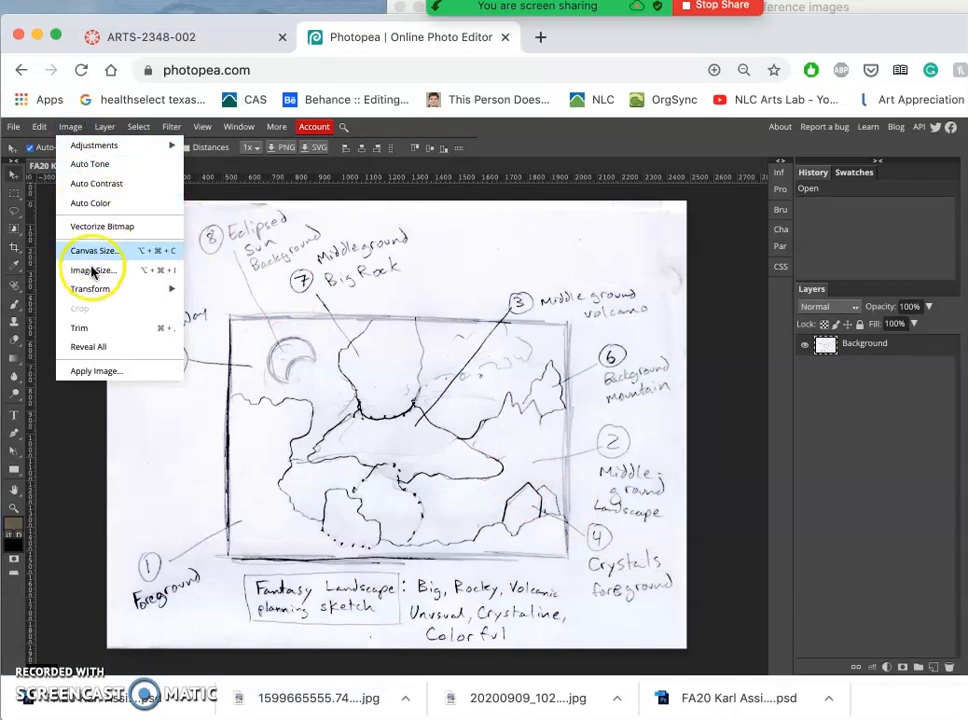
click(92, 270)
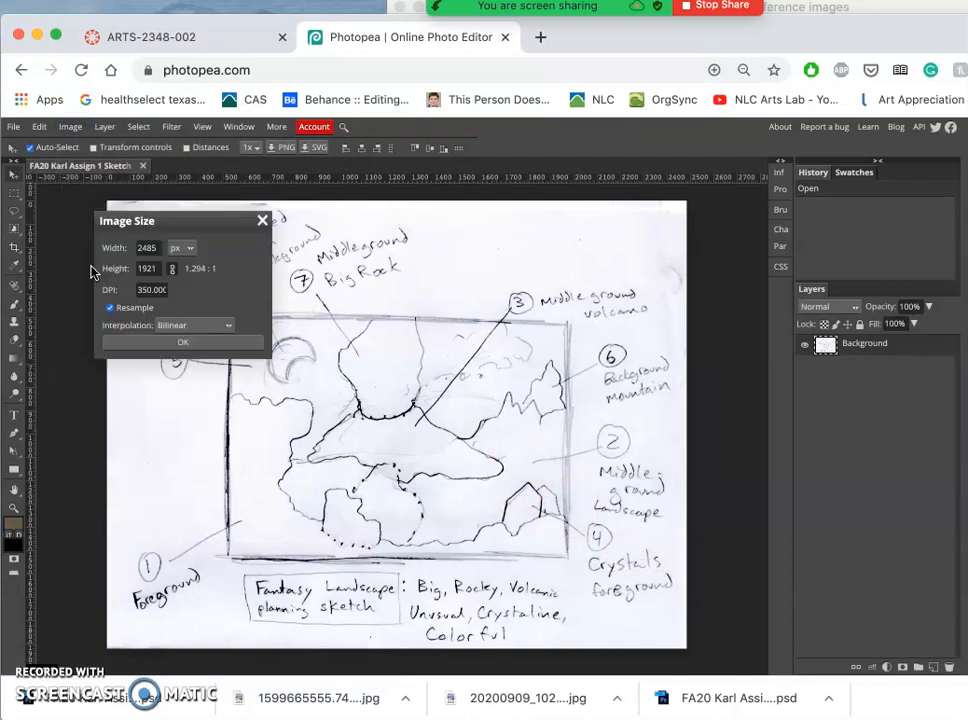
click(190, 248)
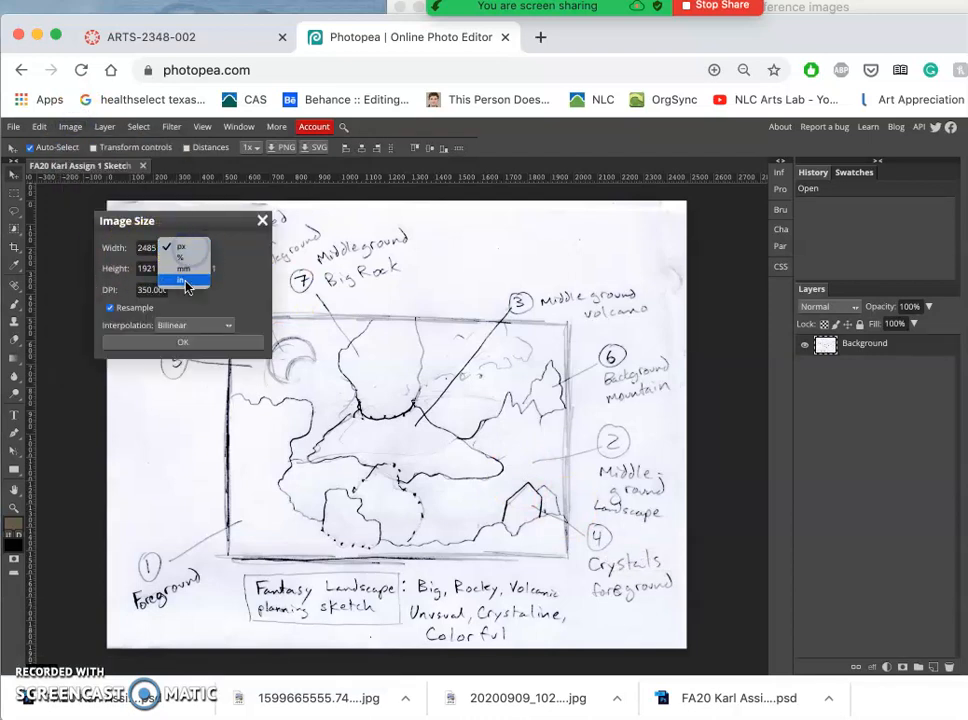
click(180, 280)
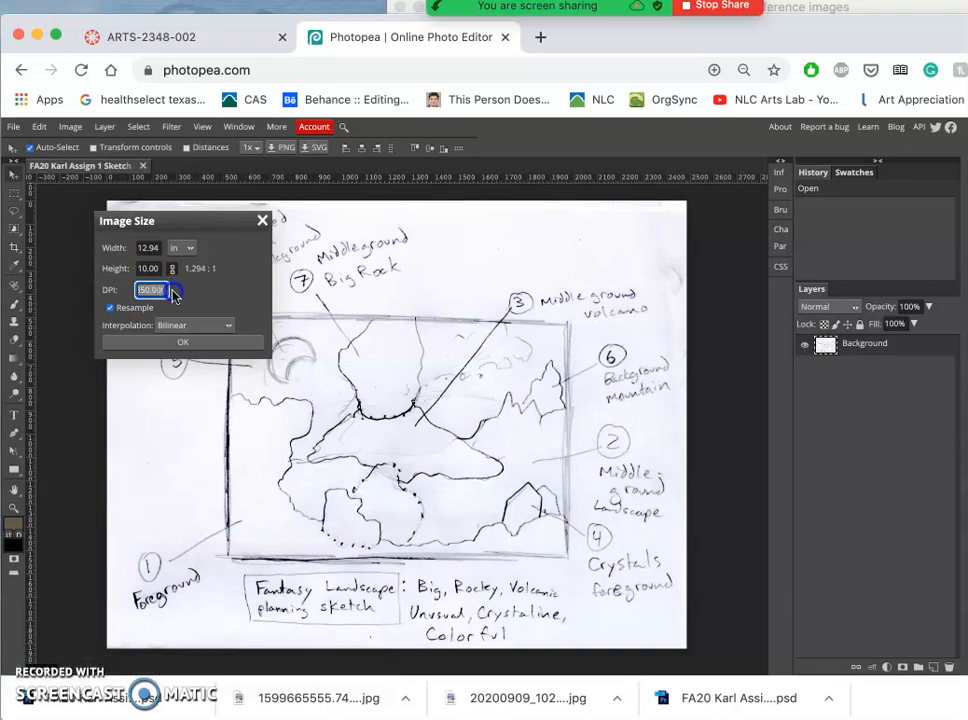
text(72)
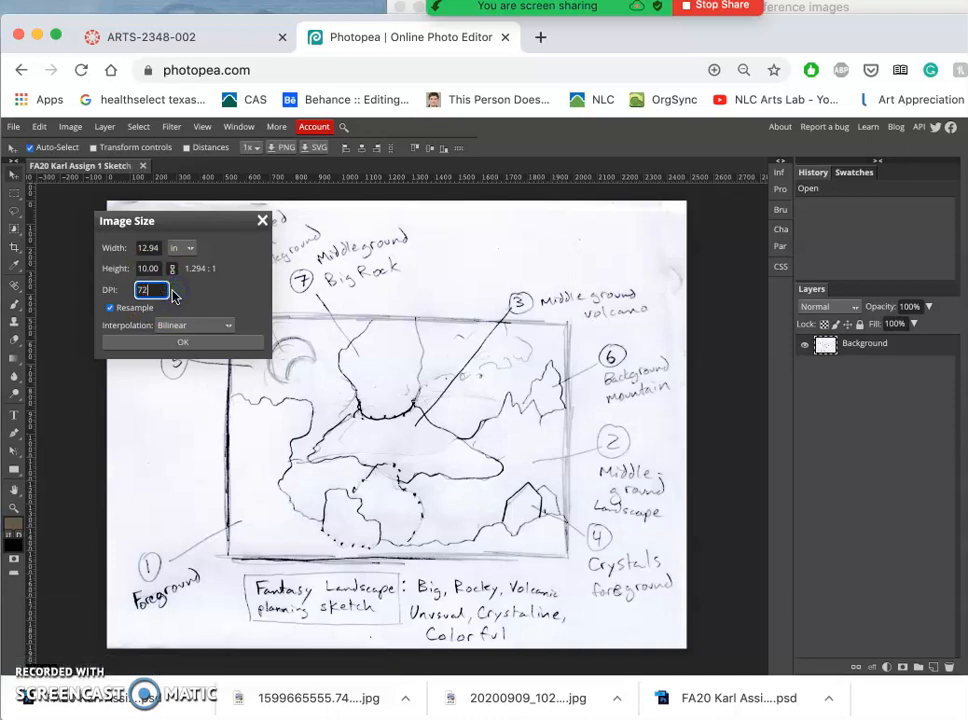
mouse_move(222, 324)
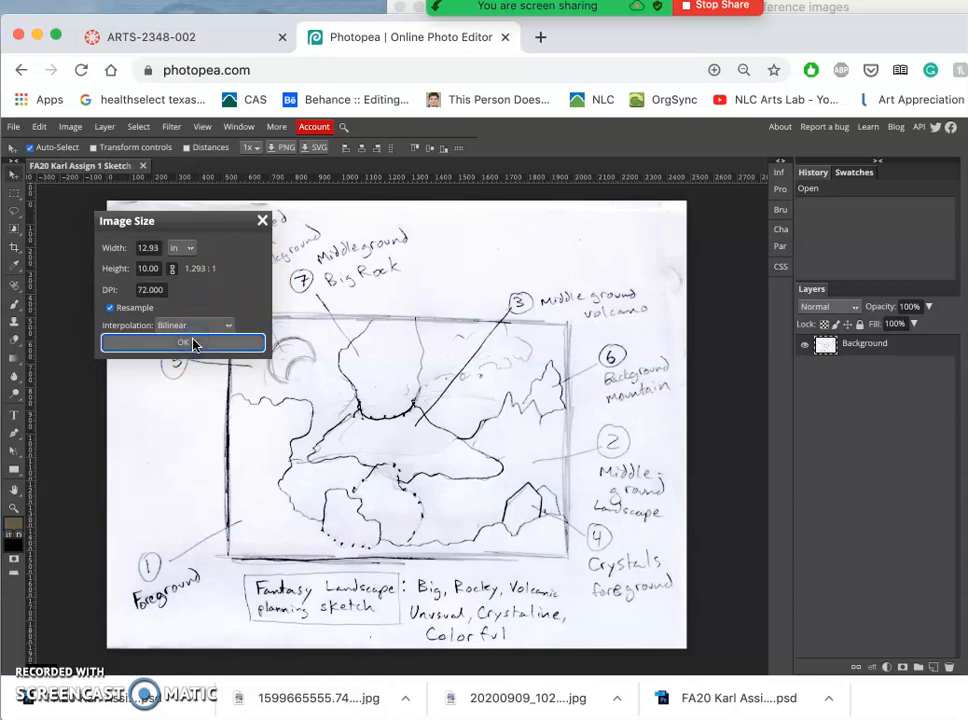
click(182, 342)
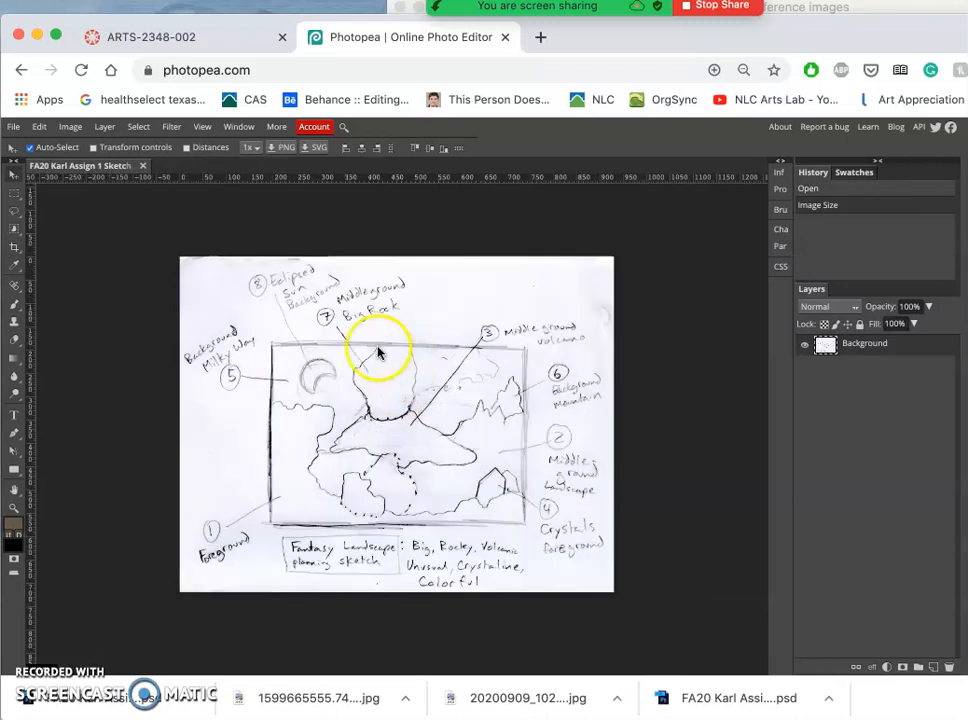
mouse_move(364, 540)
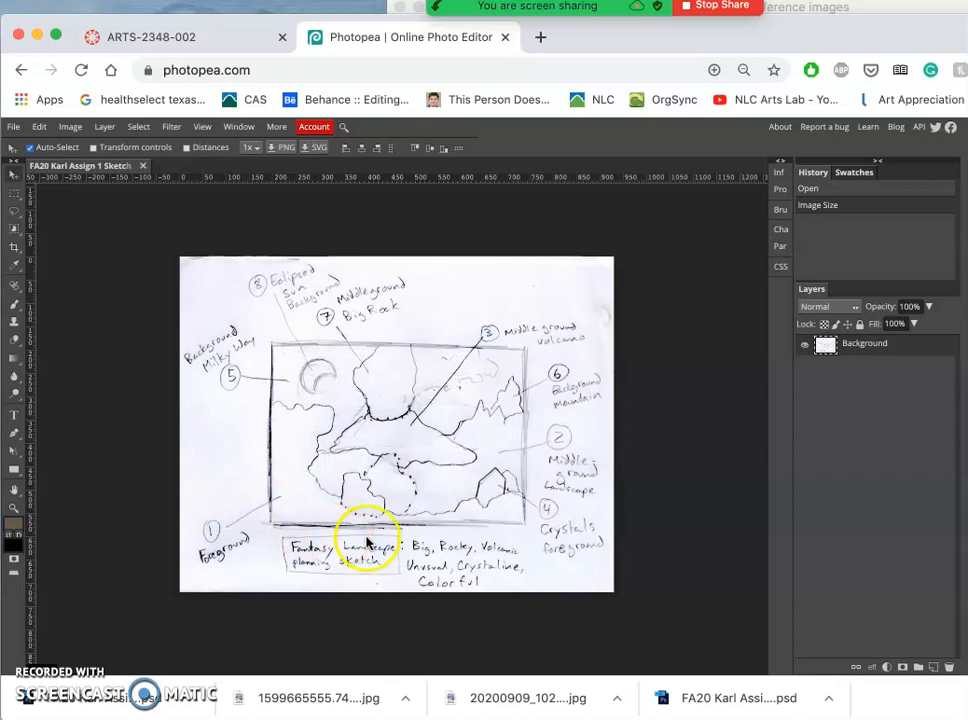
mouse_move(510, 350)
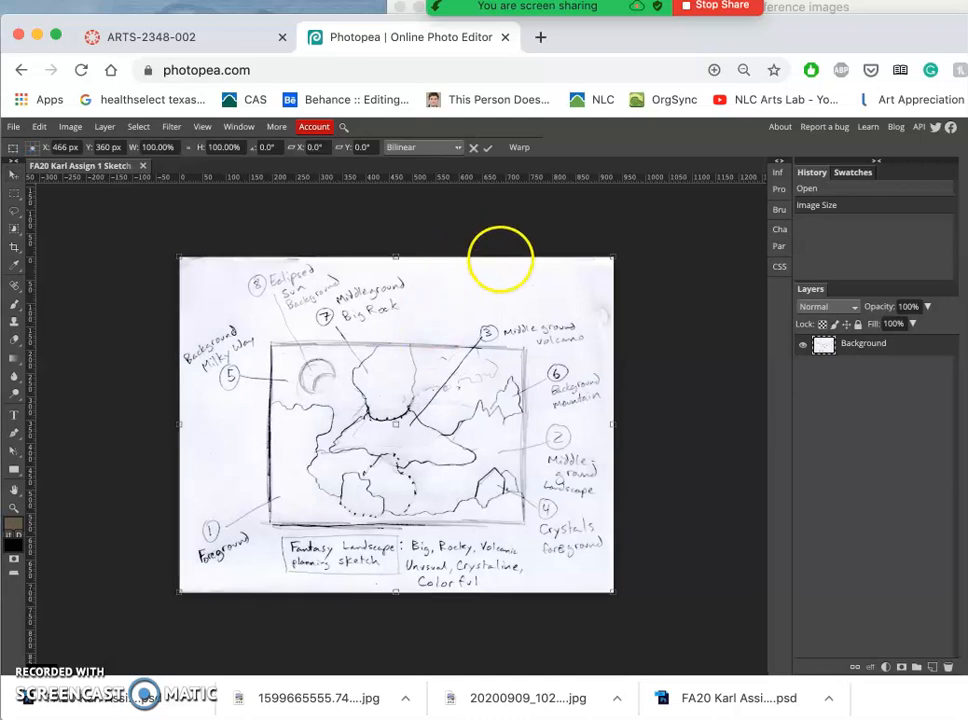
mouse_move(624, 262)
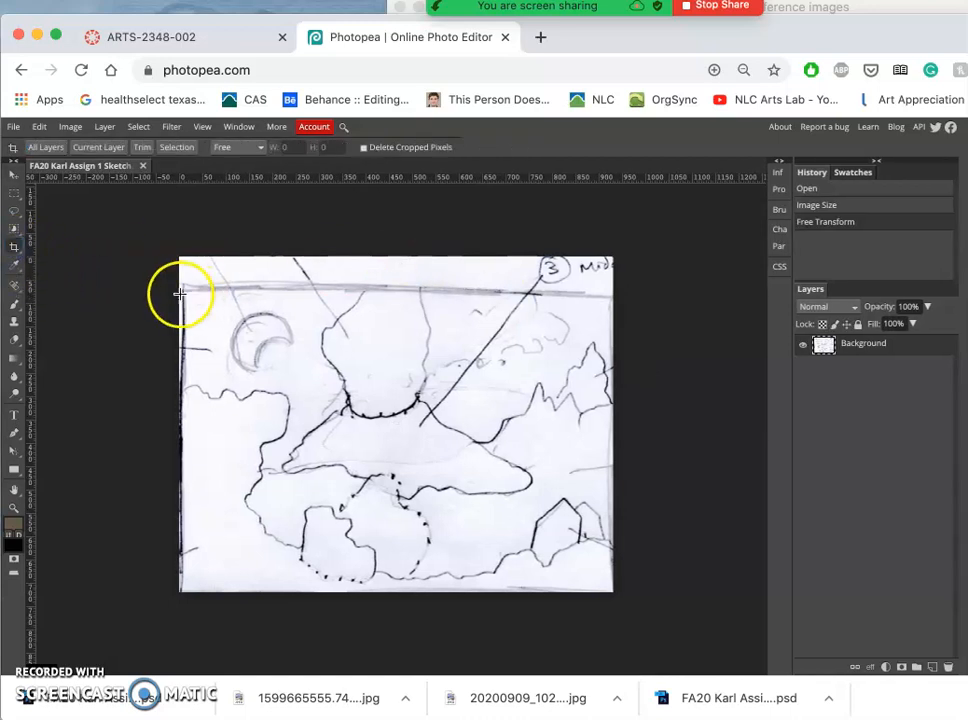
Drag a crop box from the top-left to the bottom-right corner of the enlarged sketch
drag(180, 290, 404, 460)
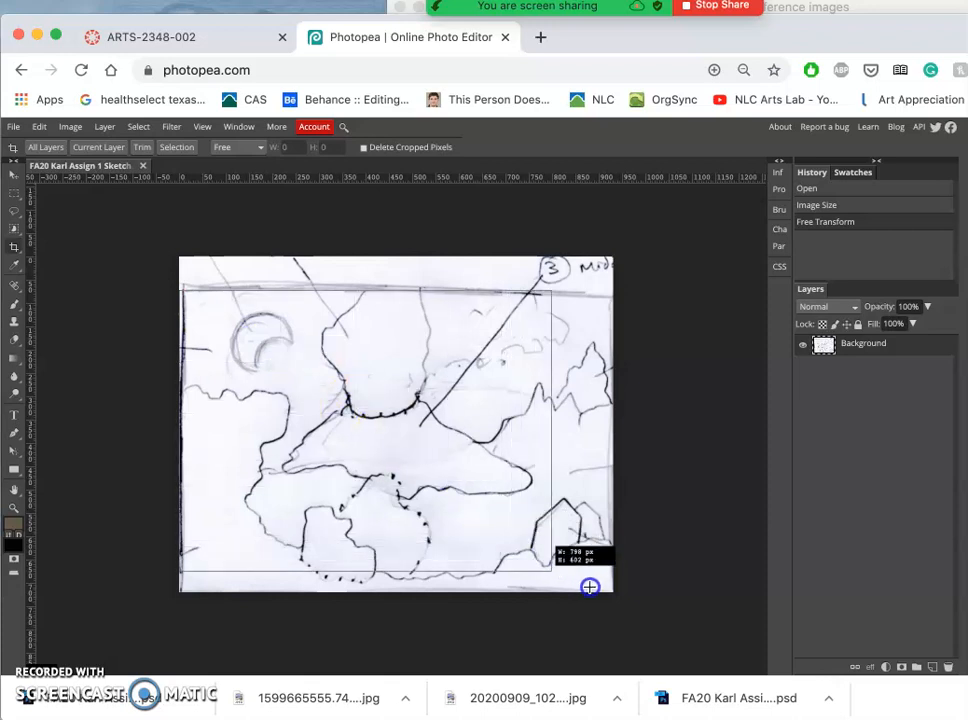
drag(588, 588, 624, 596)
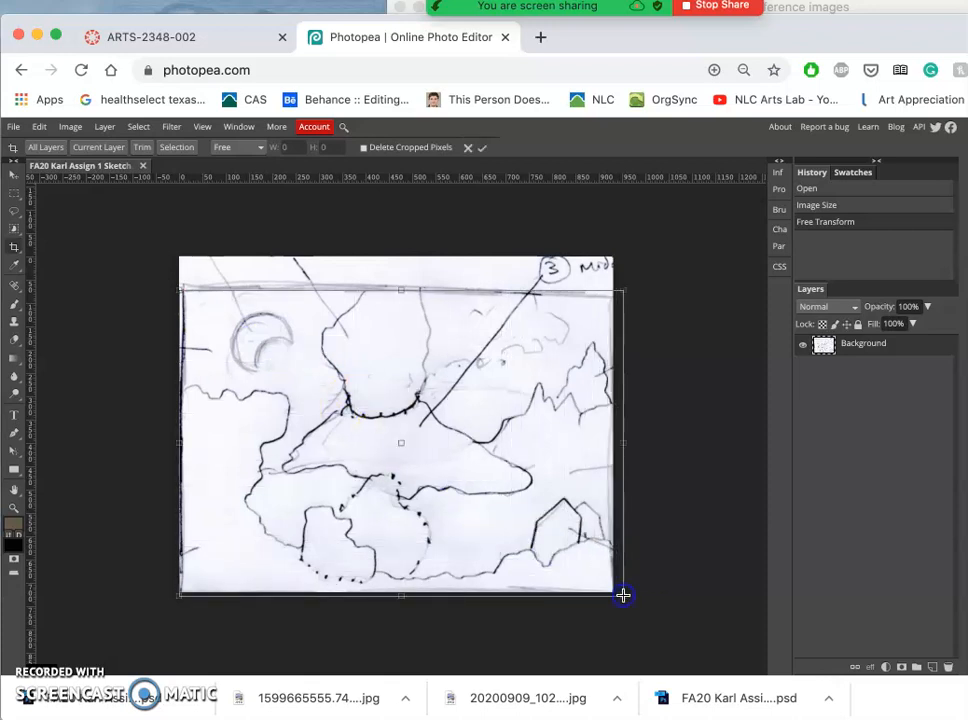
mouse_move(618, 414)
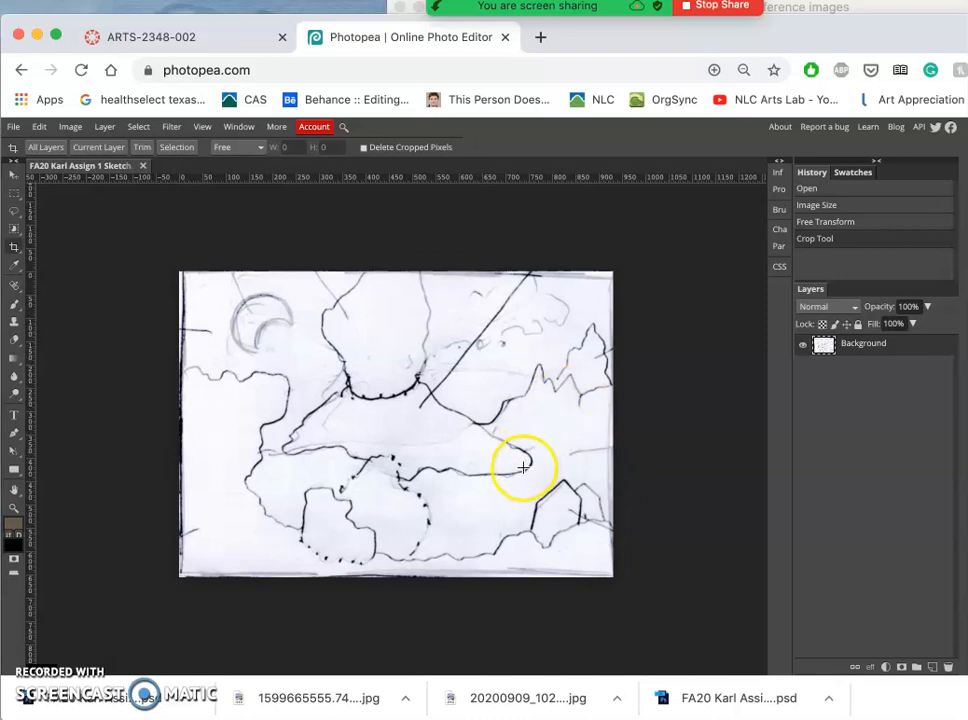
mouse_move(408, 426)
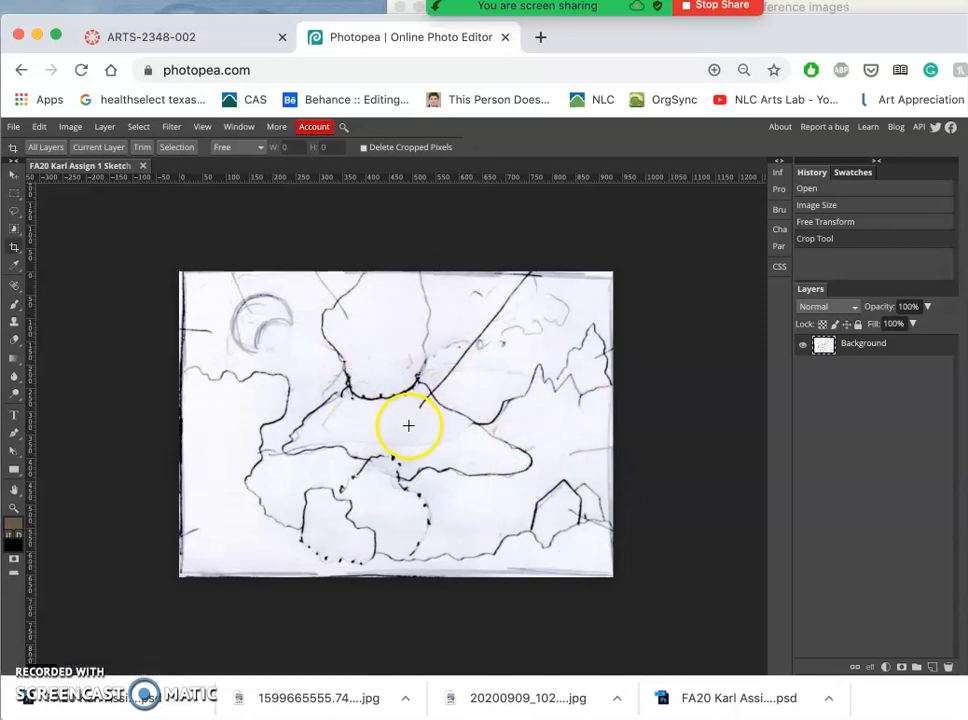